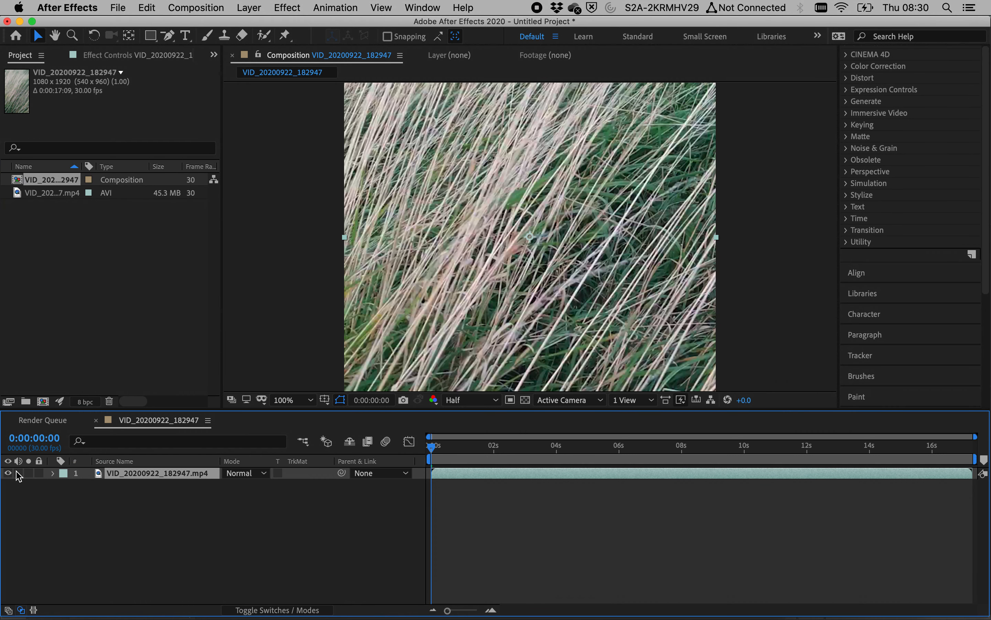
# Fit the grass clip in the viewer and scrub the footage between three and five seconds.
pyautogui.click(280, 399)
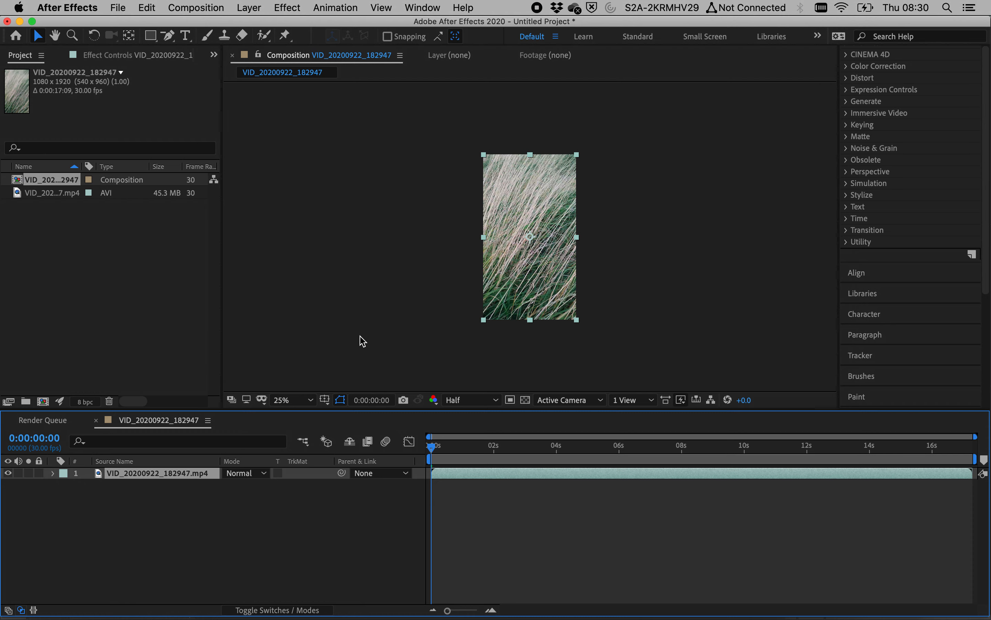
pyautogui.click(283, 400)
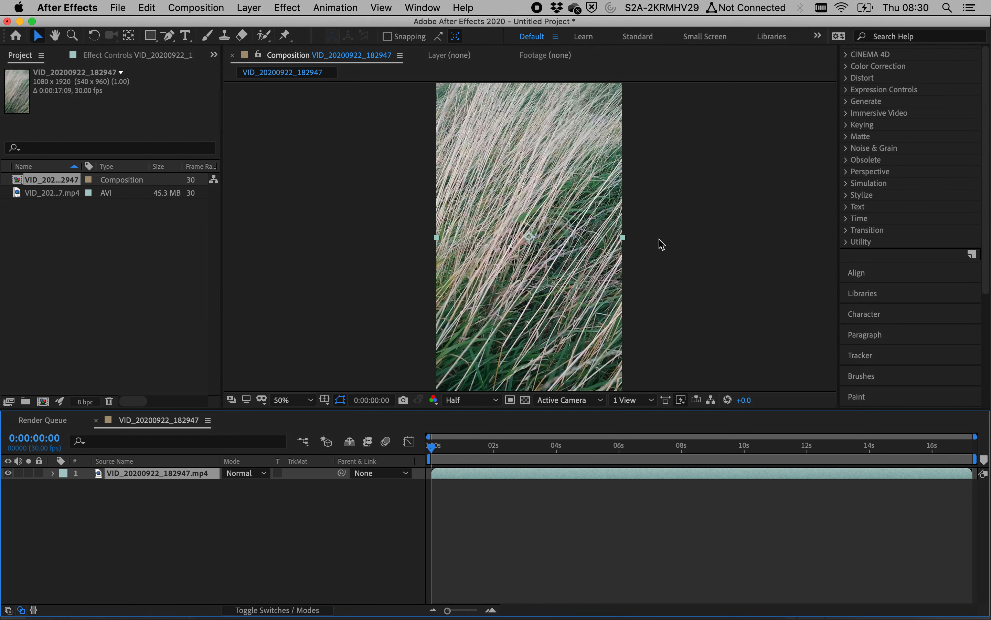
pyautogui.moveTo(504, 228)
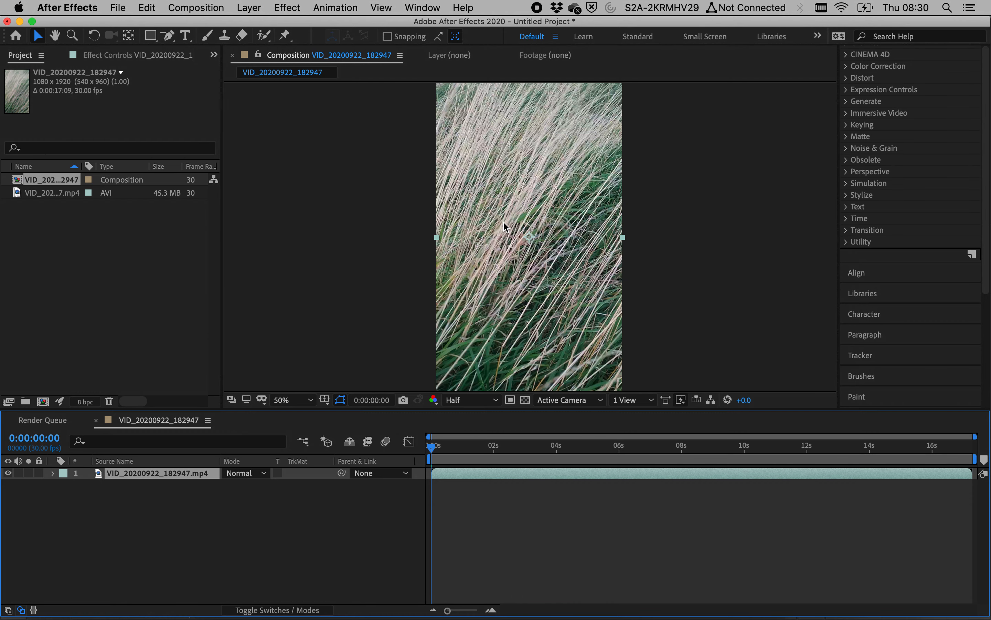
pyautogui.moveTo(471, 456)
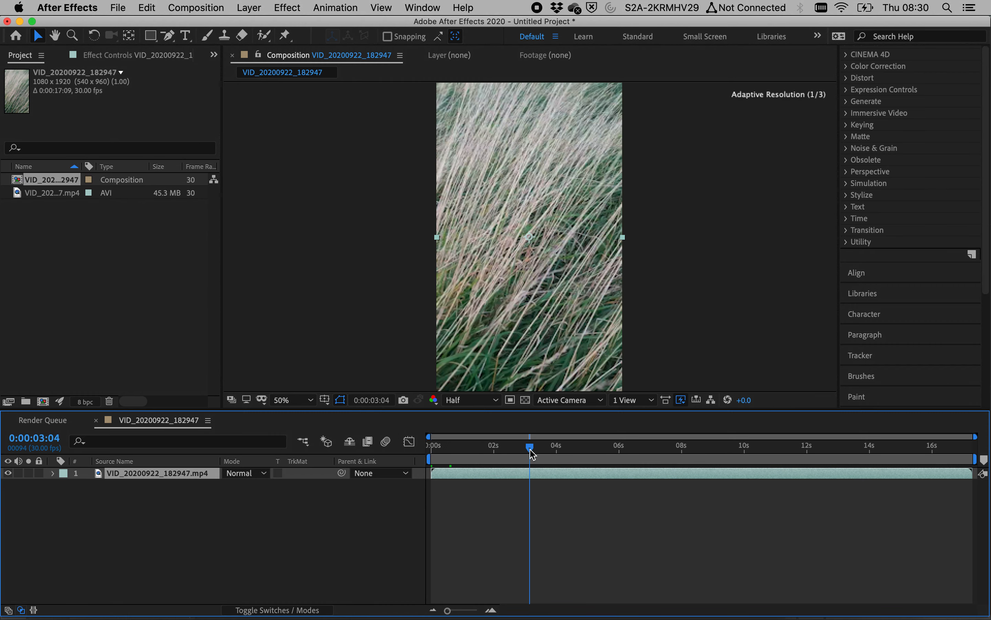
pyautogui.moveTo(531, 448); pyautogui.dragTo(609, 448)
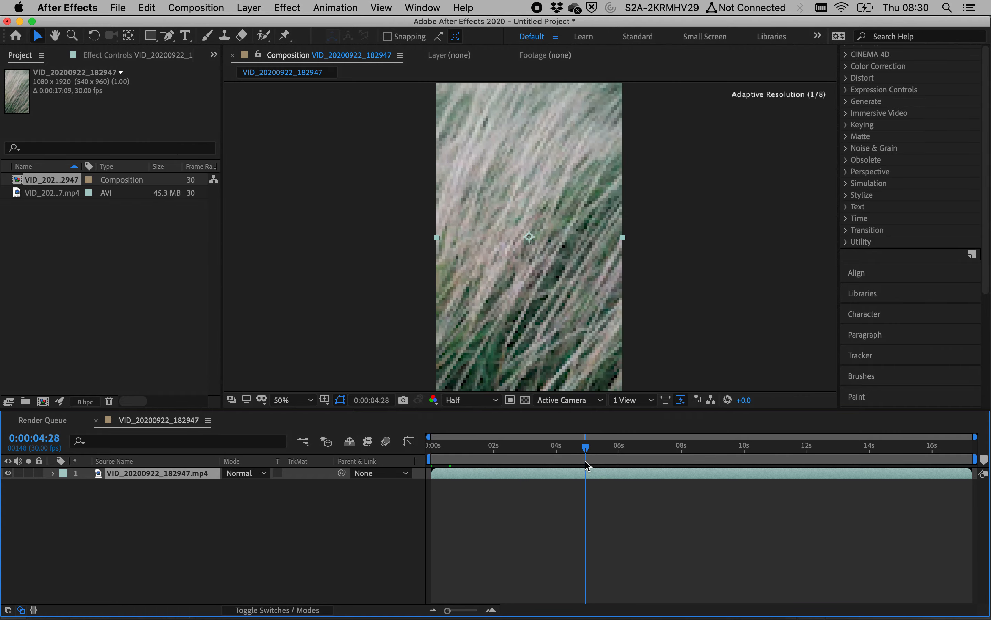
pyautogui.moveTo(584, 447); pyautogui.dragTo(523, 447)
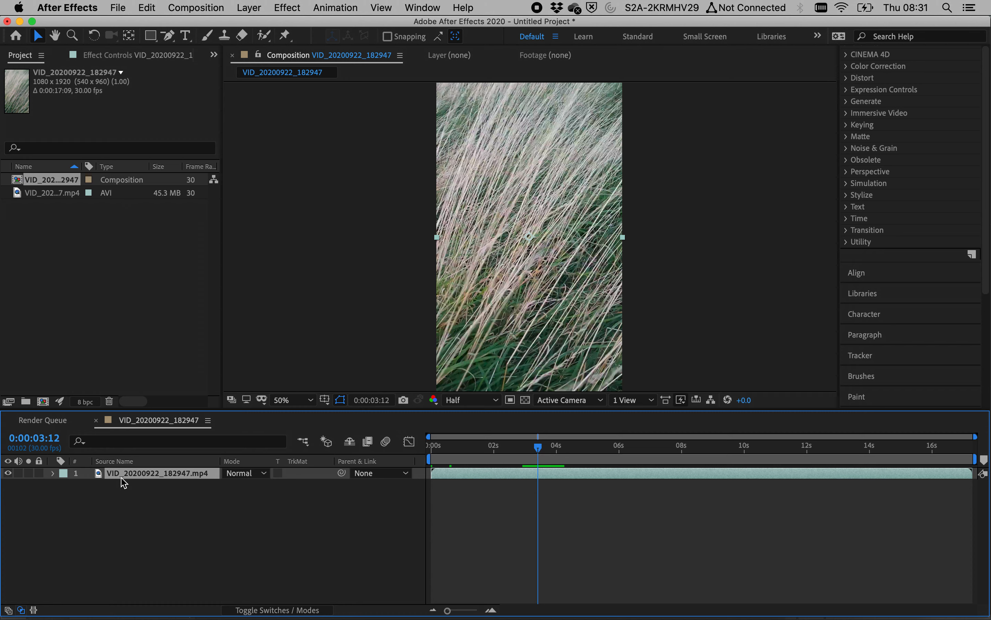
pyautogui.moveTo(183, 134)
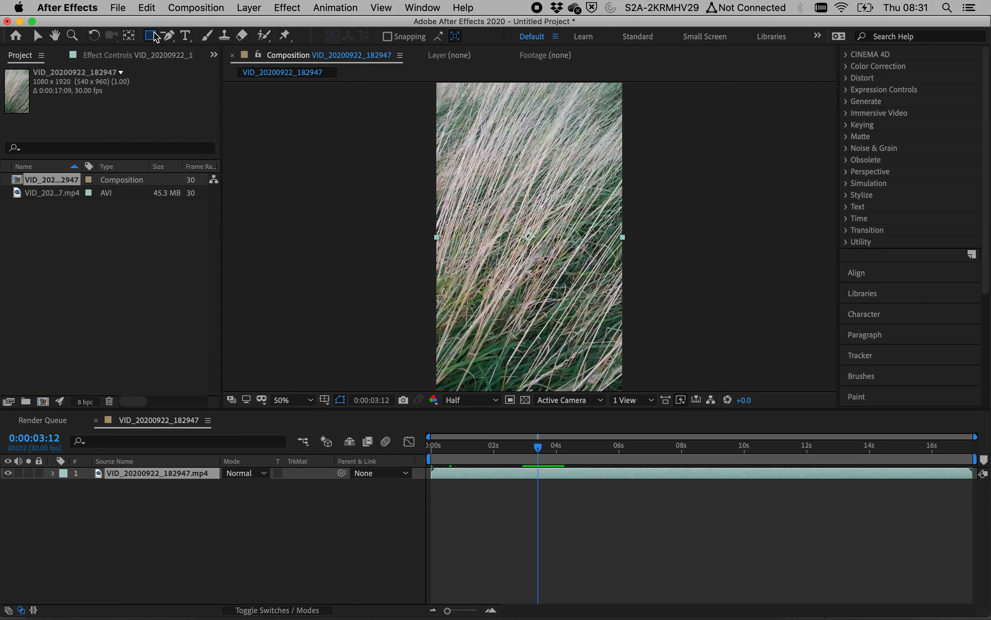
# Mask the grass layer with a rectangle, duplicate it, and set the top copy's Mask 1 to Subtract.
pyautogui.click(282, 399)
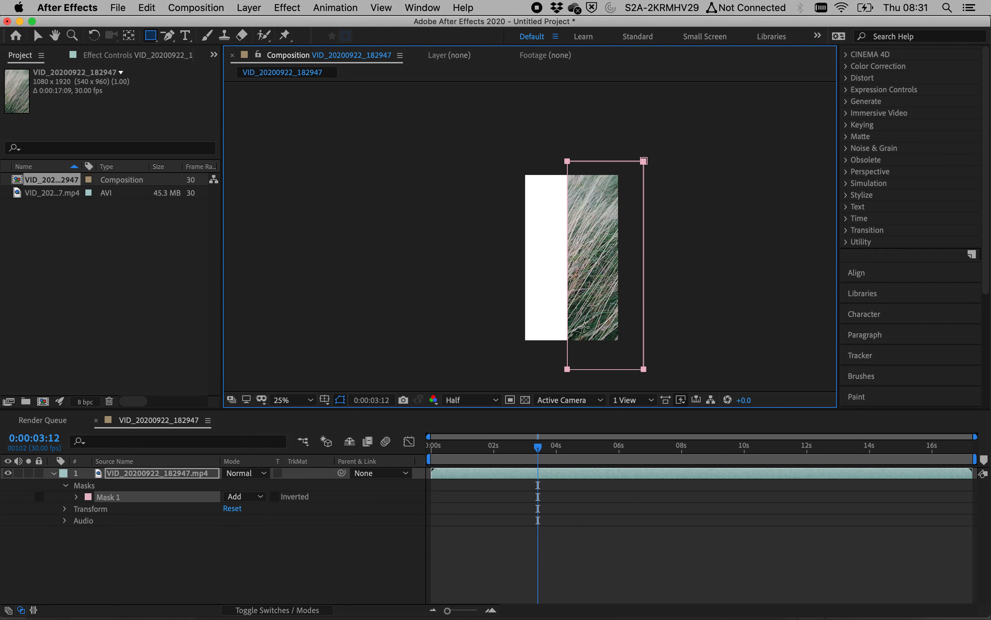
pyautogui.click(285, 399)
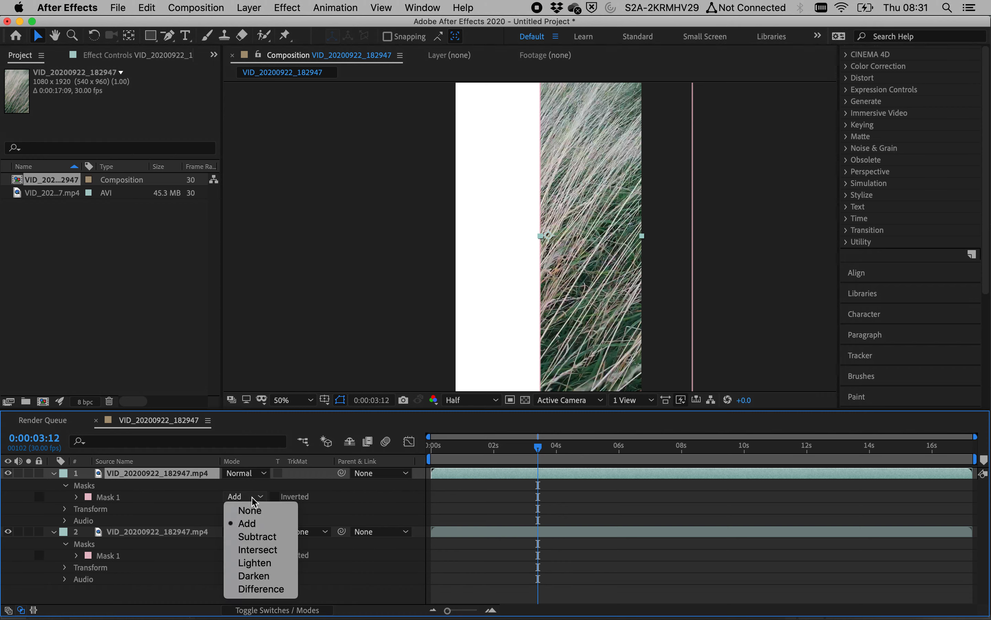
pyautogui.click(258, 536)
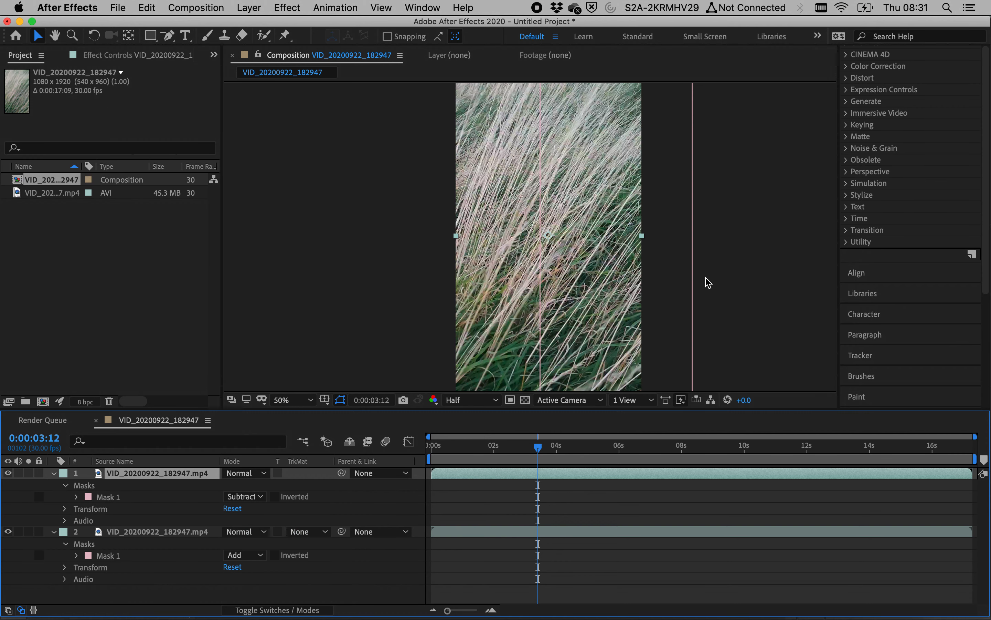
pyautogui.click(281, 398)
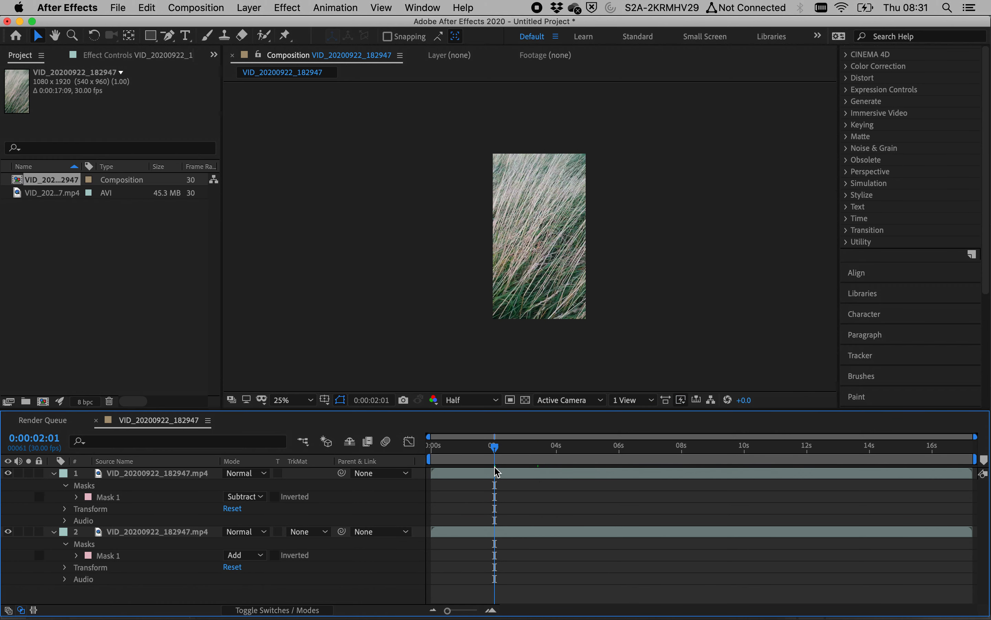
# Keyframe layer 2's Position near 2s and 4s with X moved to 1148, then fit the view.
pyautogui.click(65, 484)
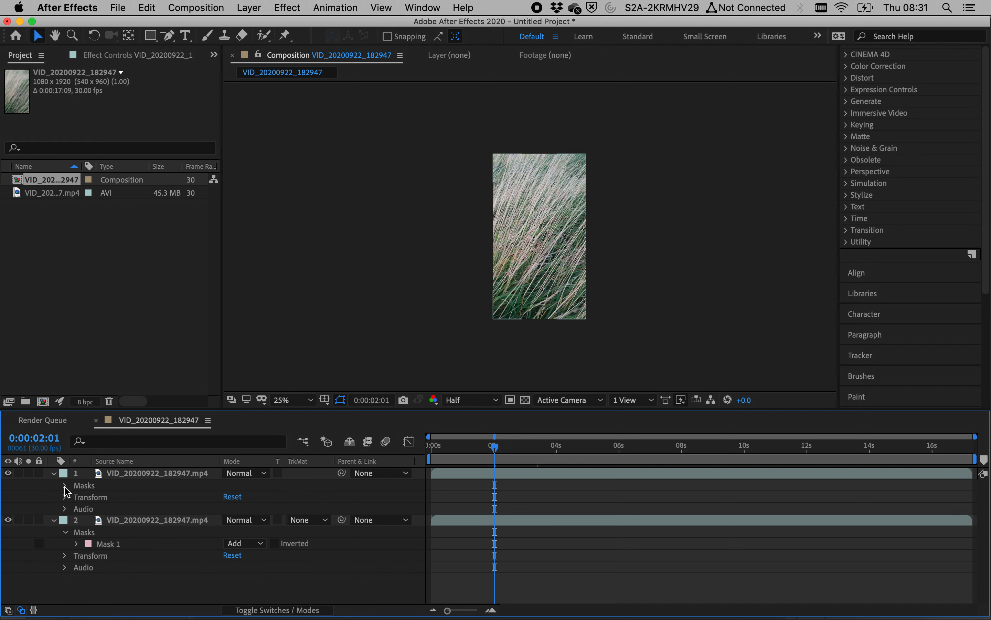
pyautogui.click(65, 497)
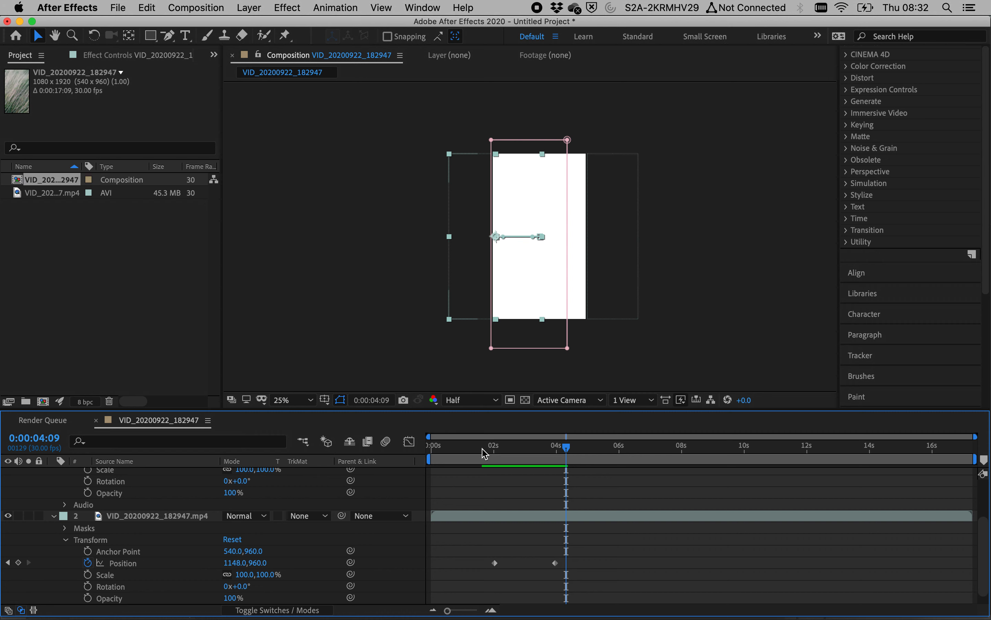
pyautogui.moveTo(548, 454)
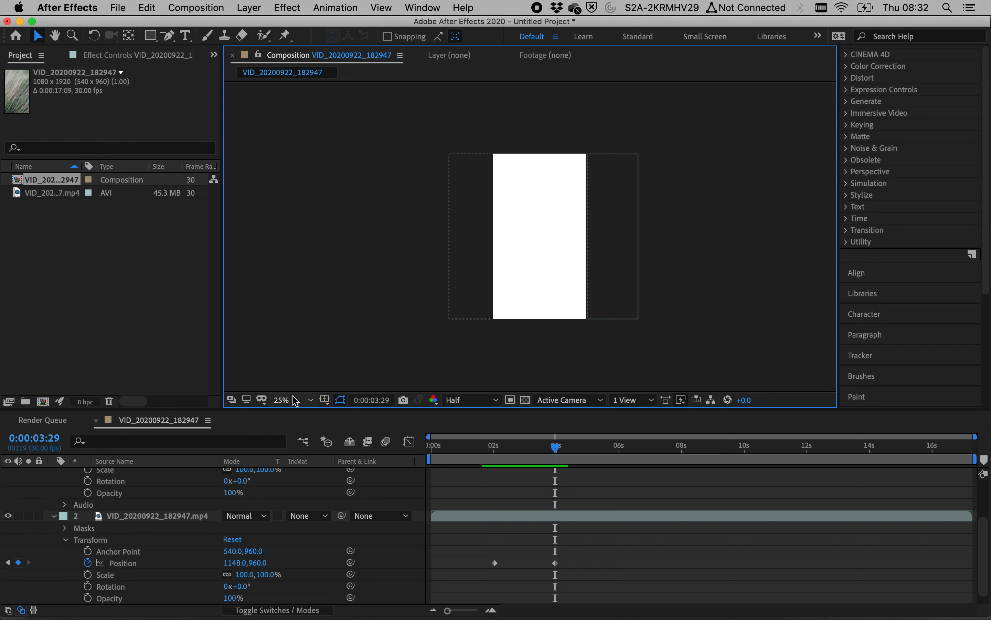
pyautogui.click(282, 398)
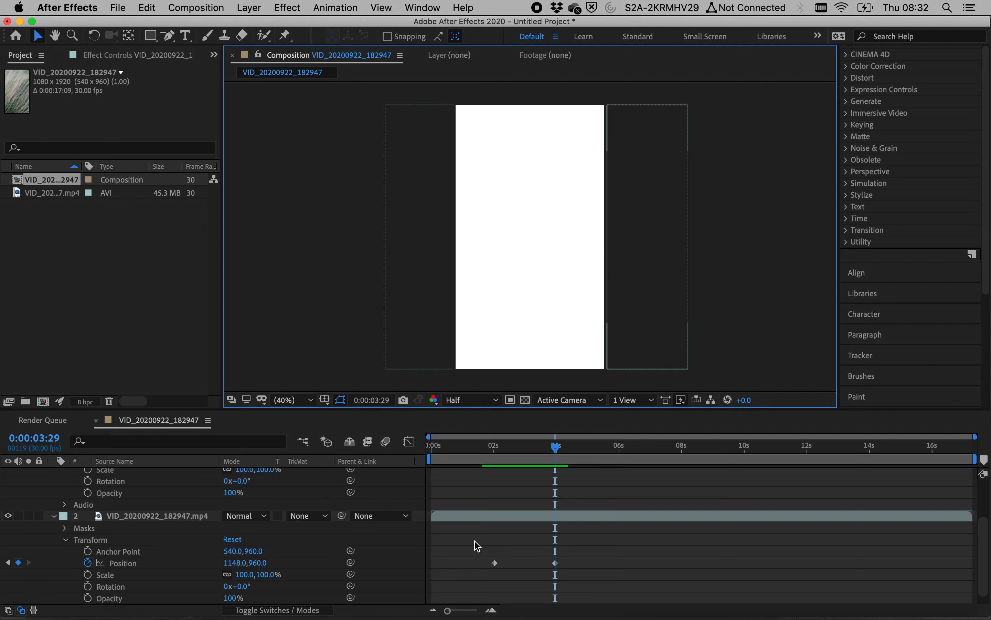
pyautogui.click(64, 473)
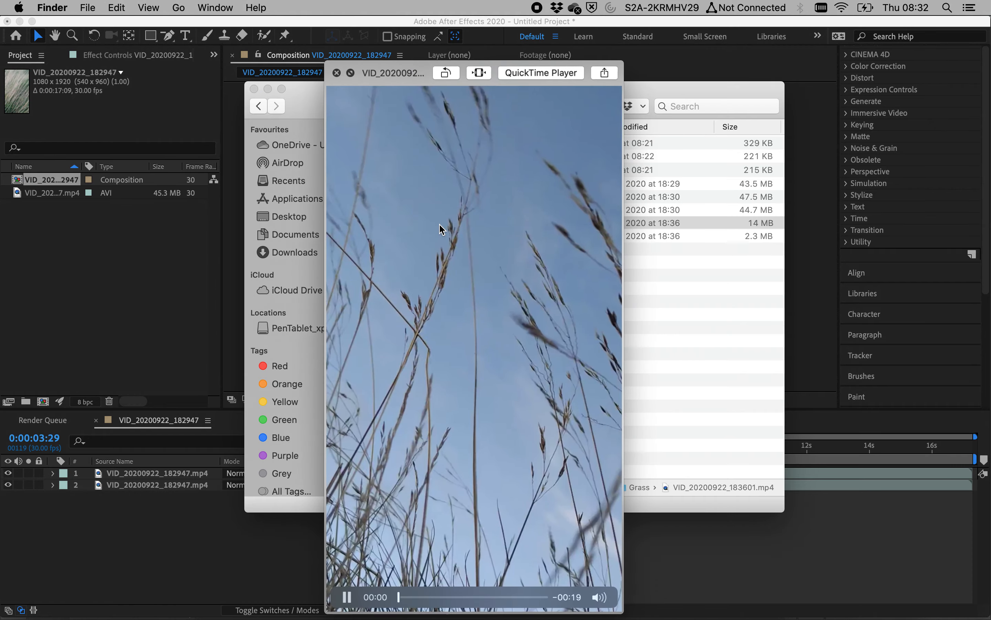
# Close the Quick Look preview and bring VID_20200922_183601.mp4 in from the Grass folder.
pyautogui.click(336, 73)
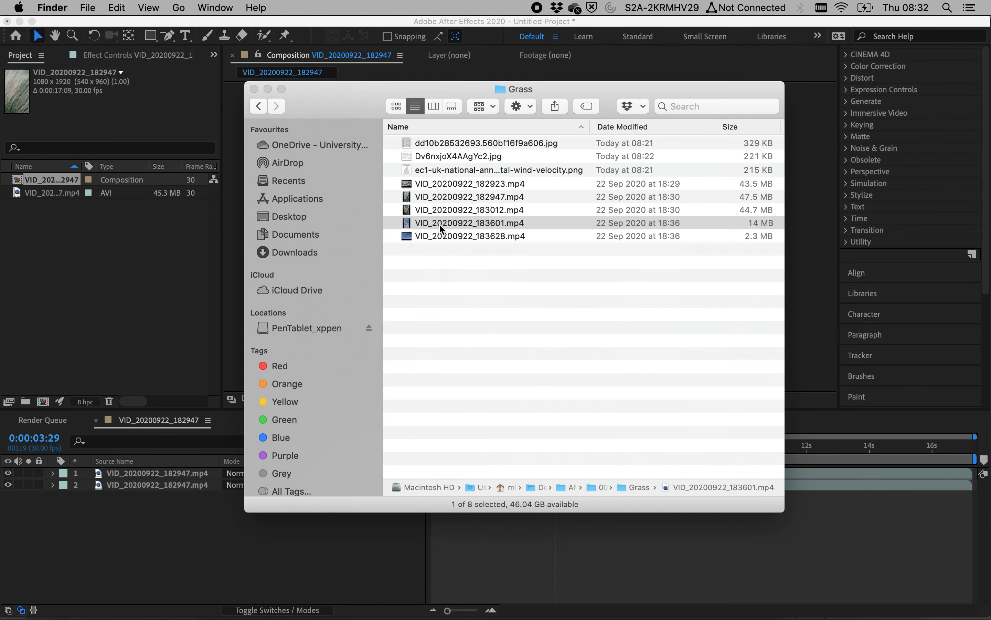
pyautogui.doubleClick(469, 222)
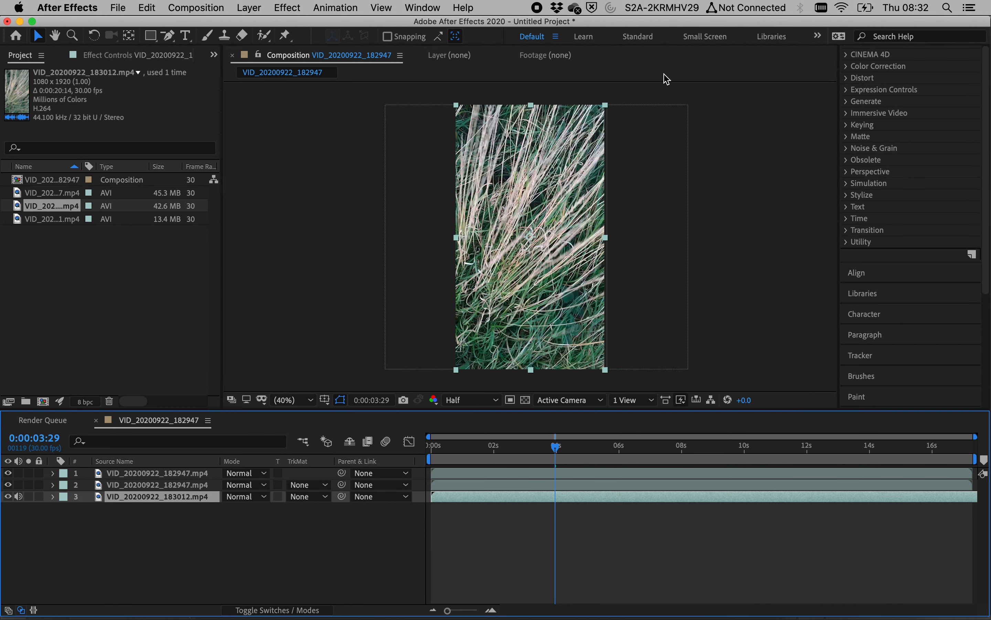
pyautogui.moveTo(552, 382)
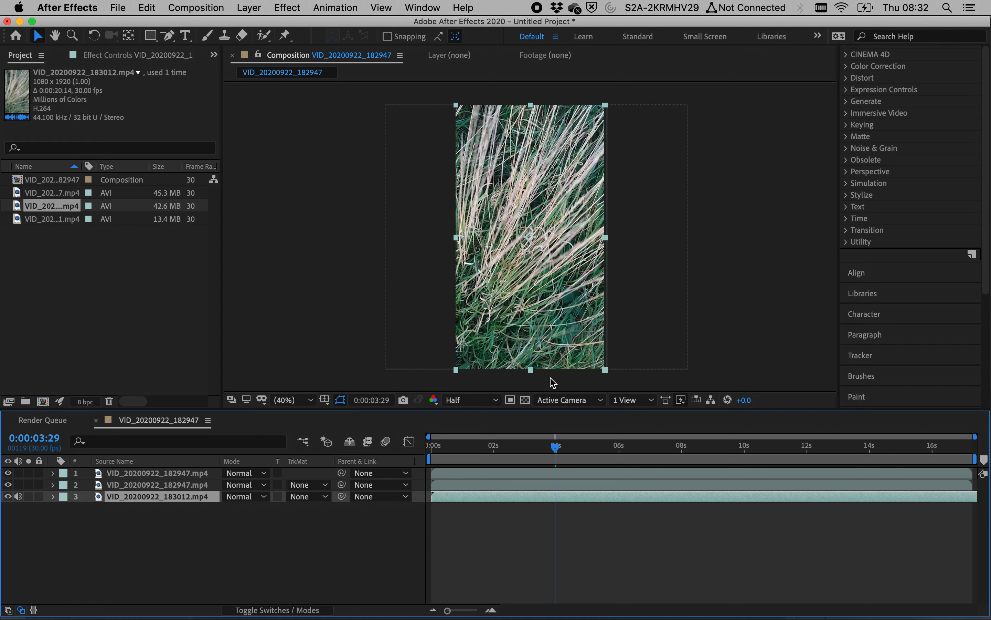
# Rotate the VID_20200922_183012 layer 180 degrees and scale it down to 50%.
pyautogui.click(19, 496)
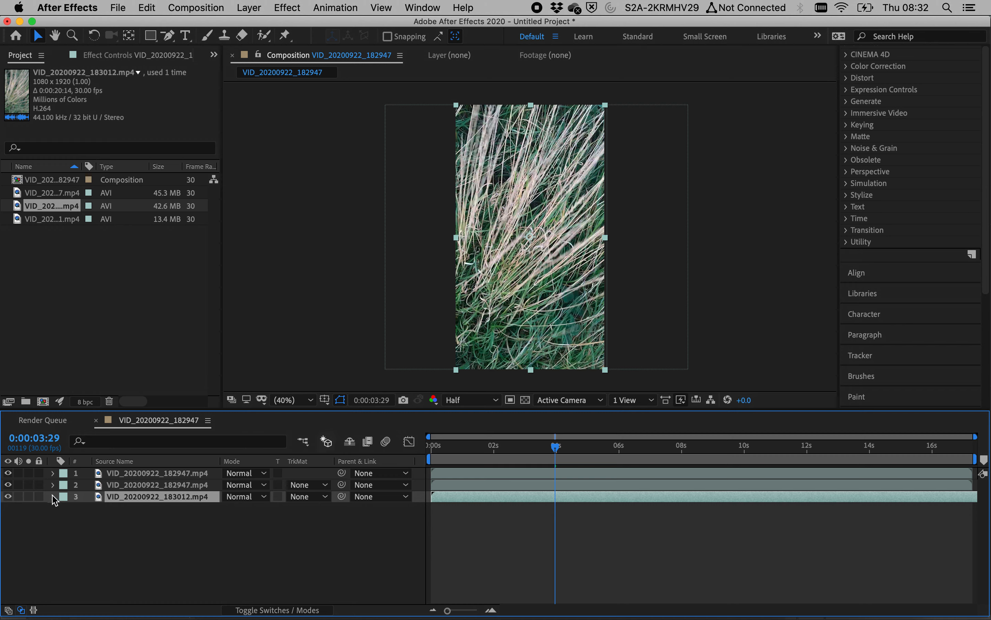
pyautogui.click(52, 497)
pyautogui.write('180')
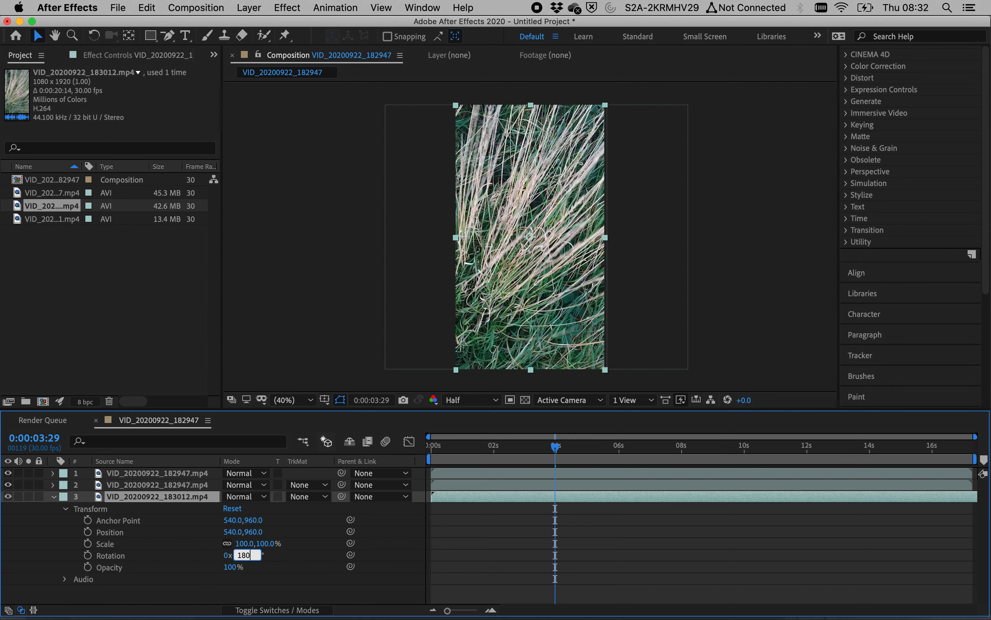
pyautogui.press('enter')
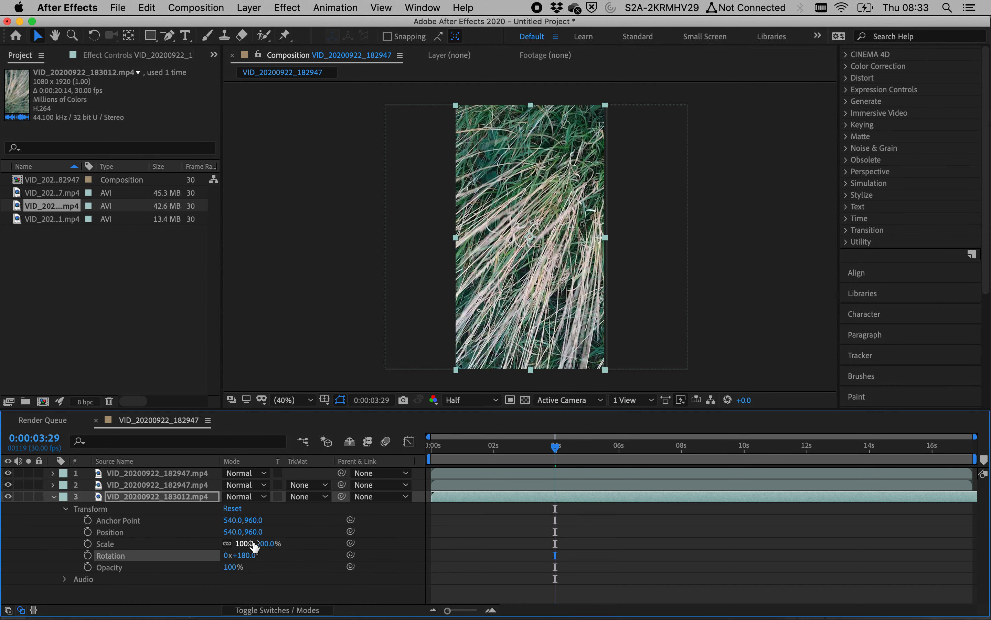
pyautogui.moveTo(258, 543); pyautogui.dragTo(253, 543)
pyautogui.write('50')
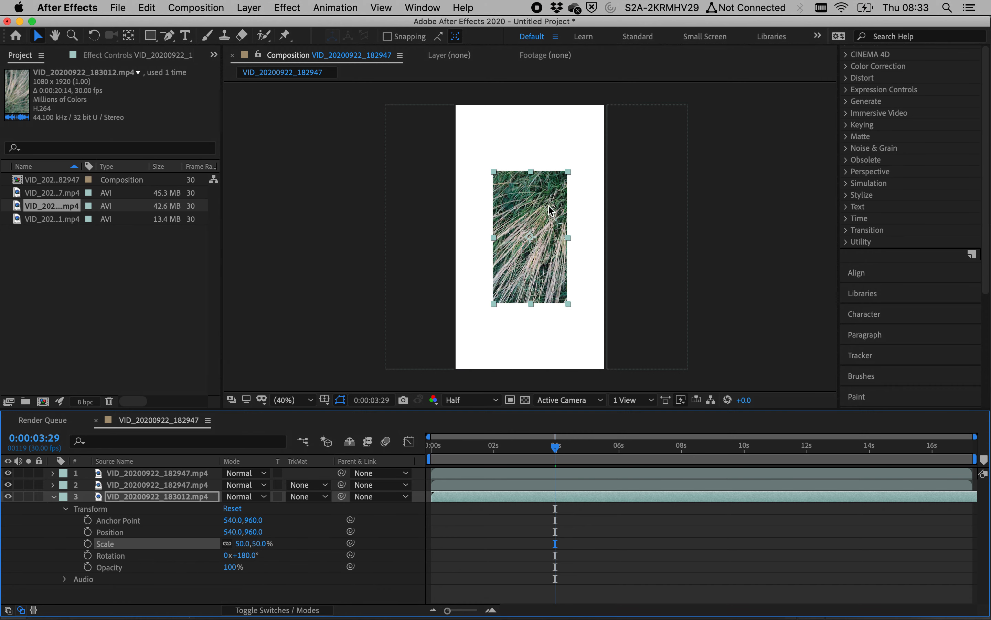
pyautogui.moveTo(56, 504)
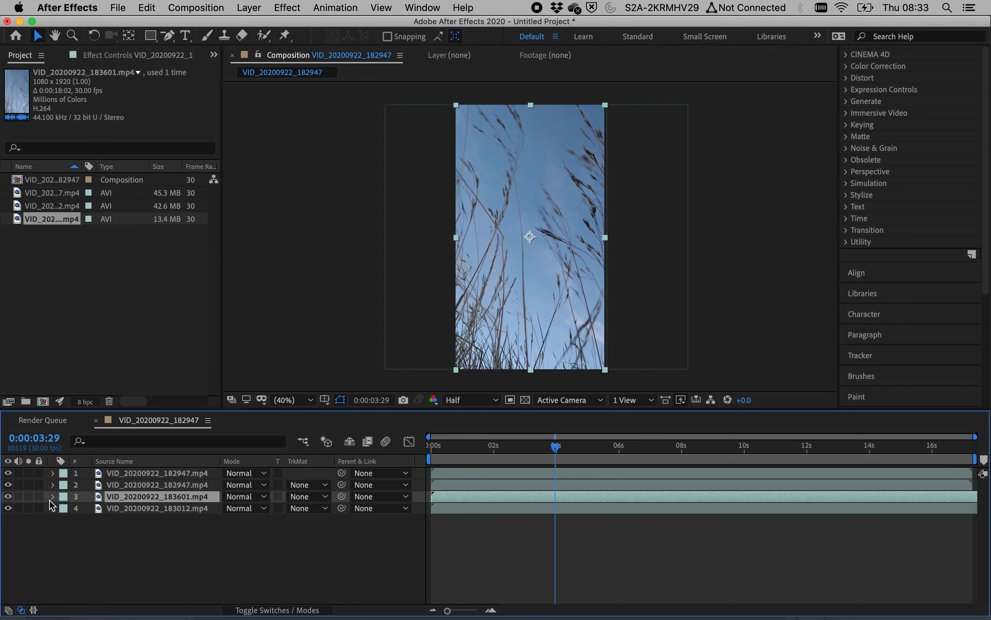
# Scale the sky layer to 50% and preview the composition around two seconds.
pyautogui.click(52, 497)
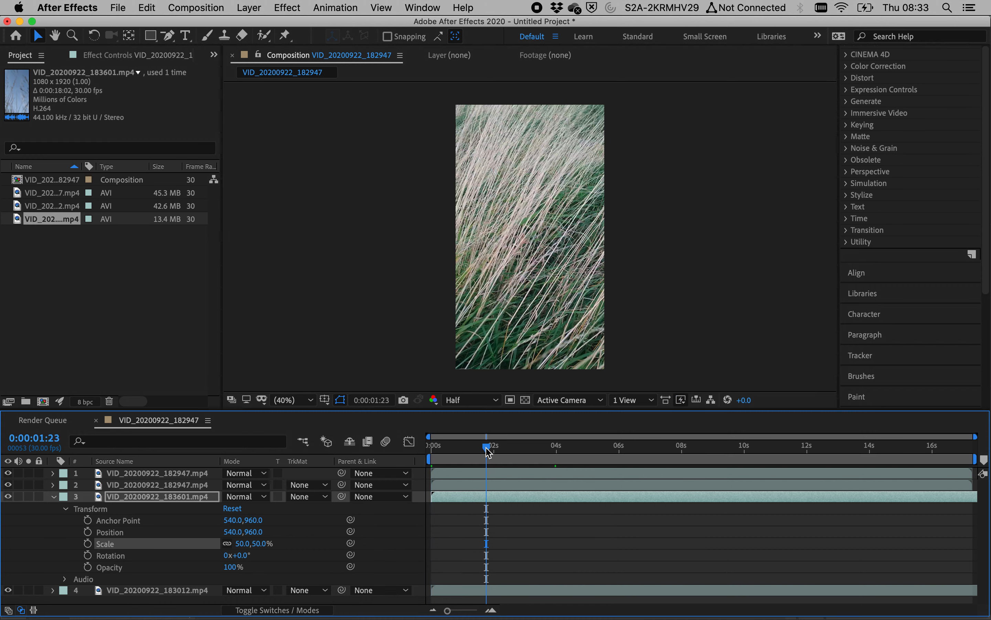
pyautogui.moveTo(487, 451); pyautogui.dragTo(500, 451)
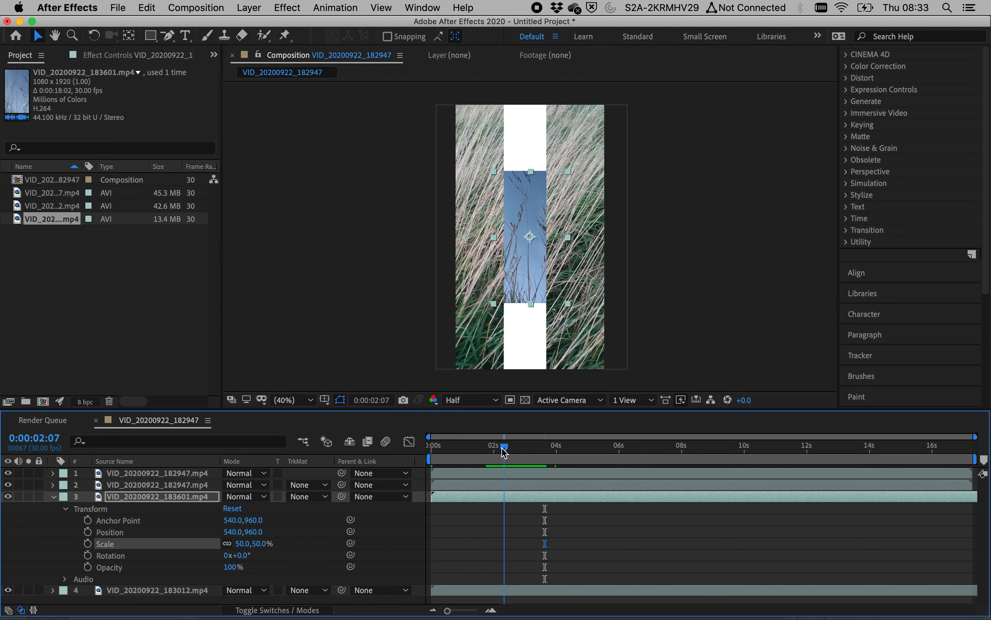
pyautogui.moveTo(501, 449); pyautogui.dragTo(515, 448)
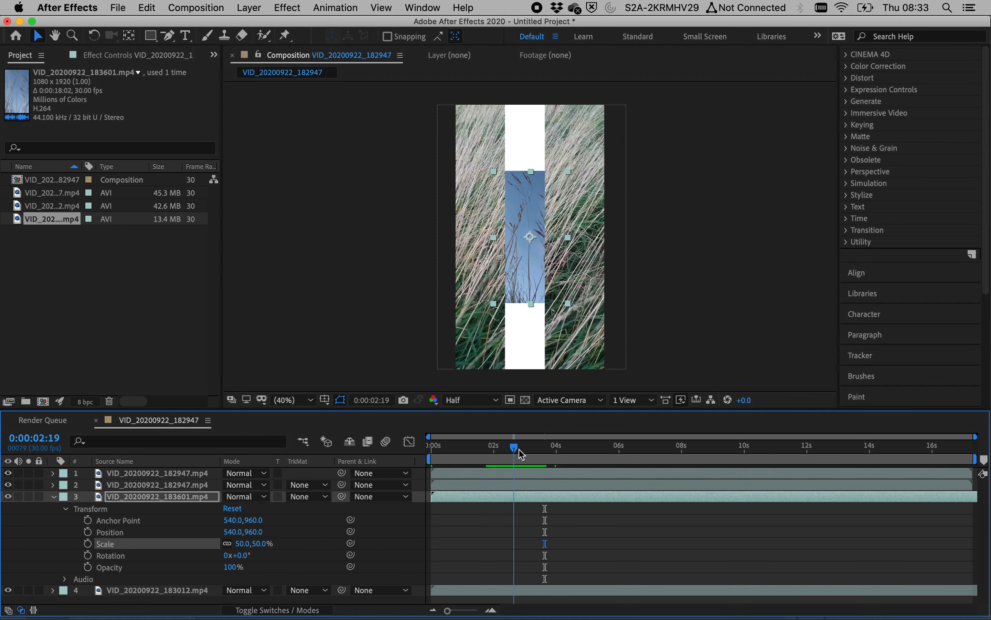
pyautogui.moveTo(516, 447); pyautogui.dragTo(507, 447)
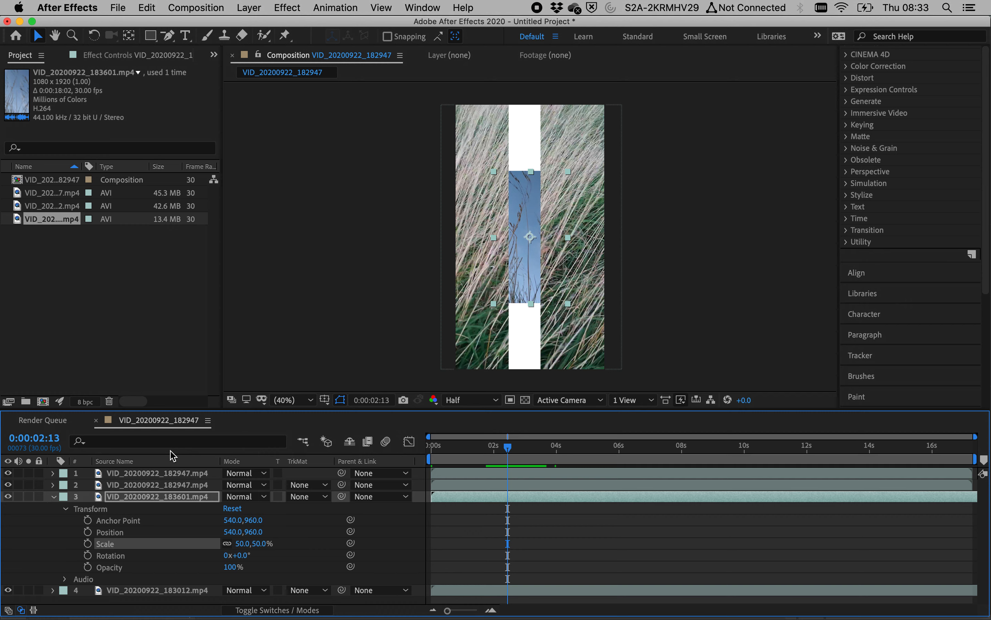
# Add a new empty shape layer and choose the Pen tool for straight-line paths.
pyautogui.click(248, 7)
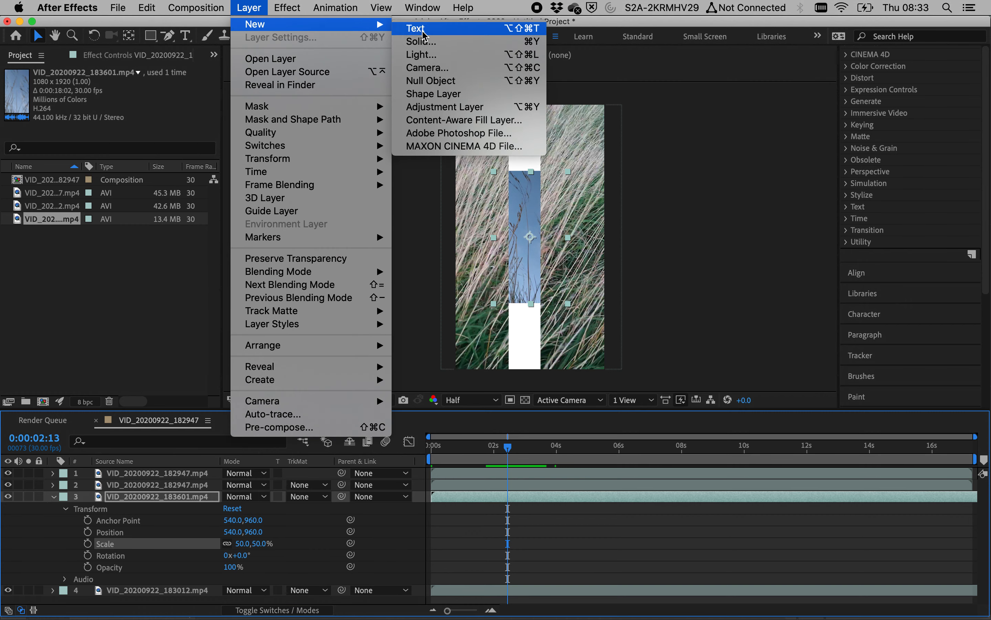
pyautogui.click(434, 94)
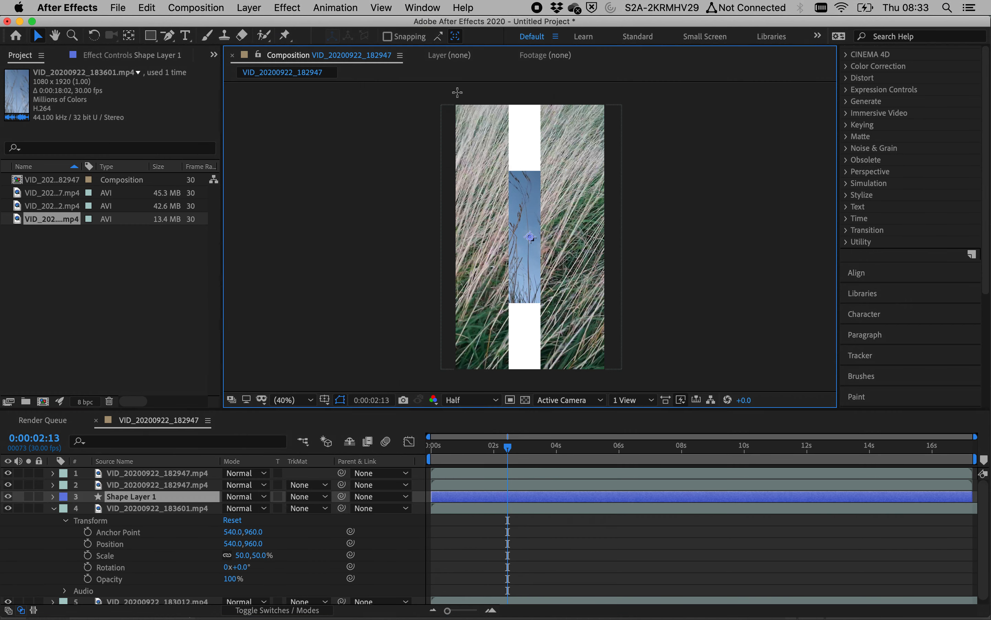
pyautogui.click(167, 35)
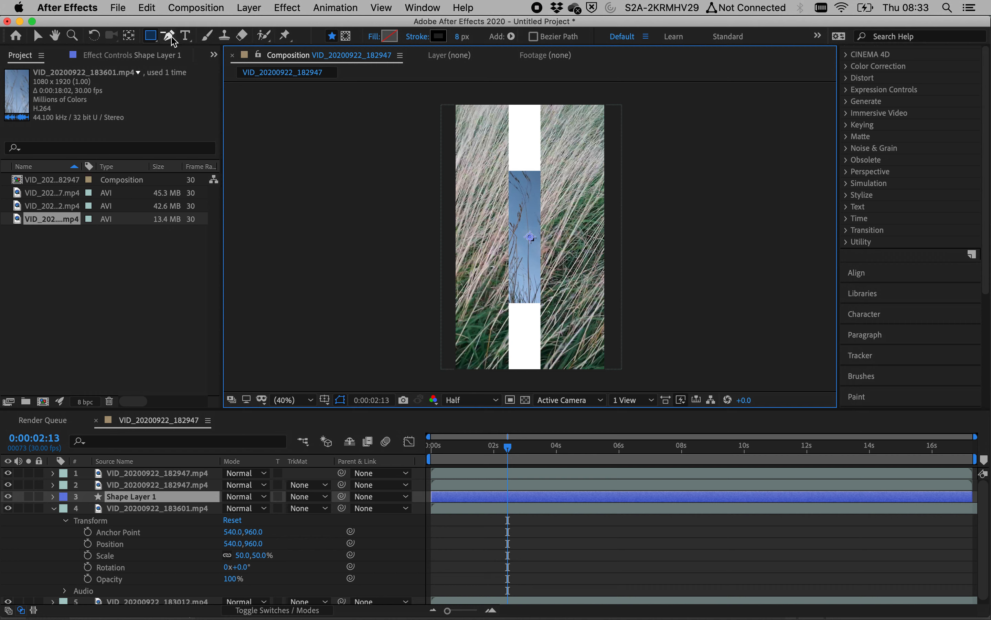
pyautogui.click(169, 35)
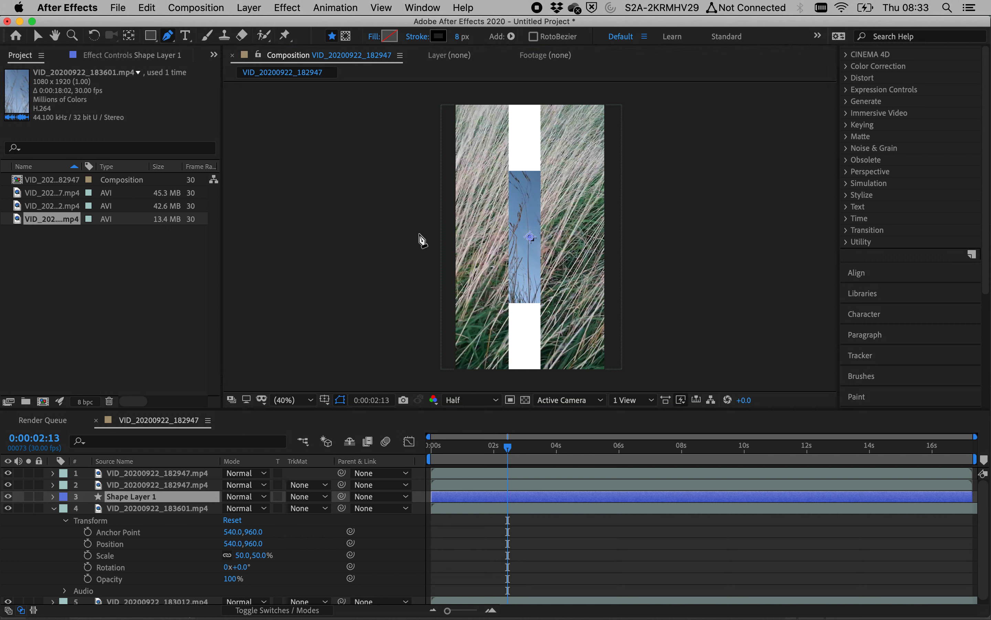
# Draw a horizontal line across the frame on Shape Layer 1 and move to just past 4 seconds.
pyautogui.doubleClick(131, 495)
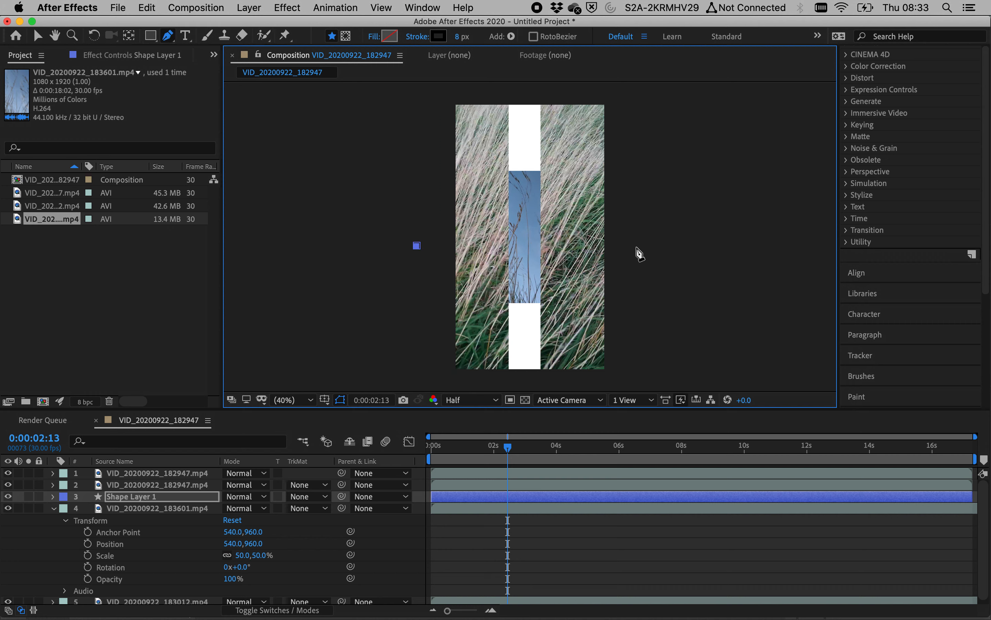
pyautogui.moveTo(417, 245); pyautogui.dragTo(639, 245)
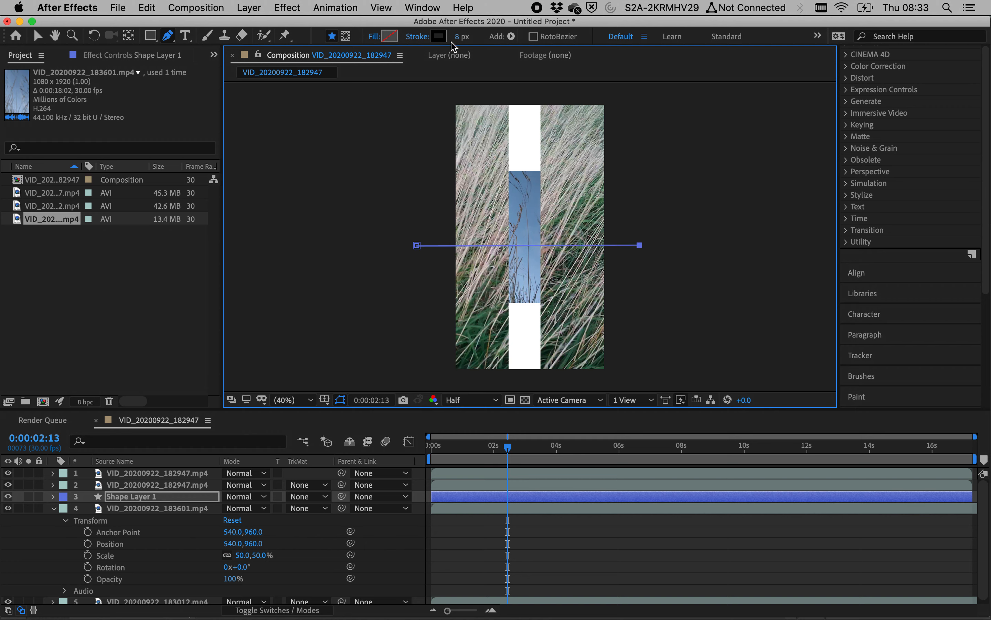
pyautogui.moveTo(462, 36)
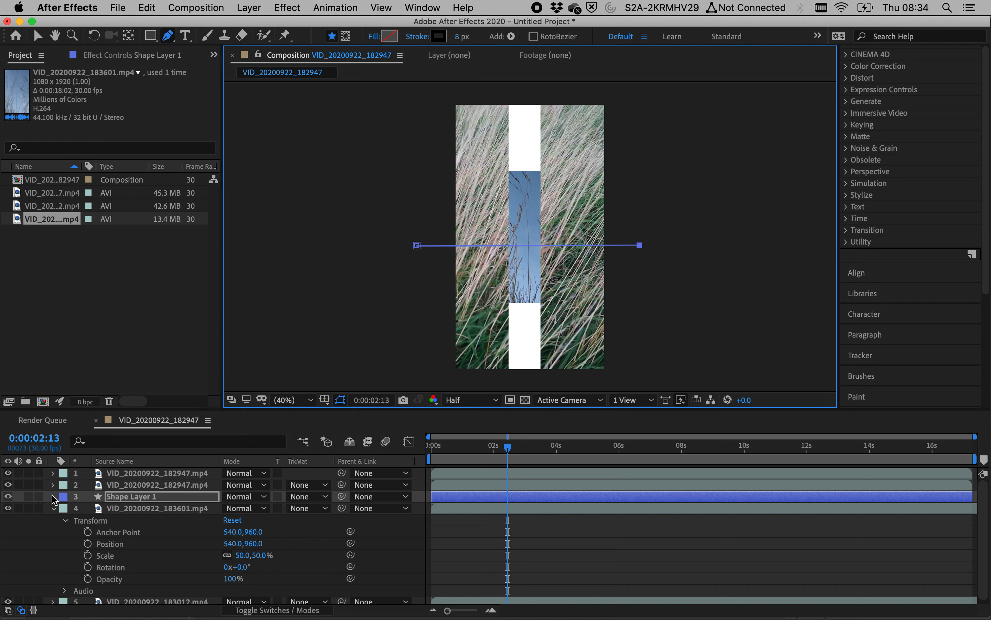
pyautogui.click(53, 496)
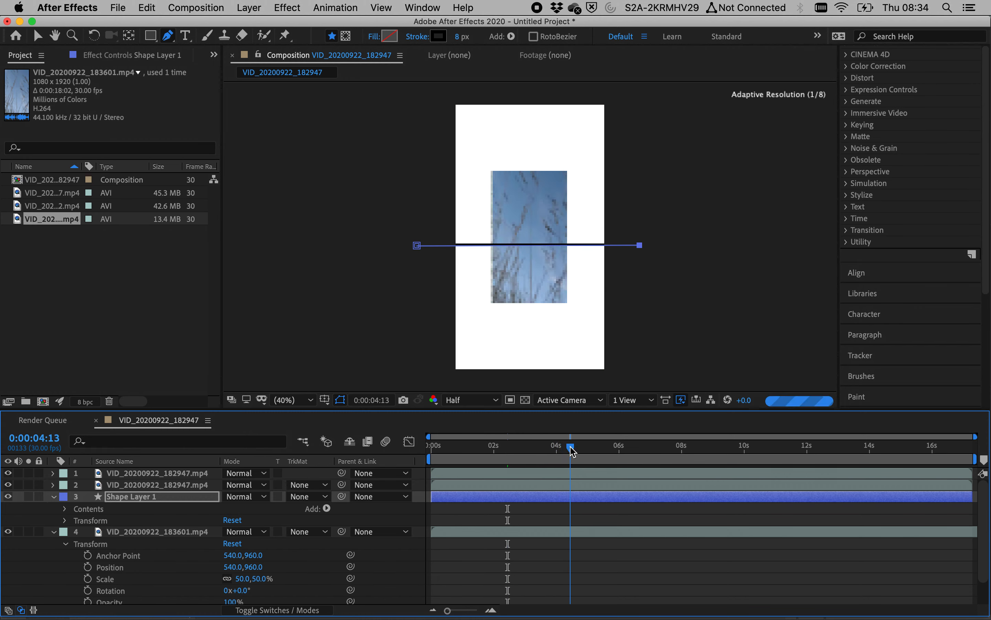
pyautogui.click(574, 446)
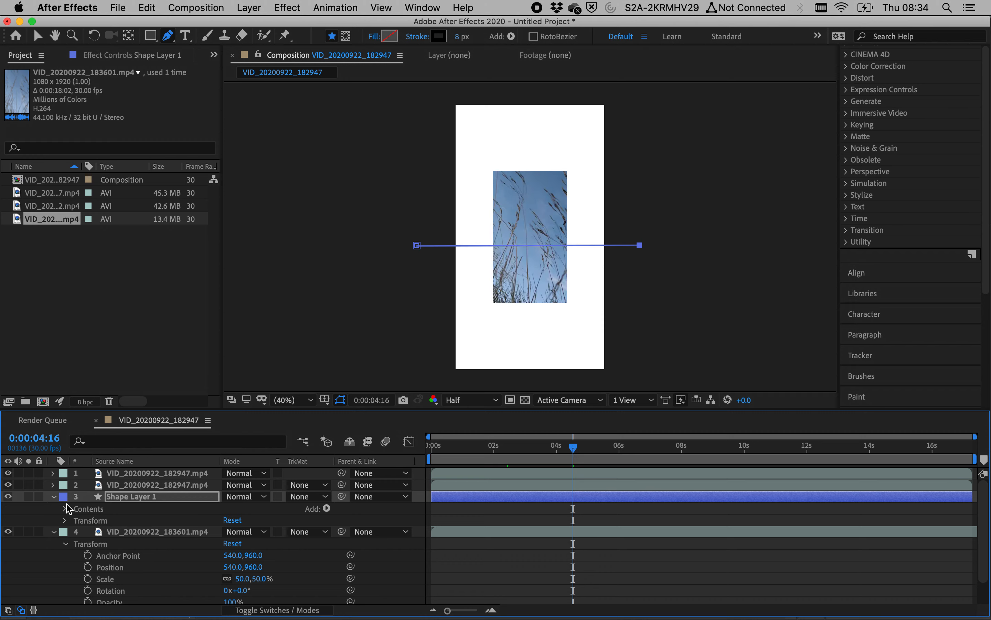
# Keyframe Path 1 so the line starts collapsed at the centre and grows outward by about 4.5 seconds.
pyautogui.click(64, 508)
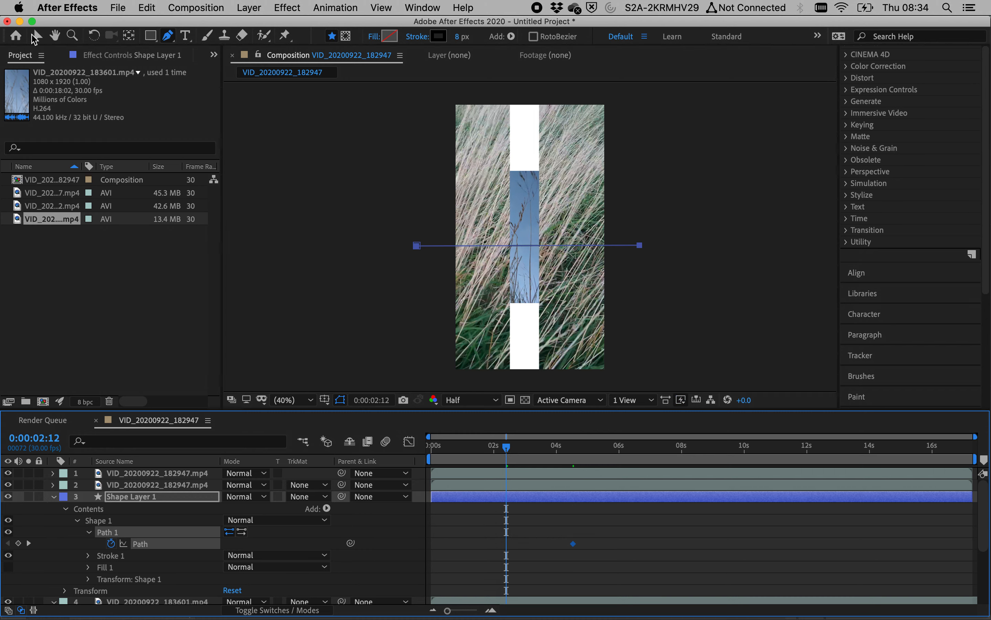
pyautogui.click(38, 35)
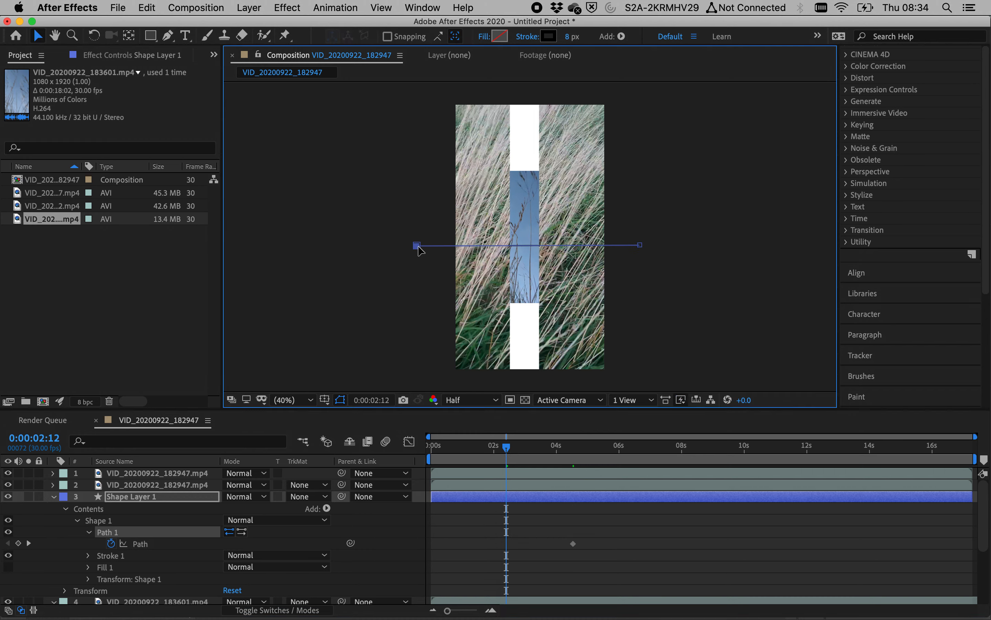
pyautogui.moveTo(417, 245); pyautogui.dragTo(522, 245)
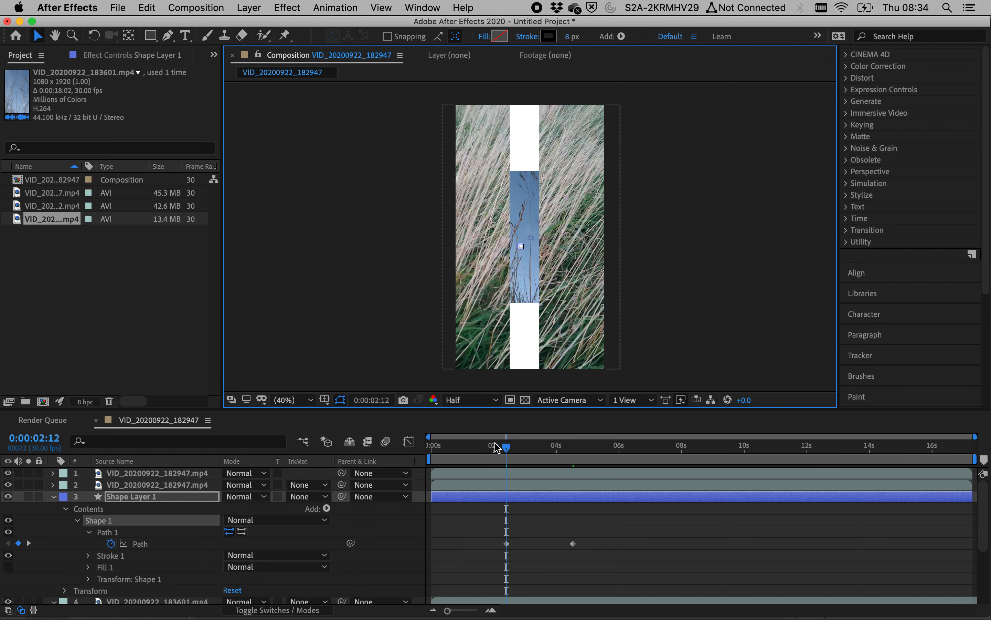
pyautogui.moveTo(504, 446); pyautogui.dragTo(490, 445)
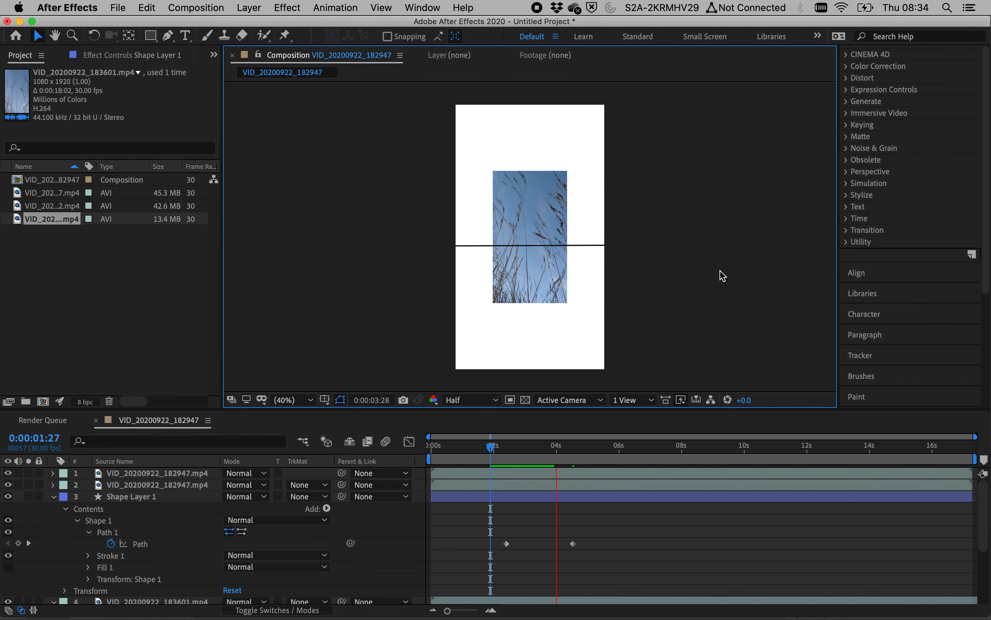
pyautogui.click(534, 445)
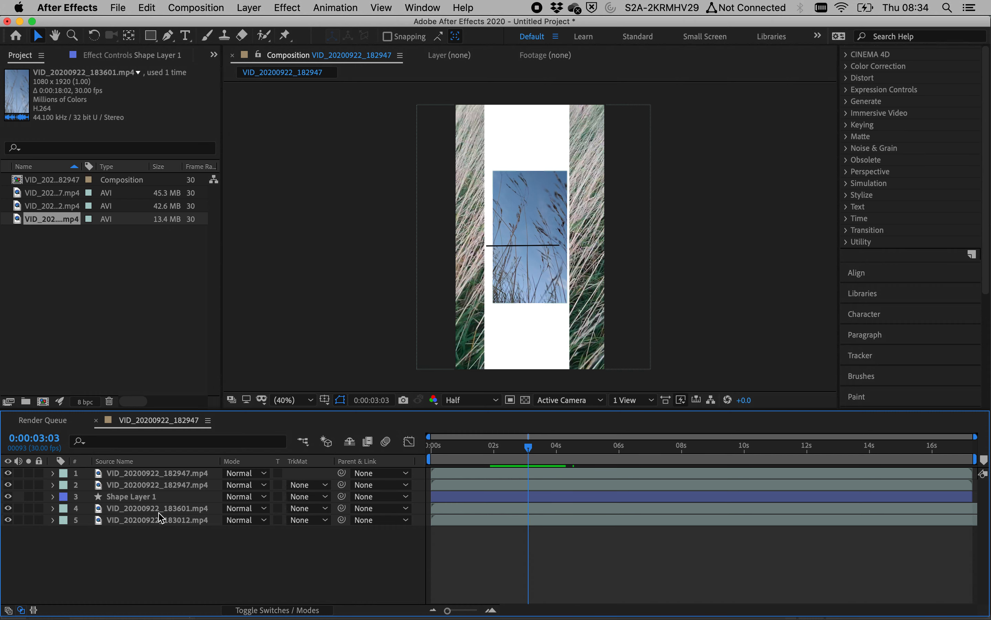
# Keyframe the sky clip's Position so it slides upward away from the line.
pyautogui.click(156, 507)
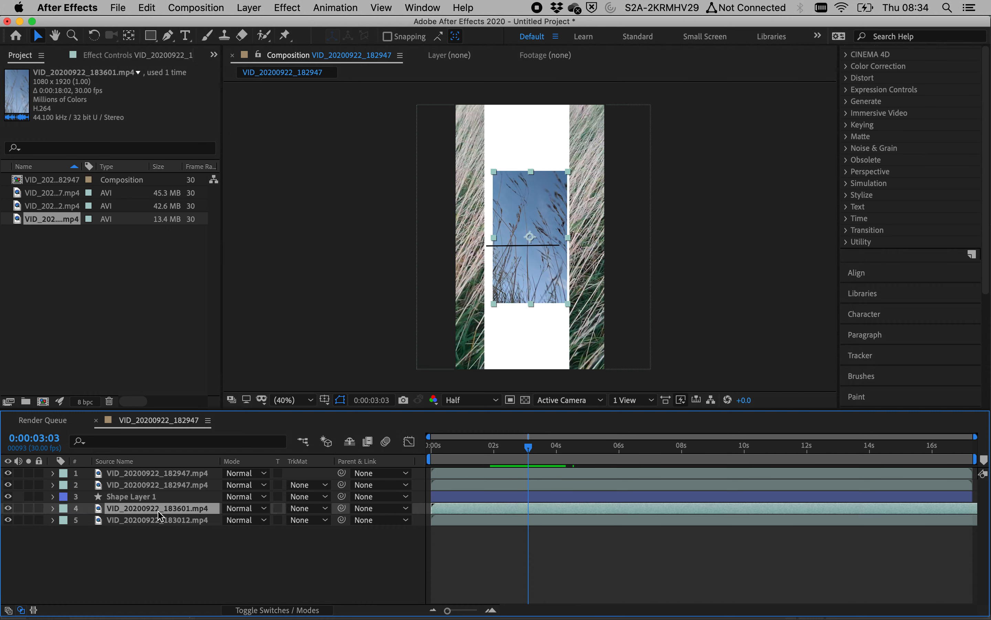
pyautogui.click(53, 508)
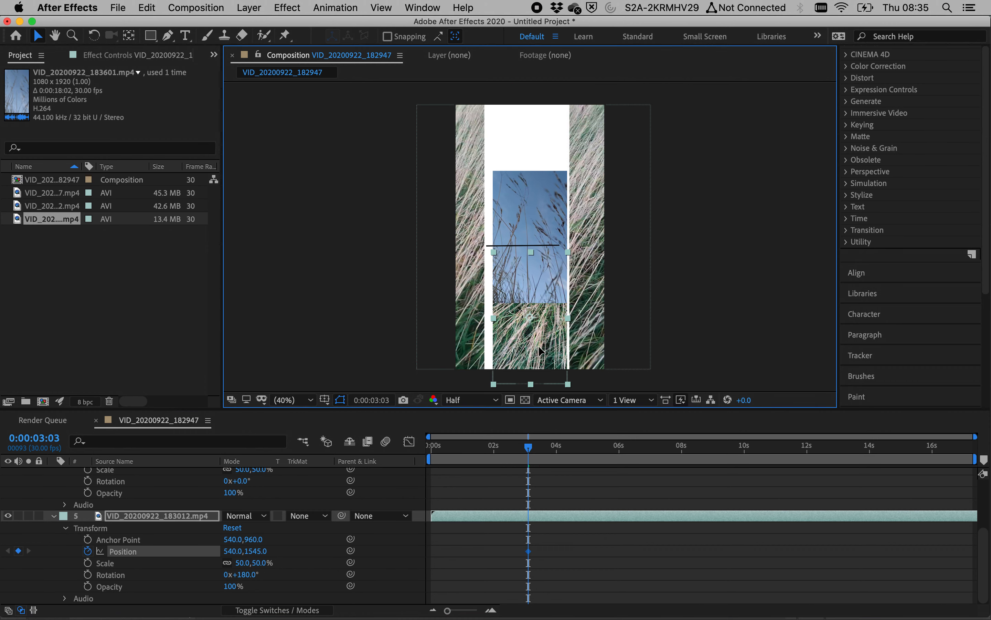
pyautogui.moveTo(535, 351); pyautogui.dragTo(534, 355)
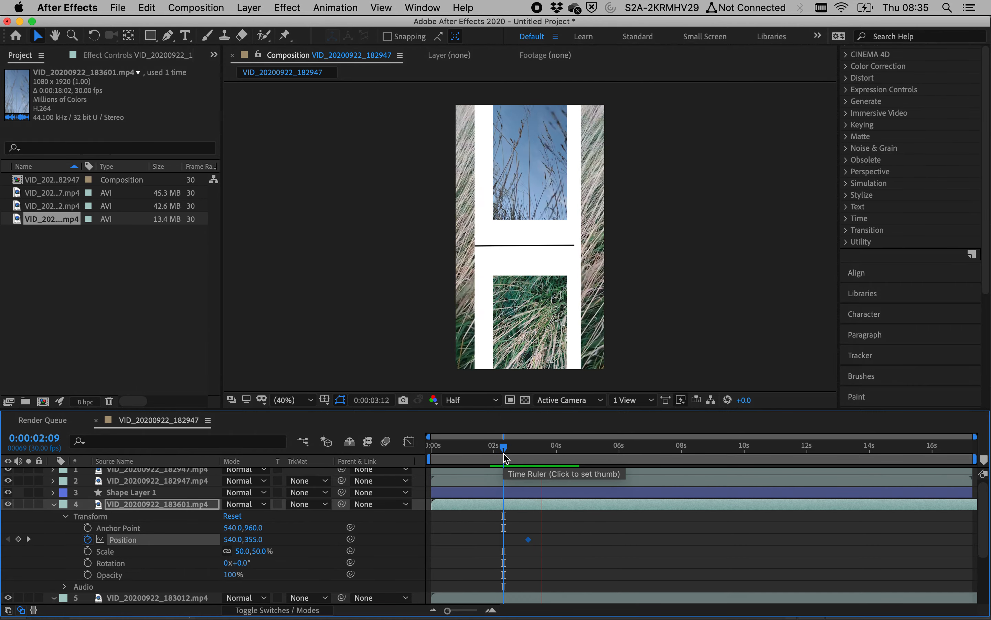
# Scrub the timeline to preview the clips before, during and after they split apart.
pyautogui.click(578, 445)
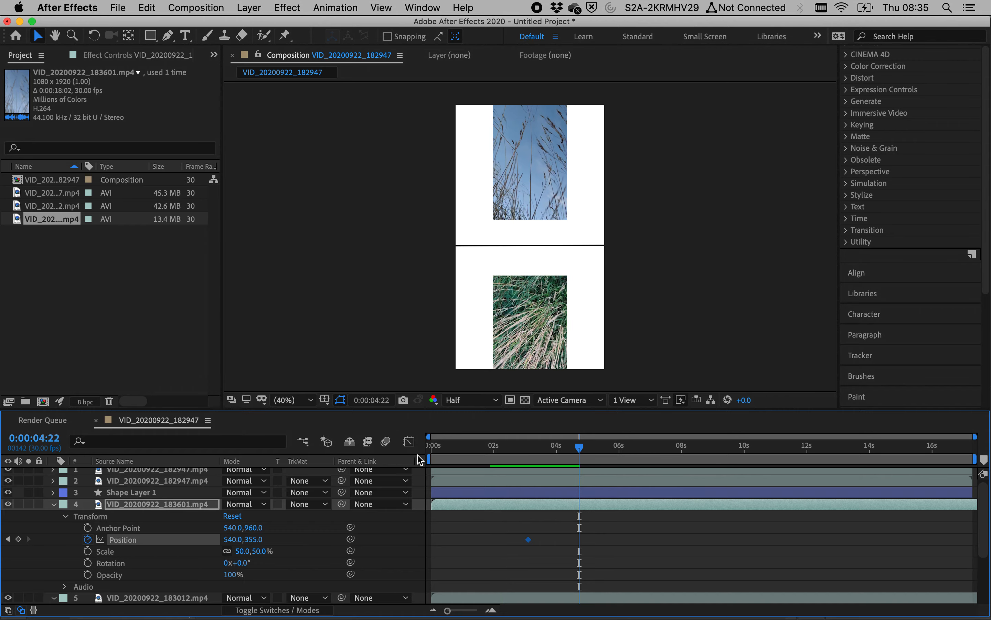
pyautogui.moveTo(579, 445); pyautogui.dragTo(492, 444)
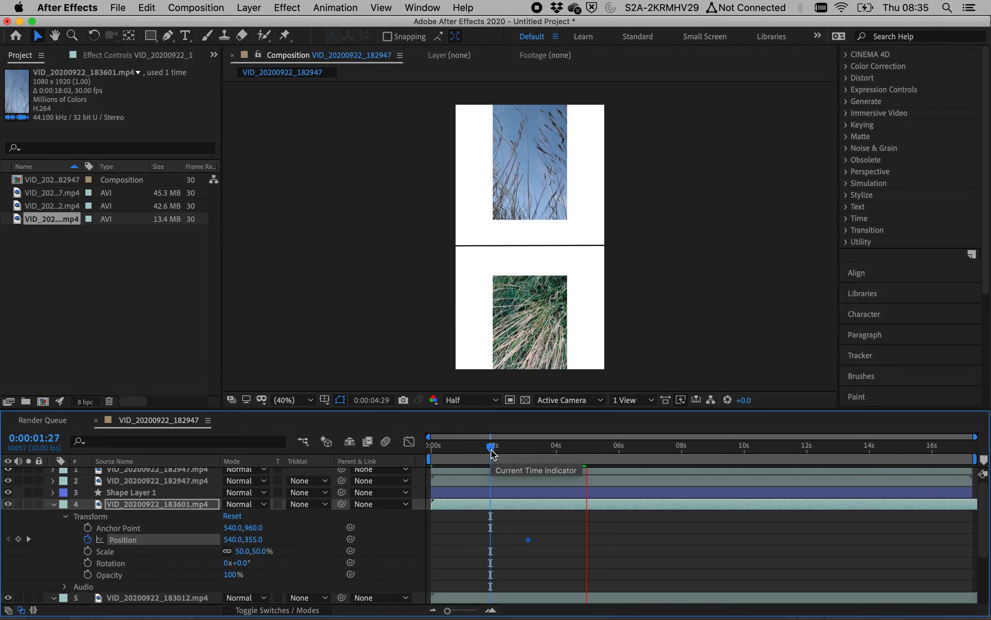
pyautogui.moveTo(493, 454); pyautogui.dragTo(498, 454)
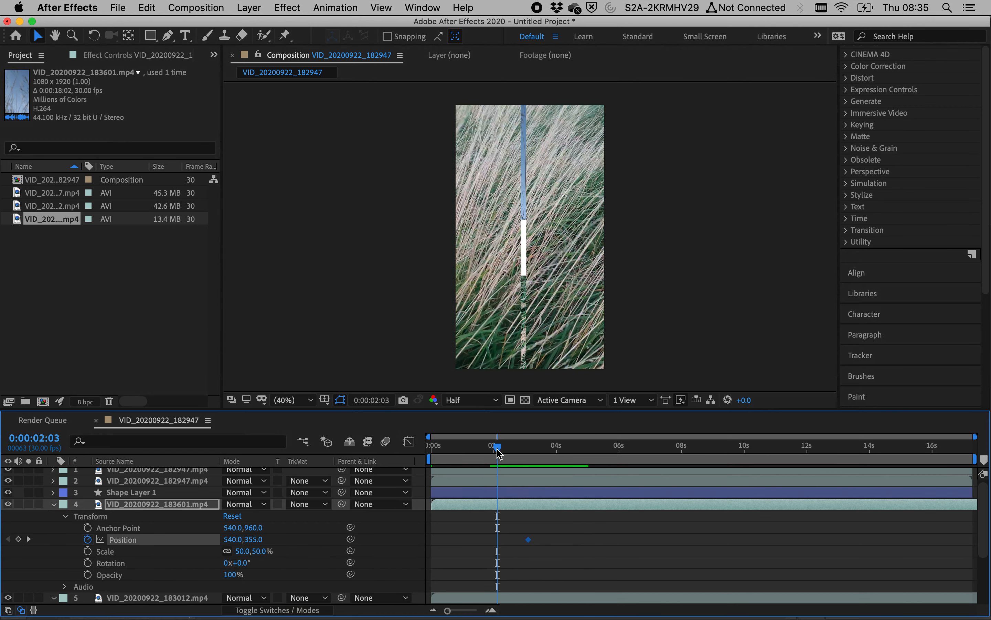
pyautogui.moveTo(496, 445); pyautogui.dragTo(533, 445)
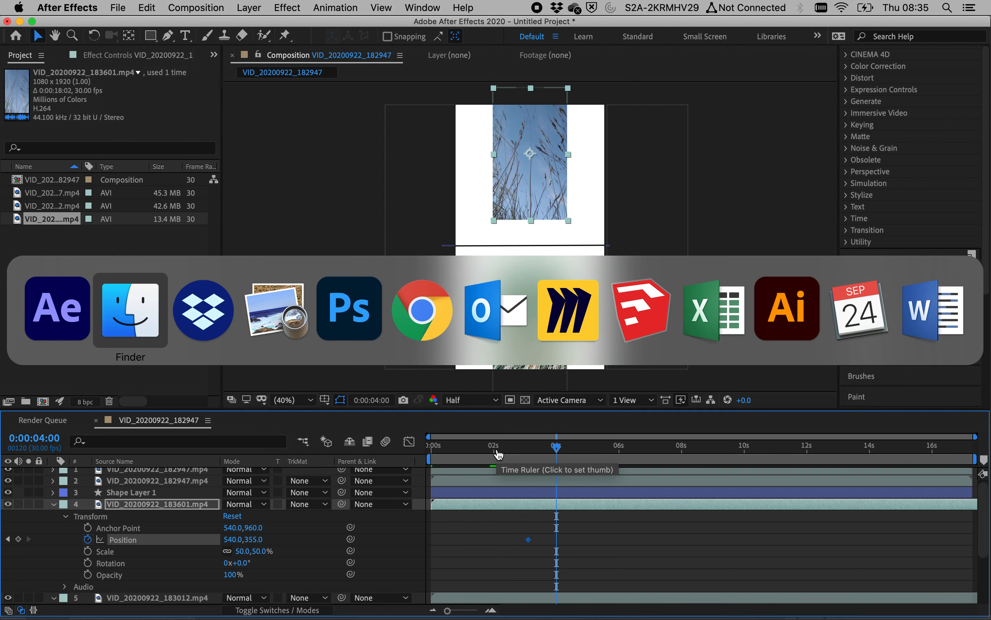
# In Photoshop, select the weather map's lines with Color Range sampled from the chart.
pyautogui.click(129, 309)
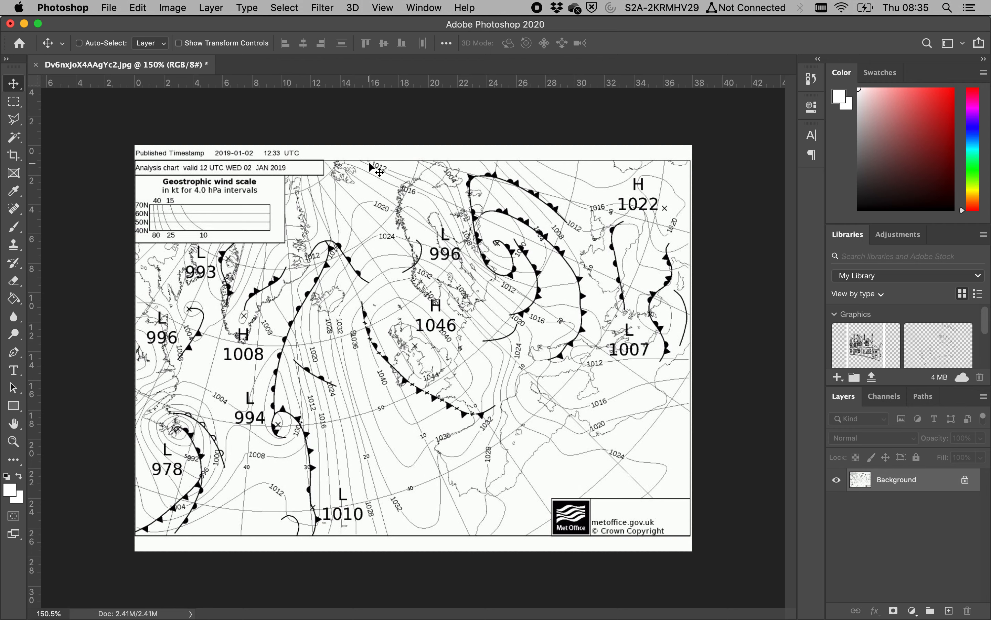
pyautogui.click(283, 7)
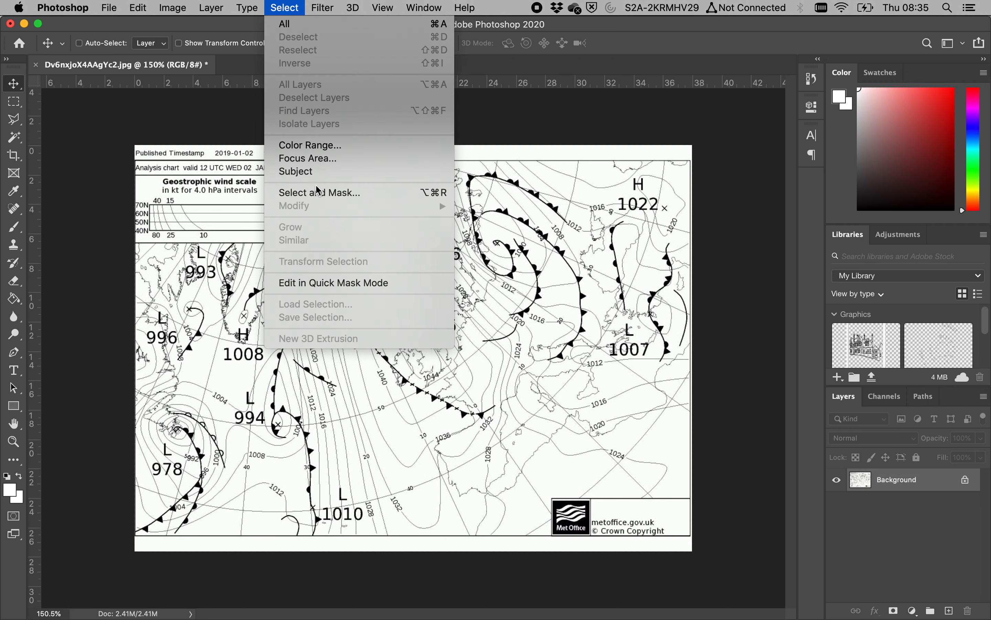
pyautogui.click(283, 7)
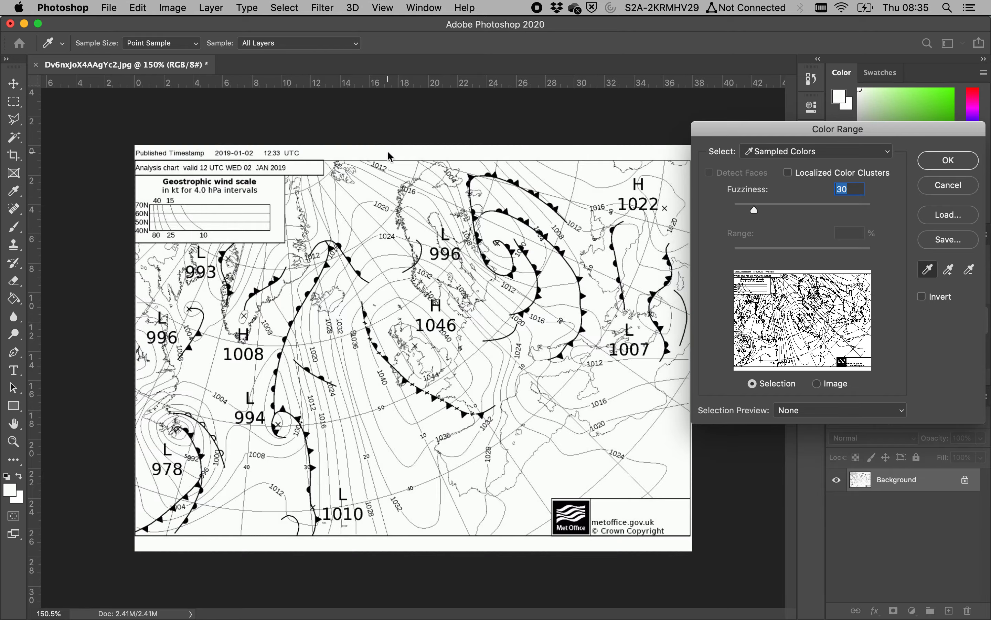
pyautogui.click(947, 159)
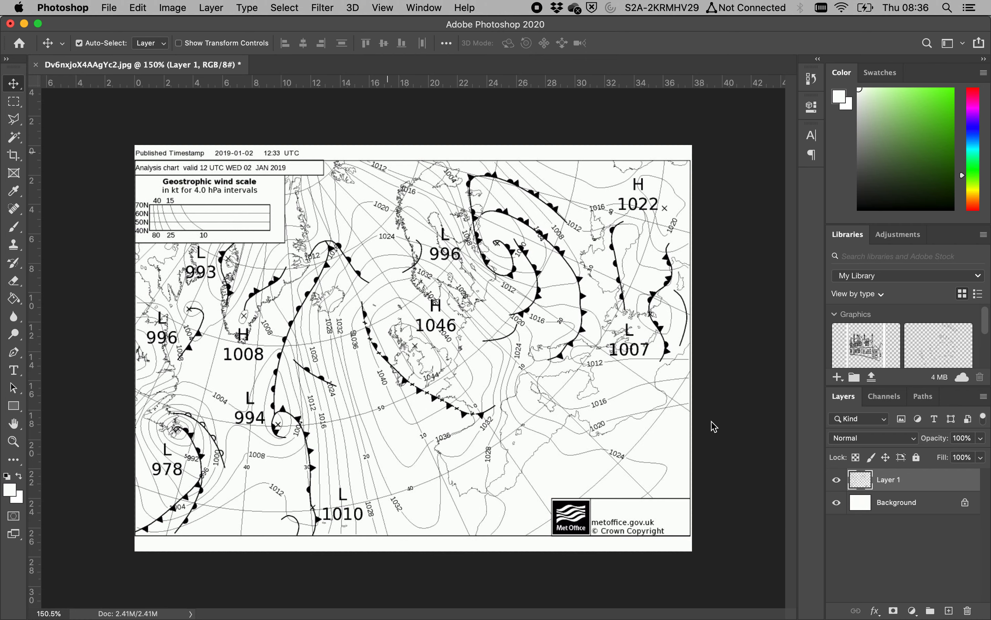
pyautogui.moveTo(815, 471)
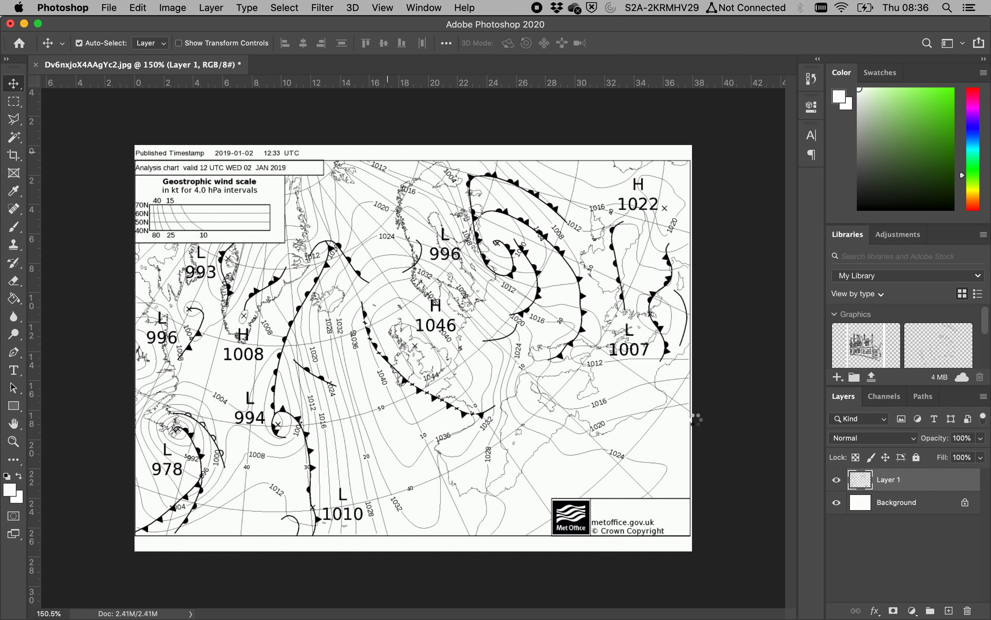
# Keep the copied lines layer, drop the Background, and delete the timestamp strip along the top.
pyautogui.click(836, 479)
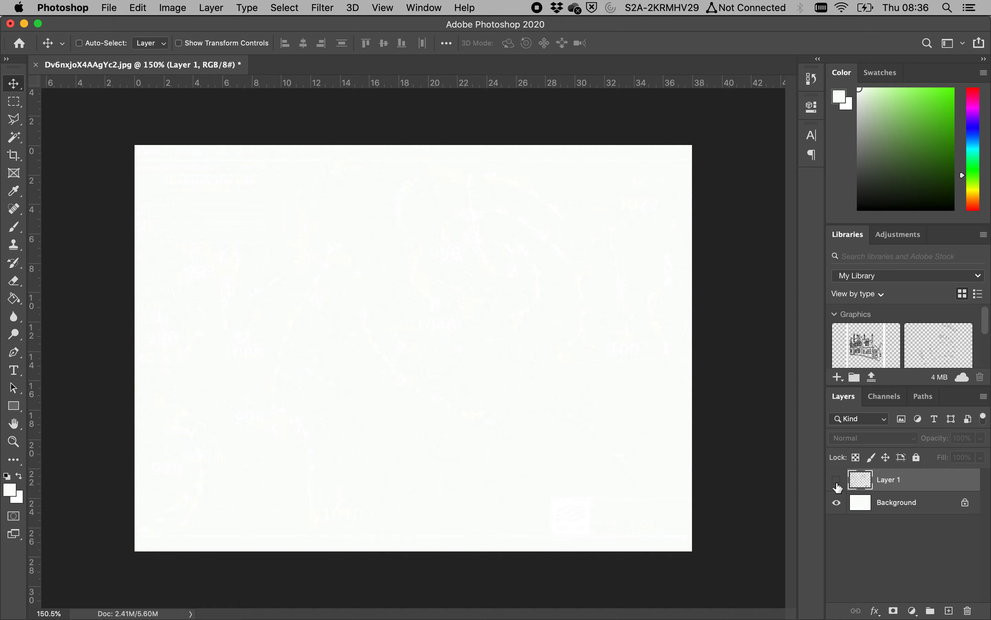
pyautogui.click(837, 501)
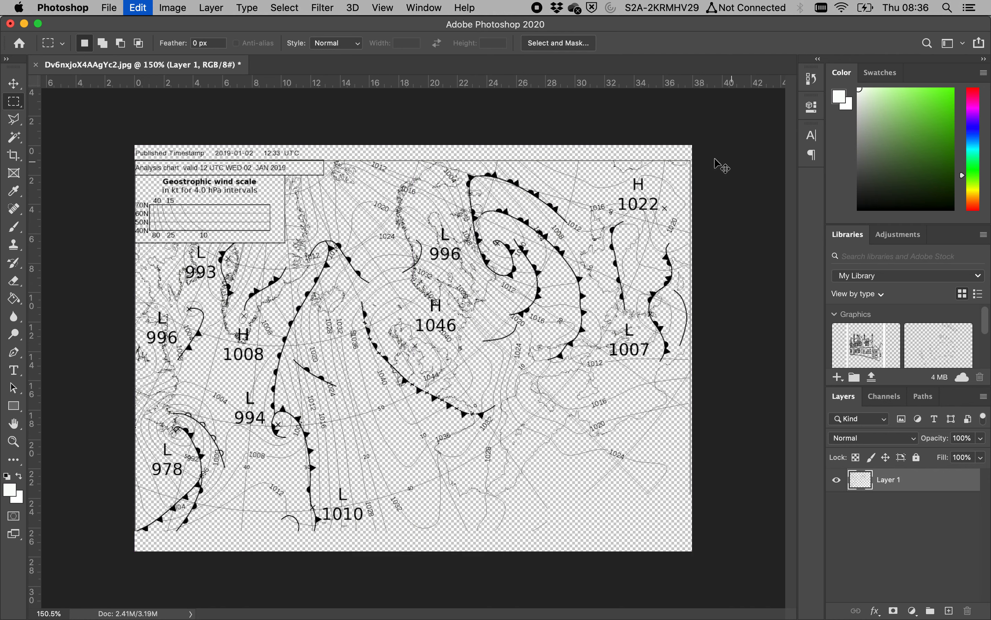
pyautogui.moveTo(135, 147); pyautogui.dragTo(284, 245)
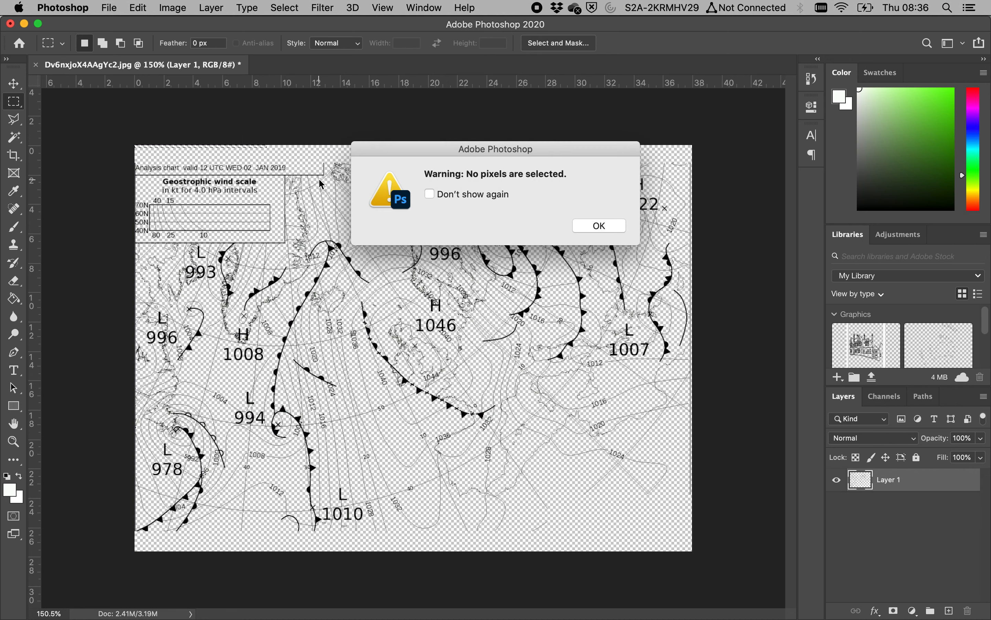
pyautogui.click(597, 226)
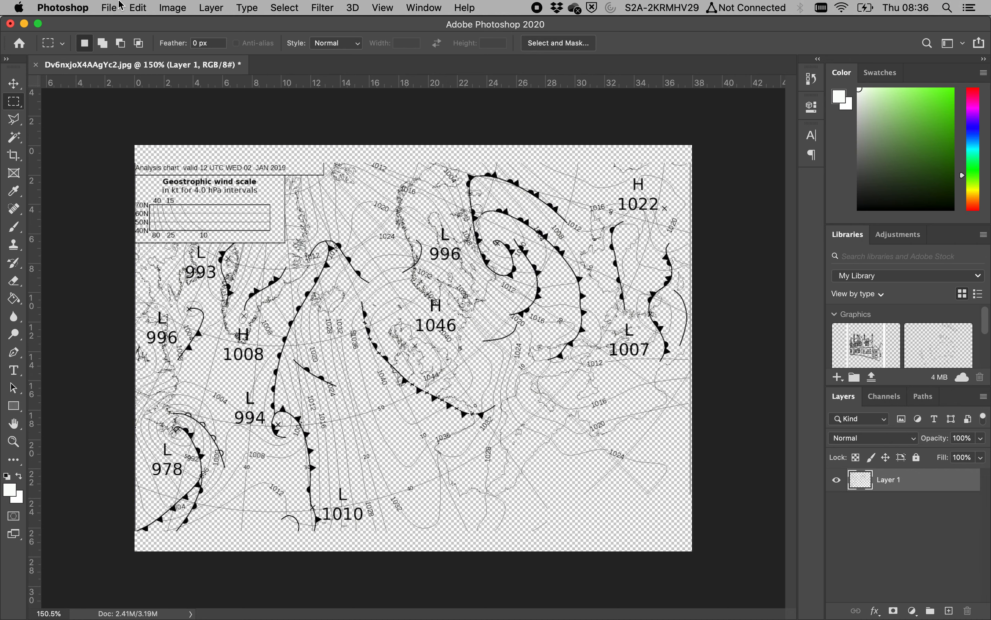
# Start saving the transparent weather chart as a PNG into the Grass folder via Save As.
pyautogui.click(109, 8)
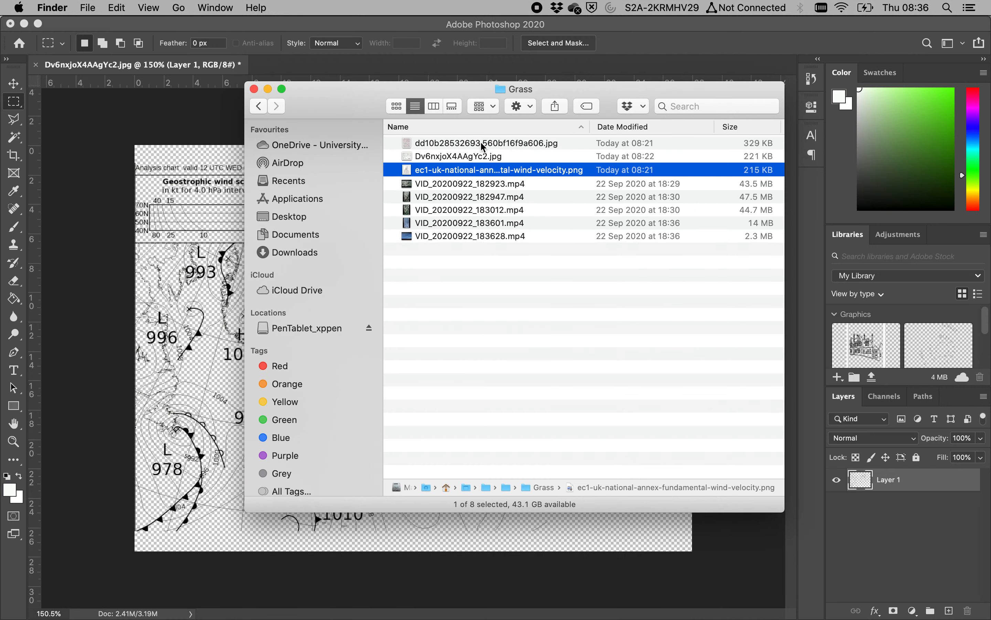
pyautogui.click(254, 89)
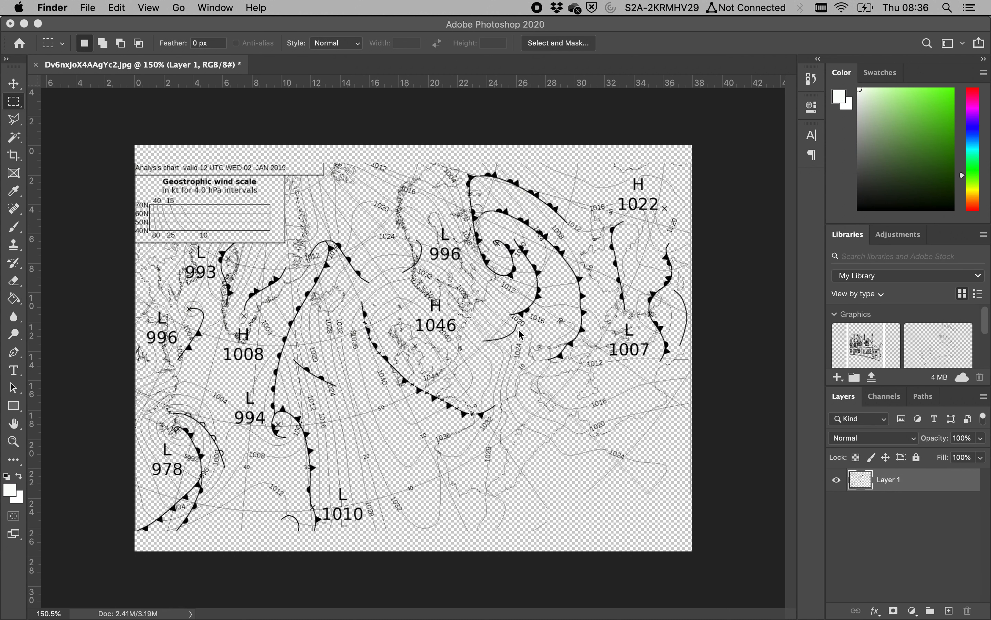
pyautogui.moveTo(141, 30)
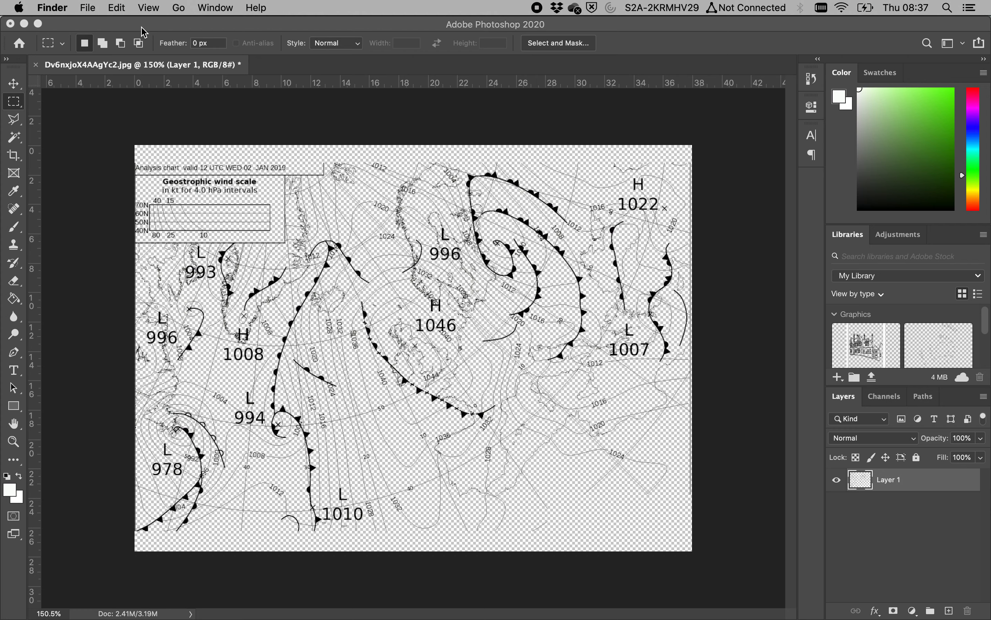
pyautogui.moveTo(182, 277)
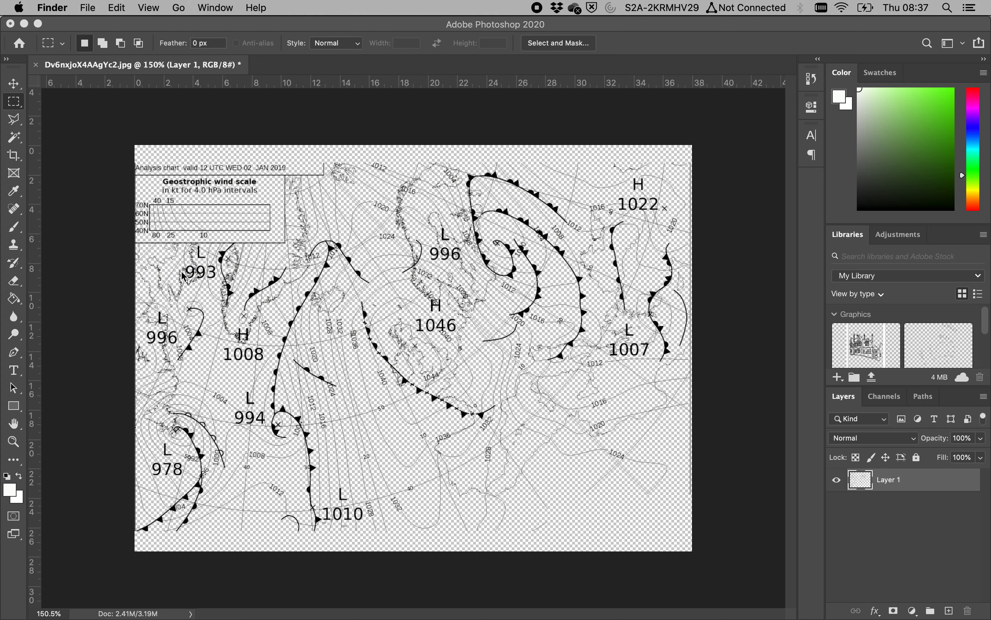
pyautogui.press('cmd+shift+s')
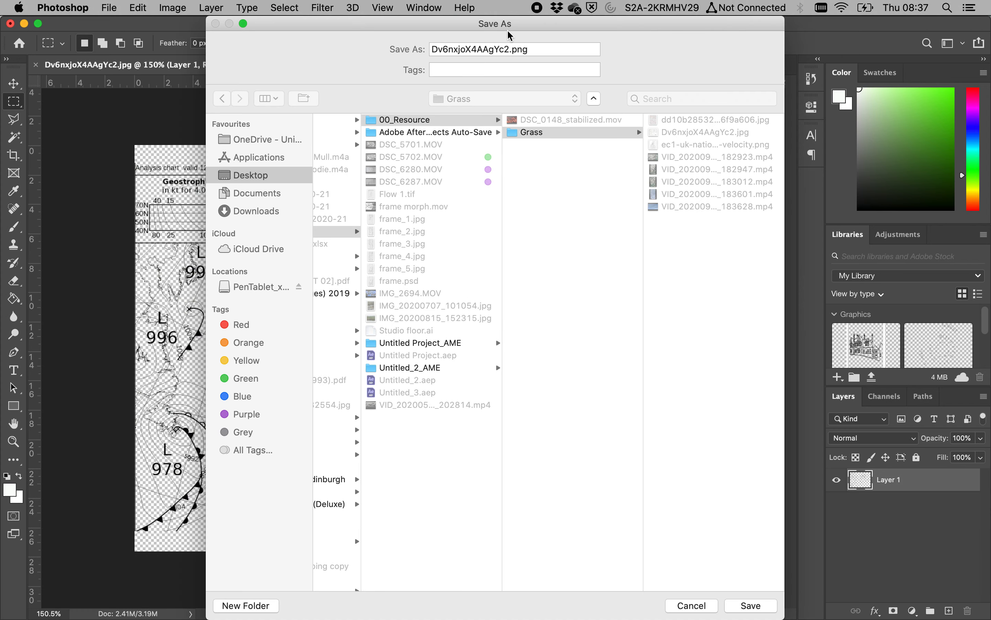
pyautogui.click(514, 50)
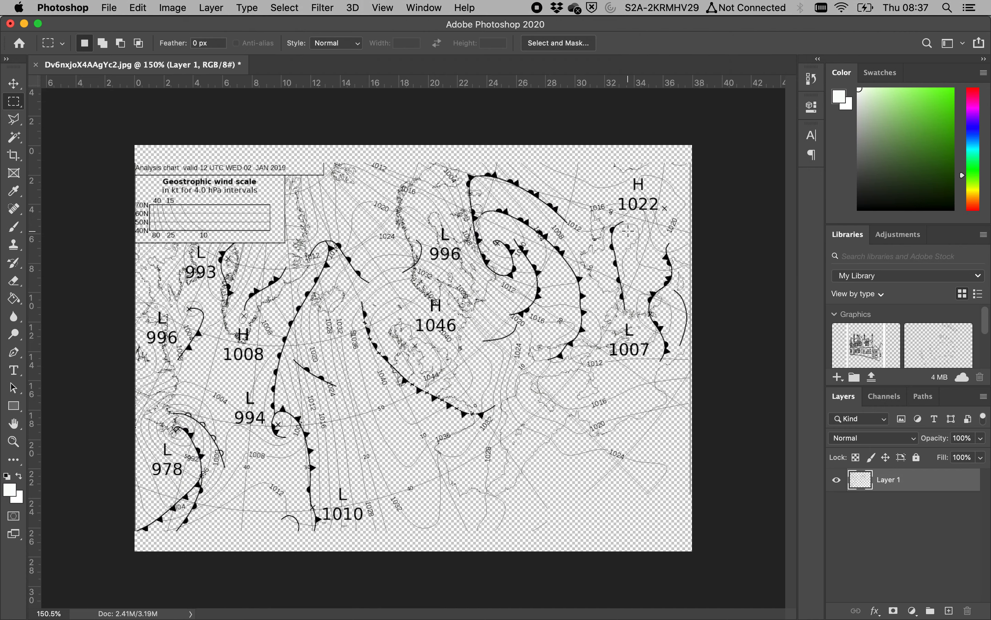
pyautogui.moveTo(419, 216)
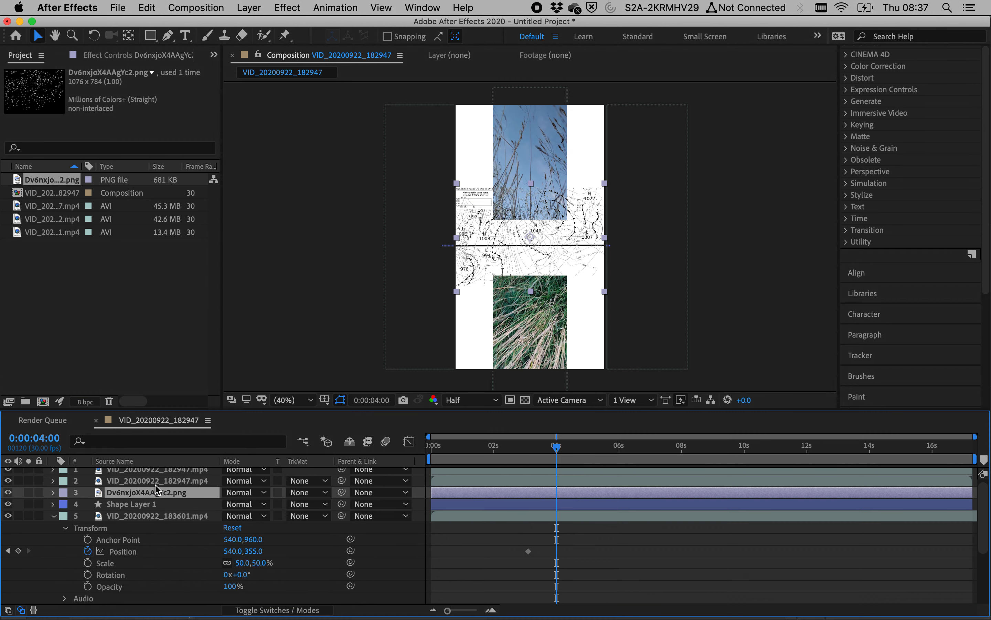
# Inspect the weather map layer, remove it from the timeline and reveal its PNG in Finder.
pyautogui.doubleClick(157, 492)
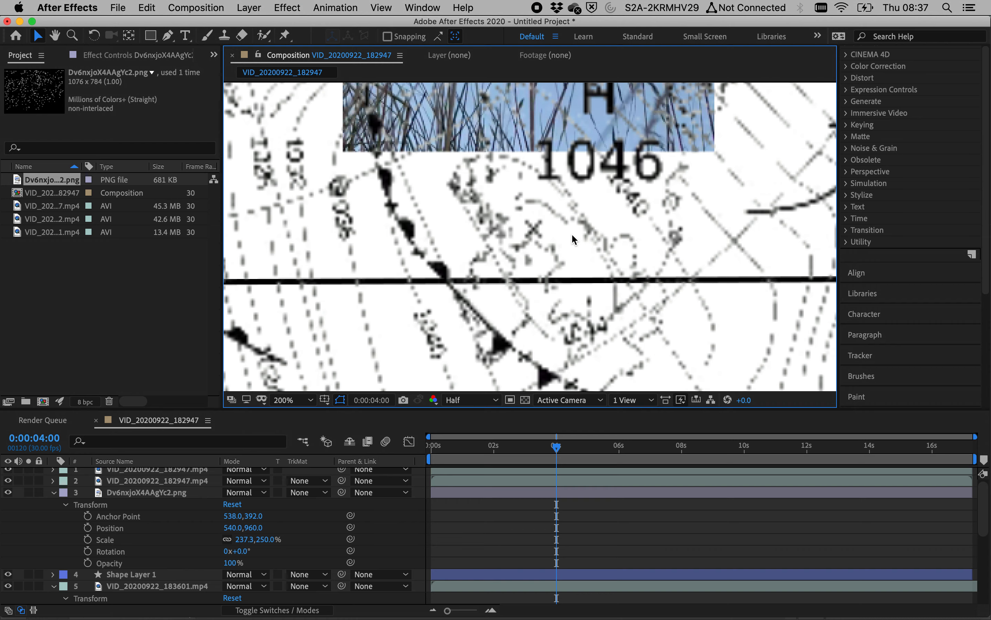
pyautogui.click(283, 399)
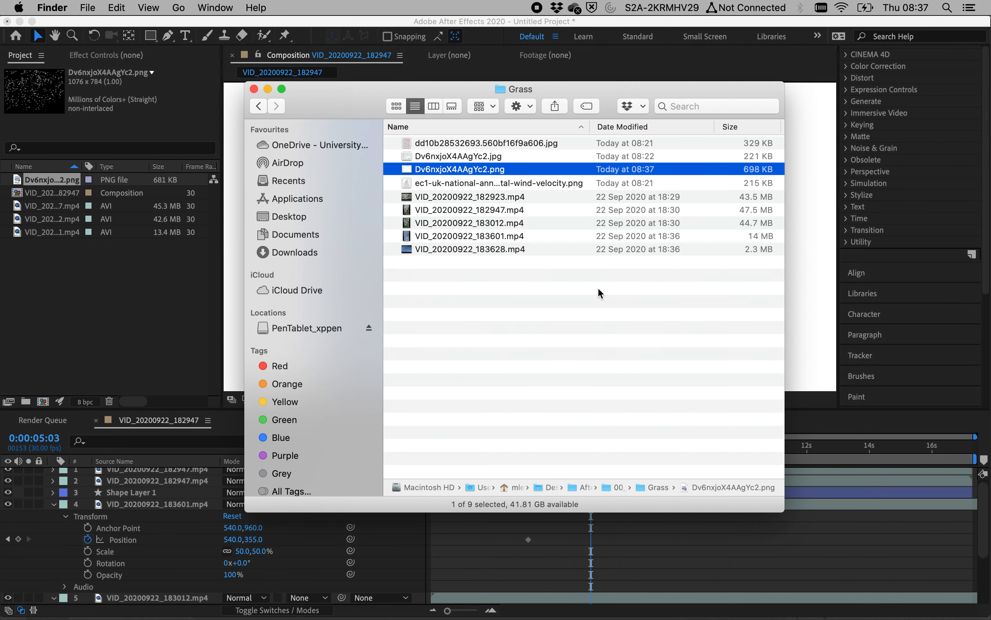
pyautogui.moveTo(480, 176)
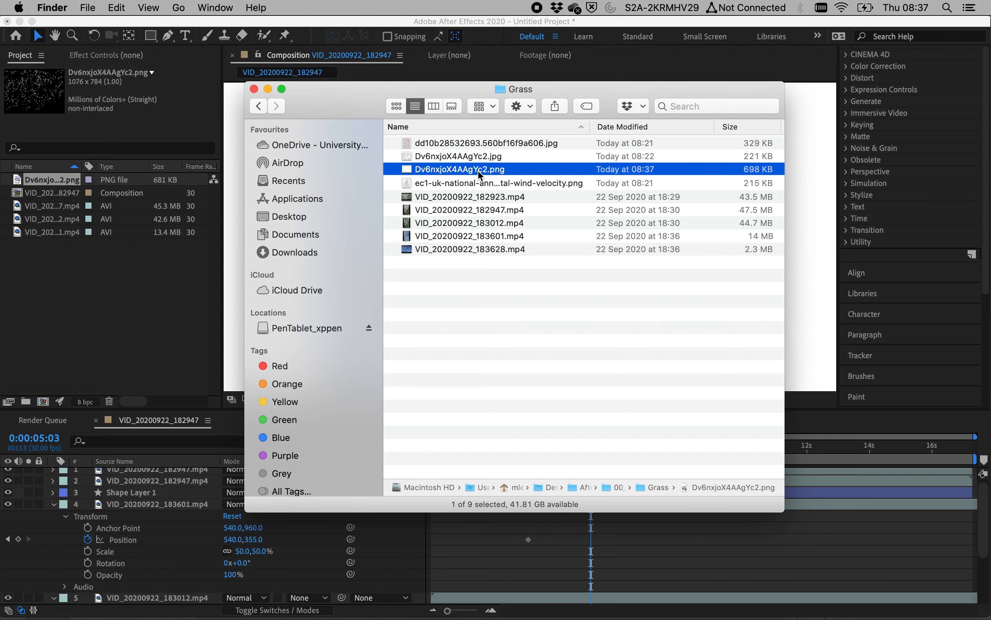
# Delete the outdated map PNG, then lower Lightness via Hue/Saturation to darken the map's lines.
pyautogui.rightClick(460, 169)
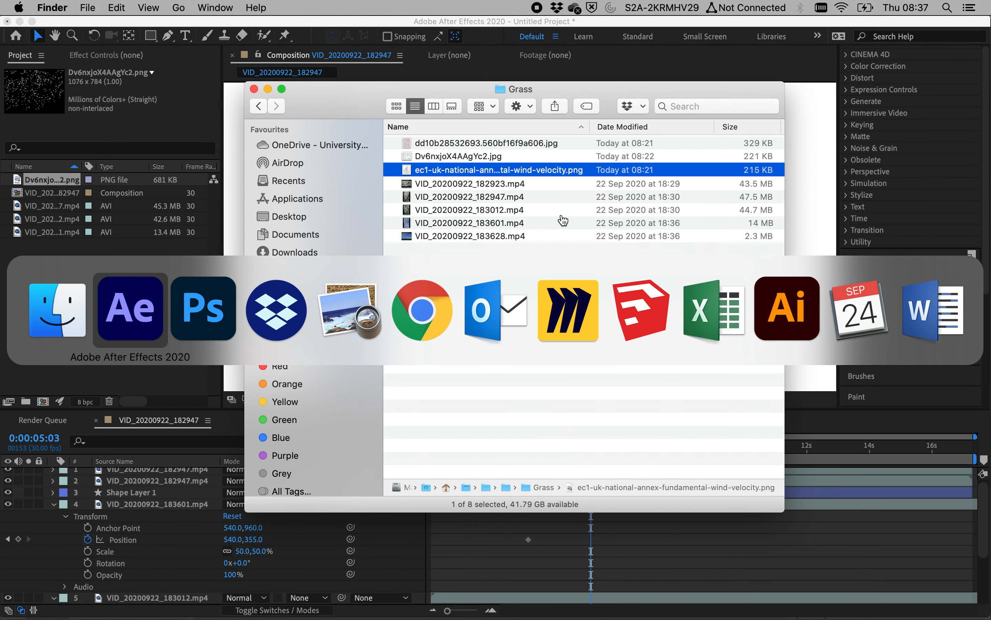
pyautogui.click(204, 309)
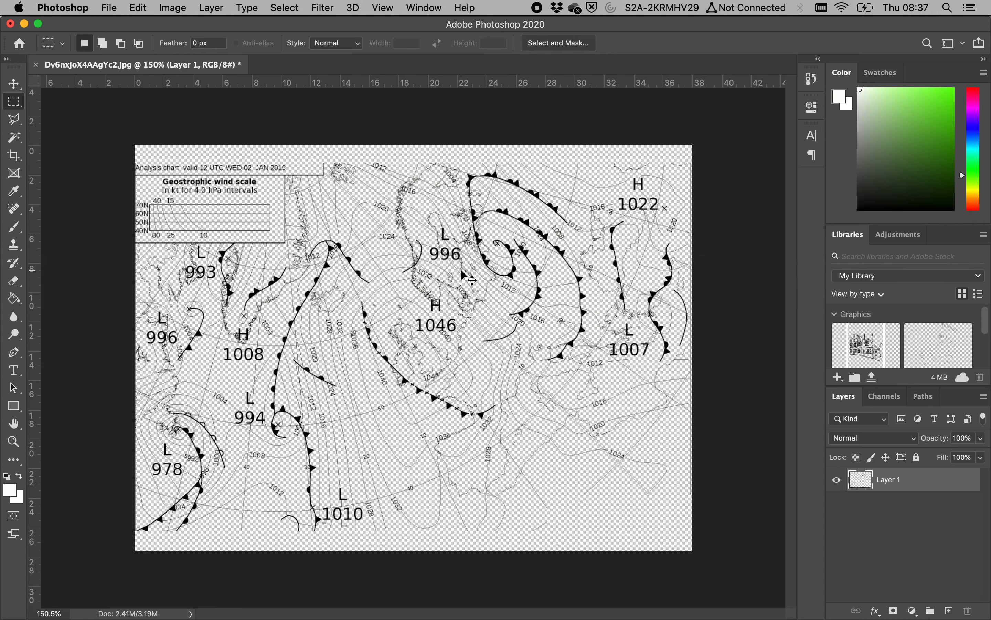
pyautogui.click(172, 8)
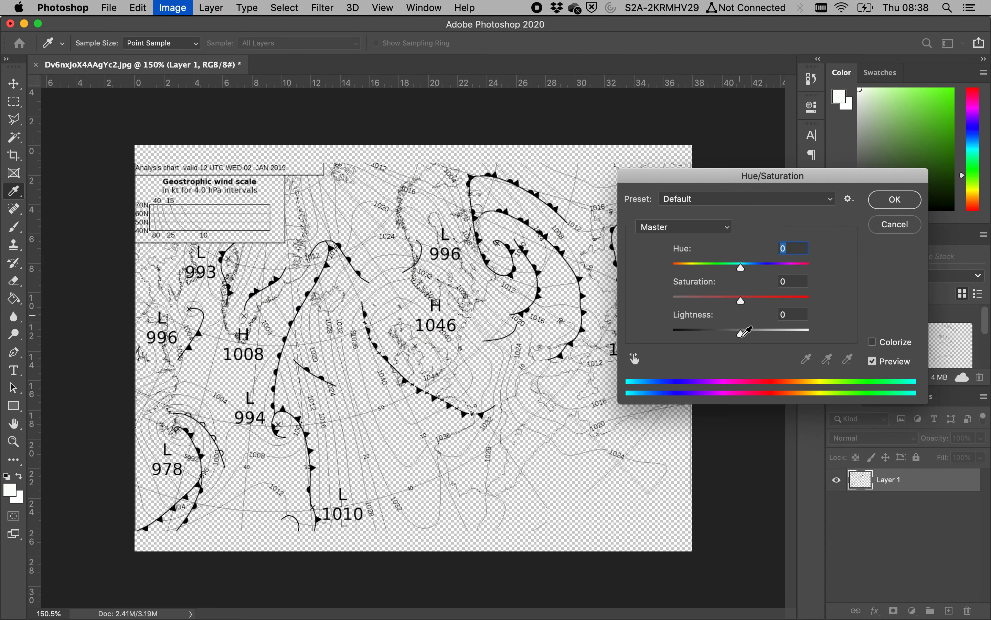
pyautogui.click(894, 199)
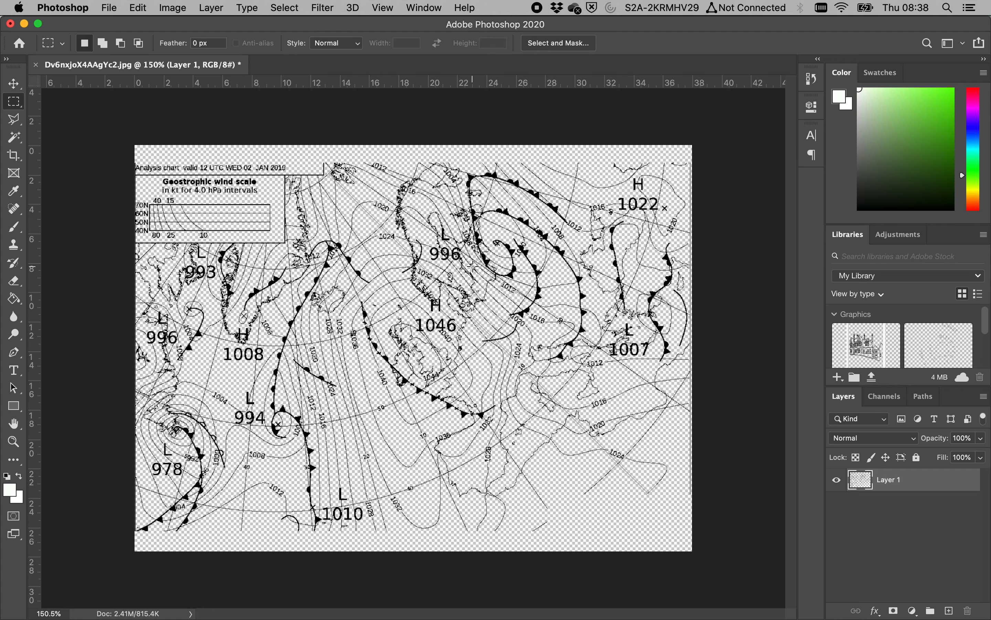
# Re-save the darkened weather map as a PNG in the Grass folder.
pyautogui.click(108, 7)
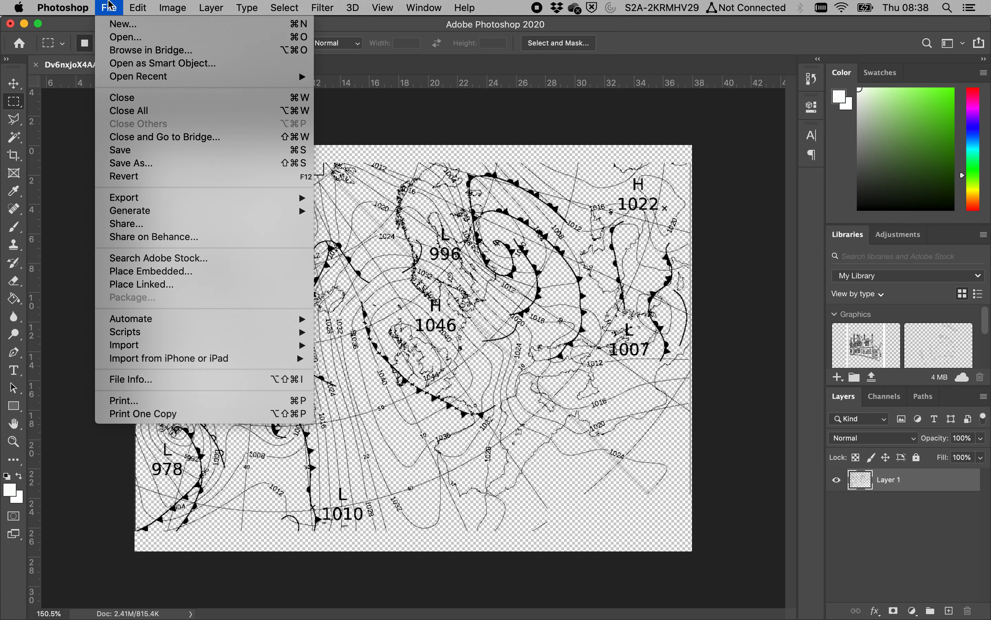
pyautogui.moveTo(157, 193)
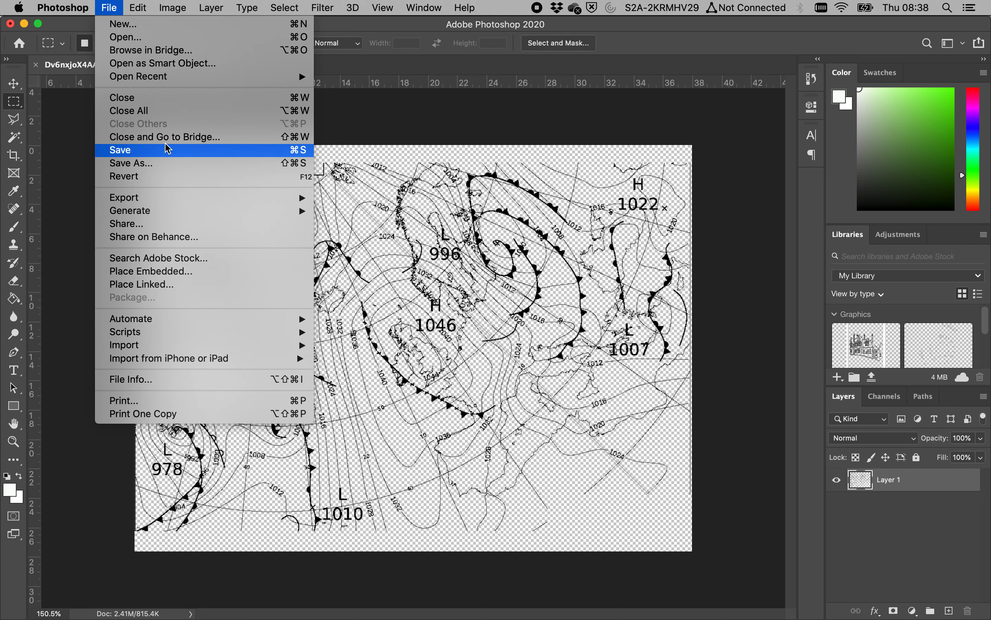
pyautogui.moveTo(174, 194)
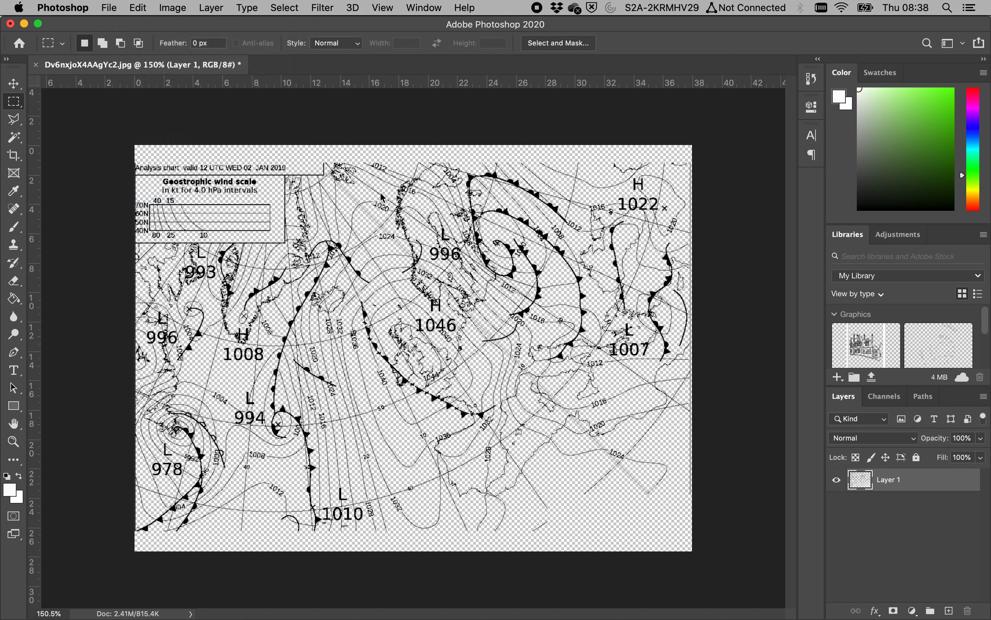
pyautogui.click(108, 8)
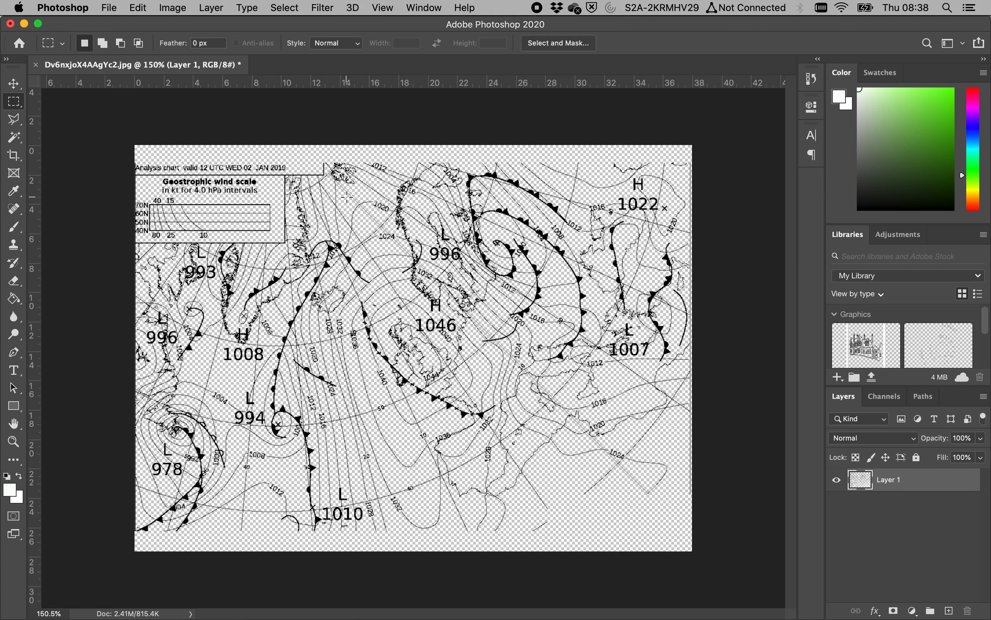
pyautogui.moveTo(348, 236)
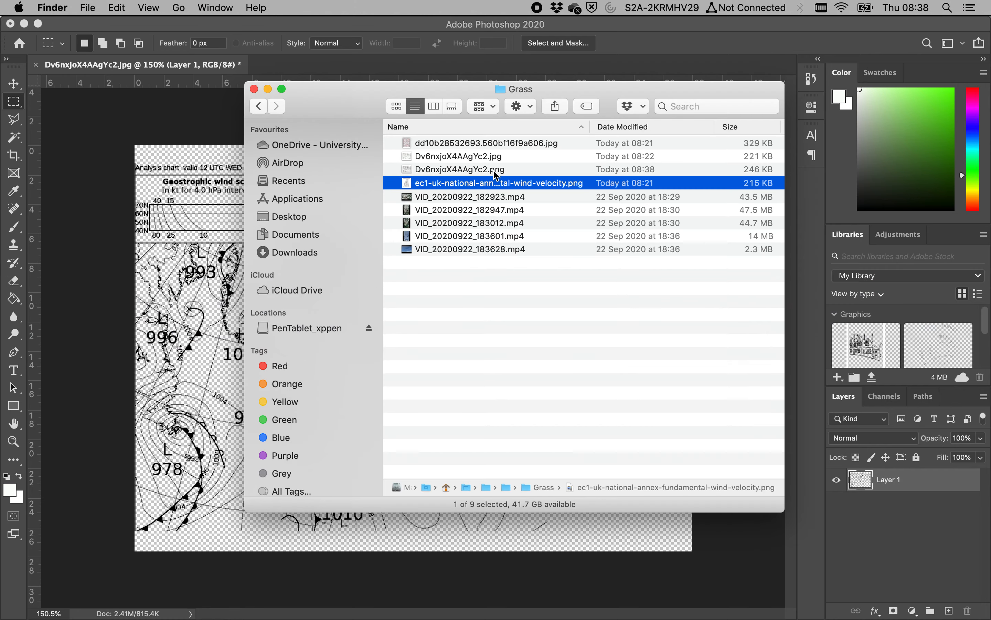
# Bring the new PNG into the comp at 50% viewer zoom and keyframe its Scale at 300%.
pyautogui.click(461, 168)
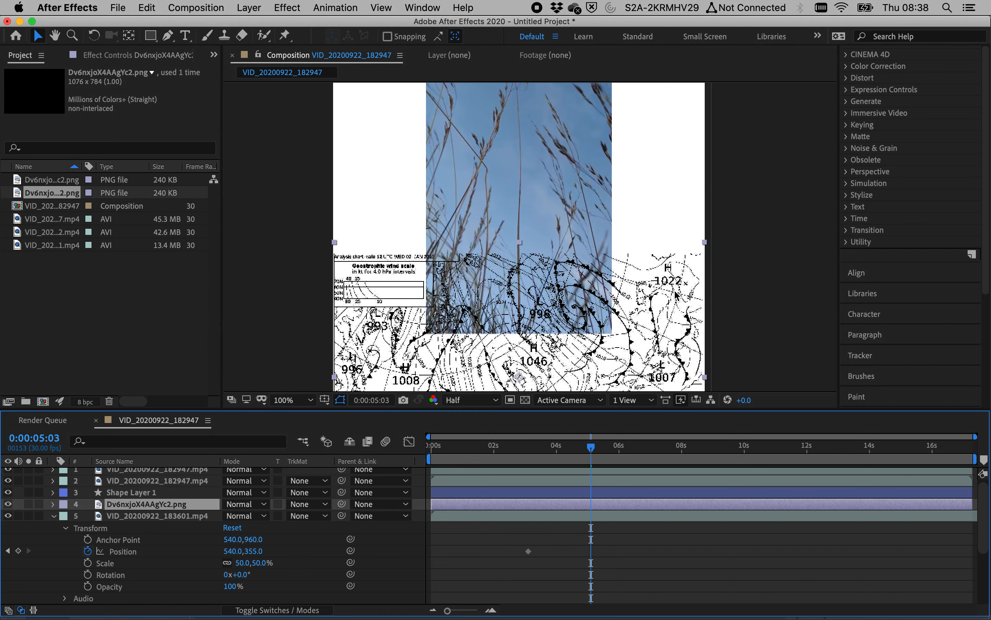
pyautogui.click(283, 399)
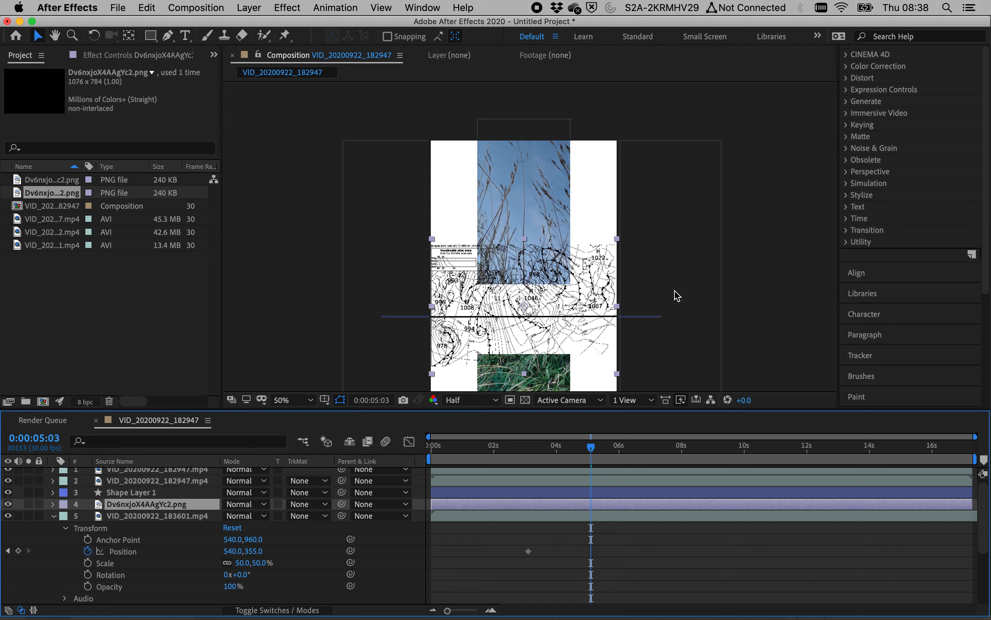
pyautogui.moveTo(59, 511)
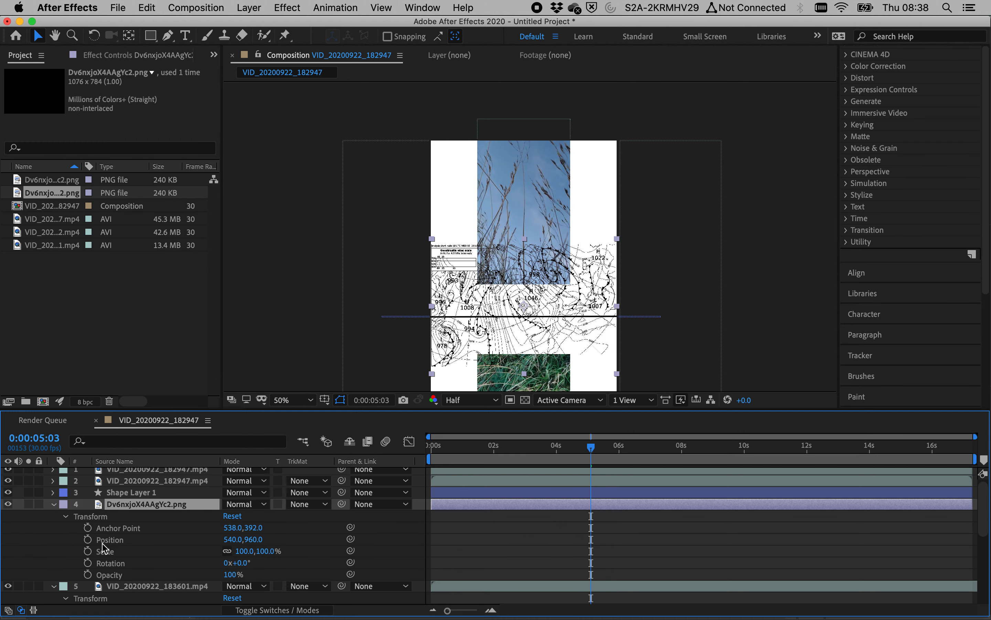
pyautogui.doubleClick(257, 551)
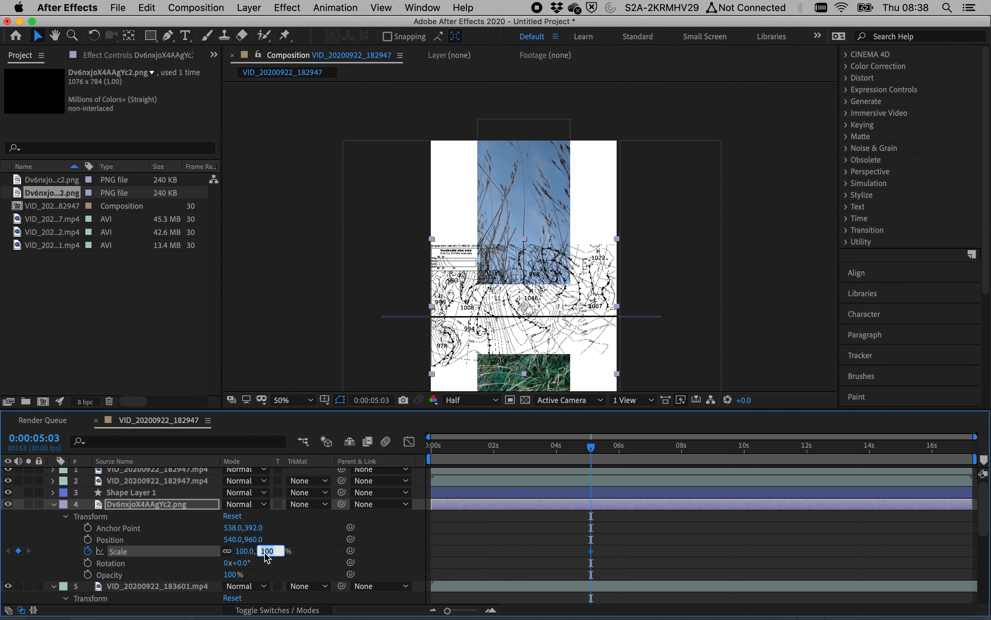
pyautogui.write('300.0')
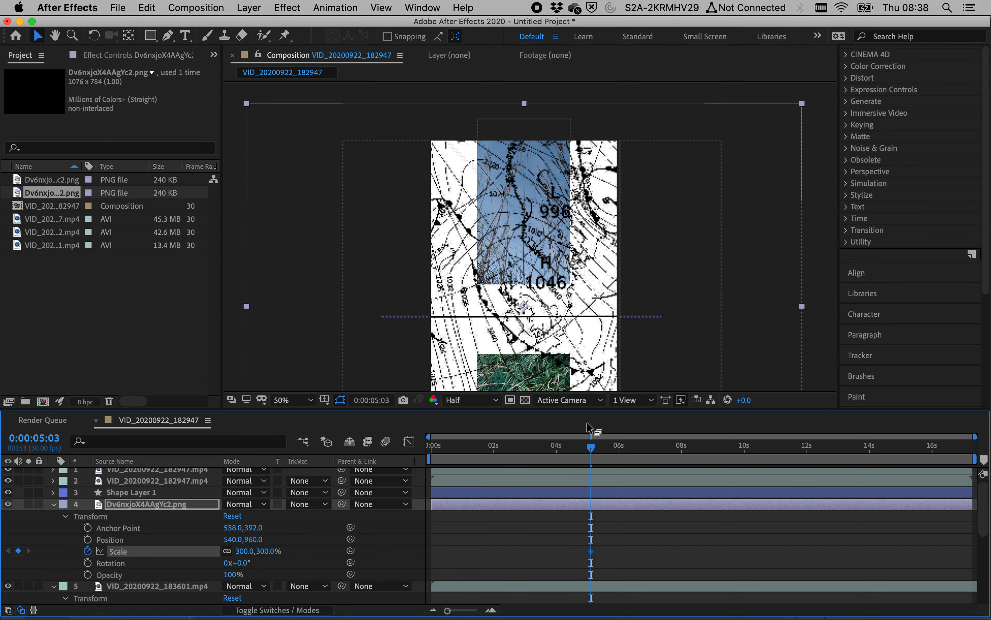
pyautogui.click(539, 446)
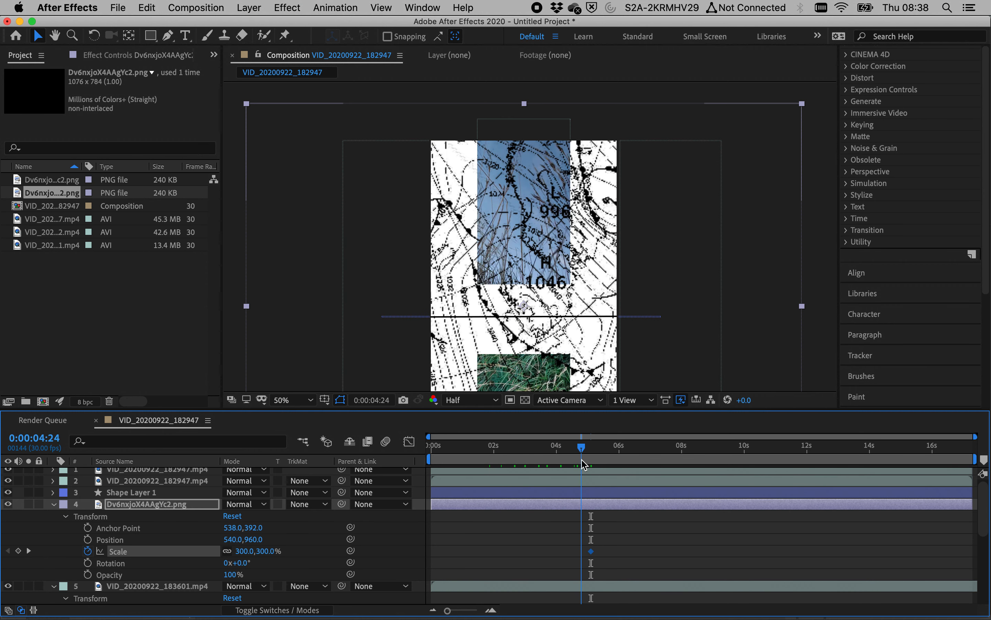
# Move the playhead back to about 4 seconds and trim the map layer's in-point there.
pyautogui.moveTo(582, 447); pyautogui.dragTo(568, 447)
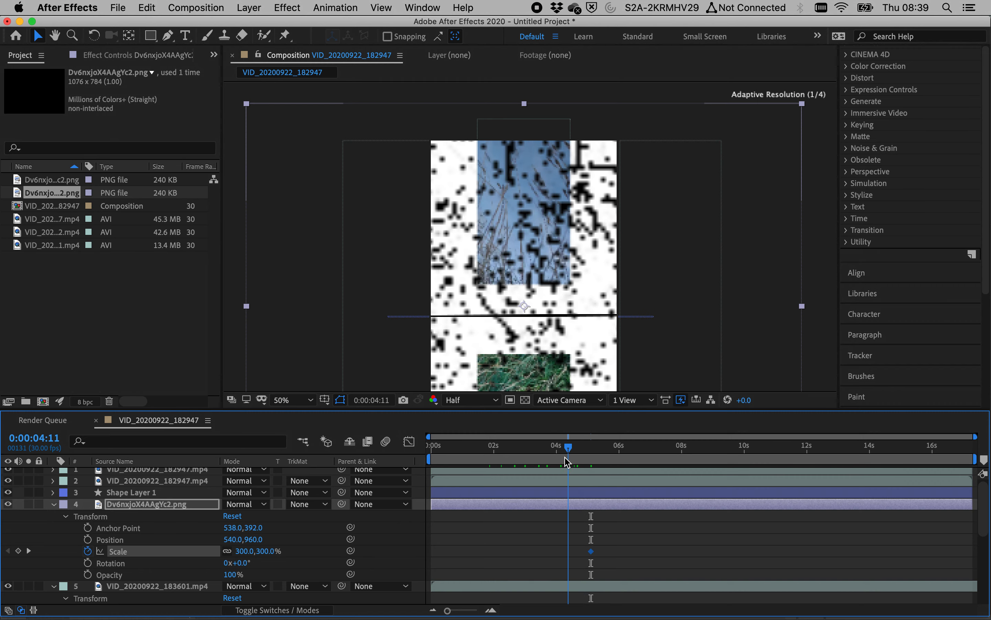
pyautogui.click(528, 460)
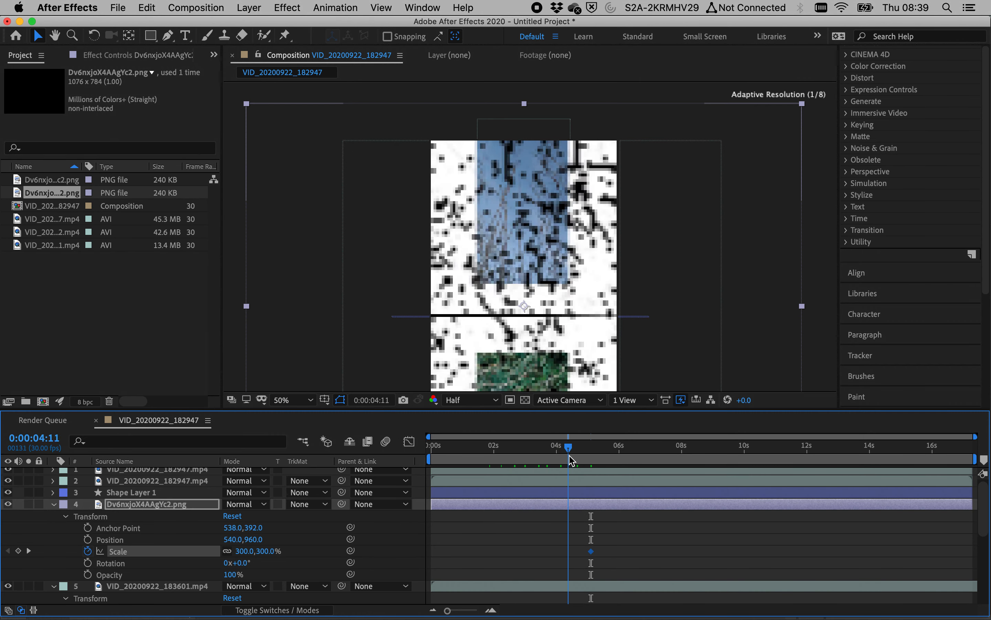
pyautogui.click(569, 445)
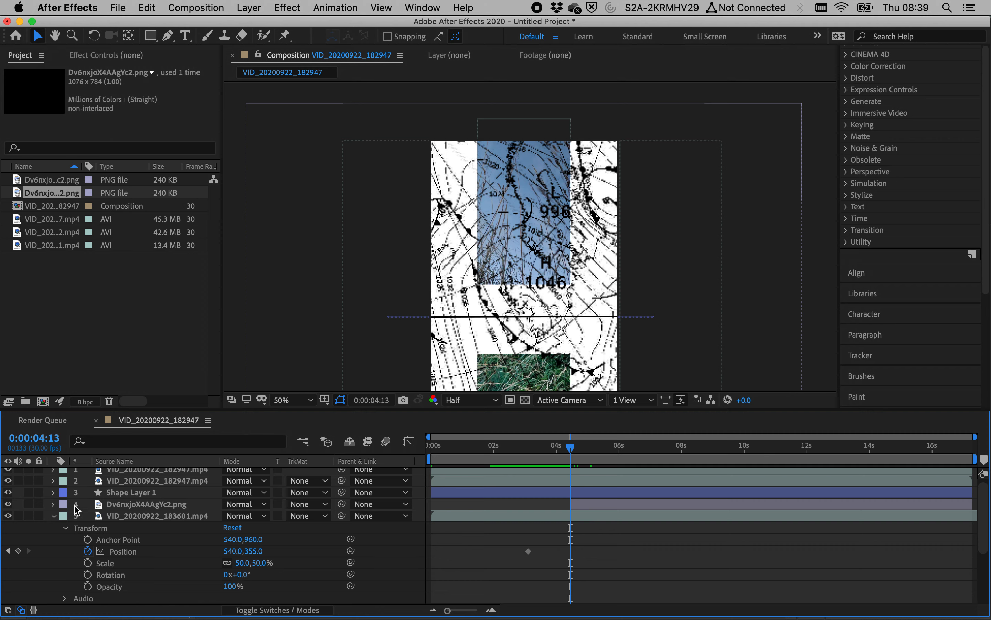
# Collapse the grass layer, reveal the map's Transform and keyframe Opacity, Position and Rotation at its start.
pyautogui.click(53, 508)
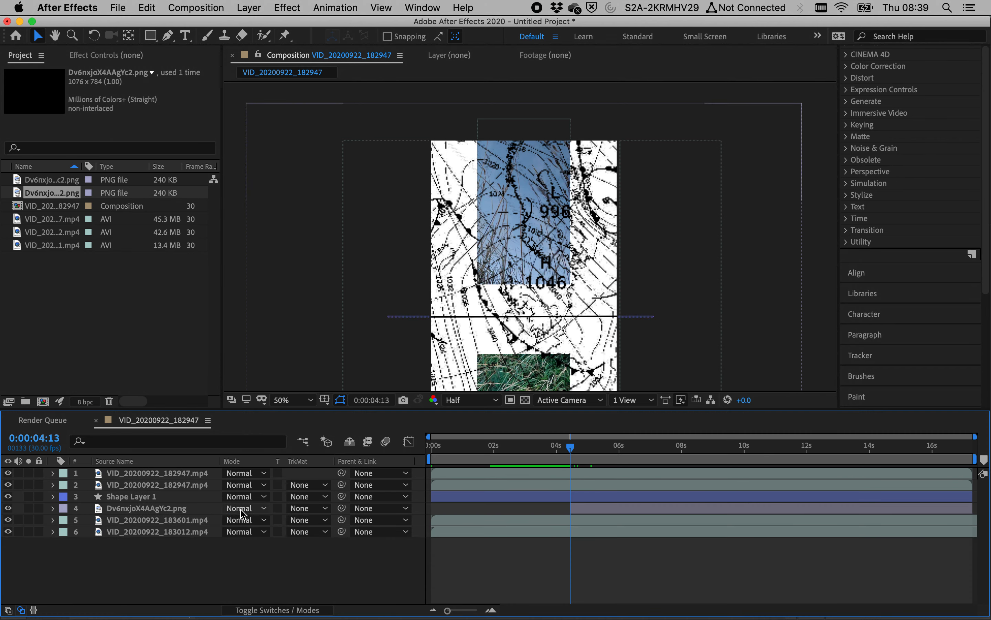
pyautogui.click(155, 507)
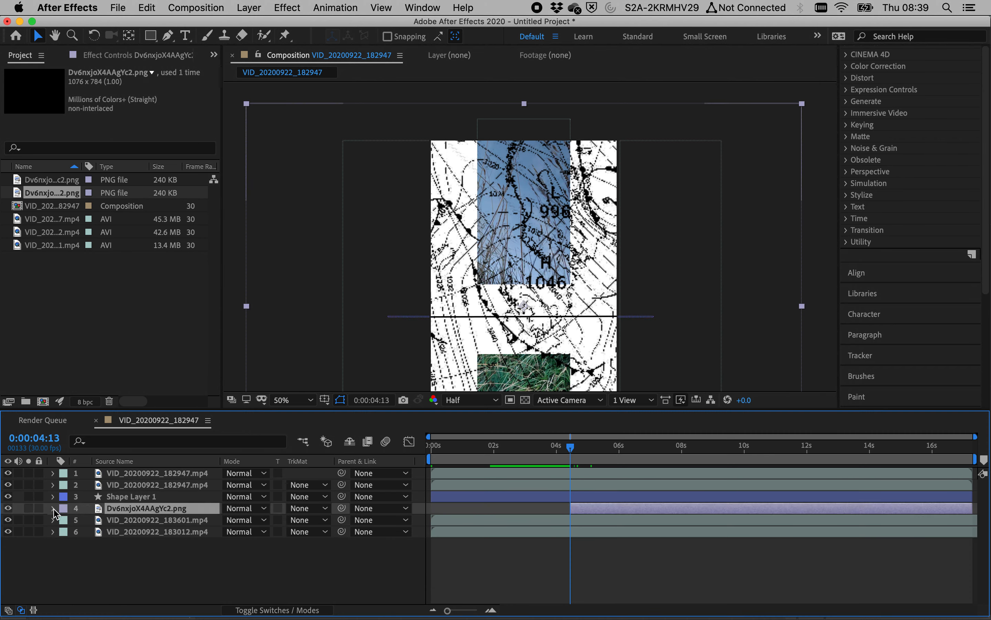
pyautogui.click(53, 507)
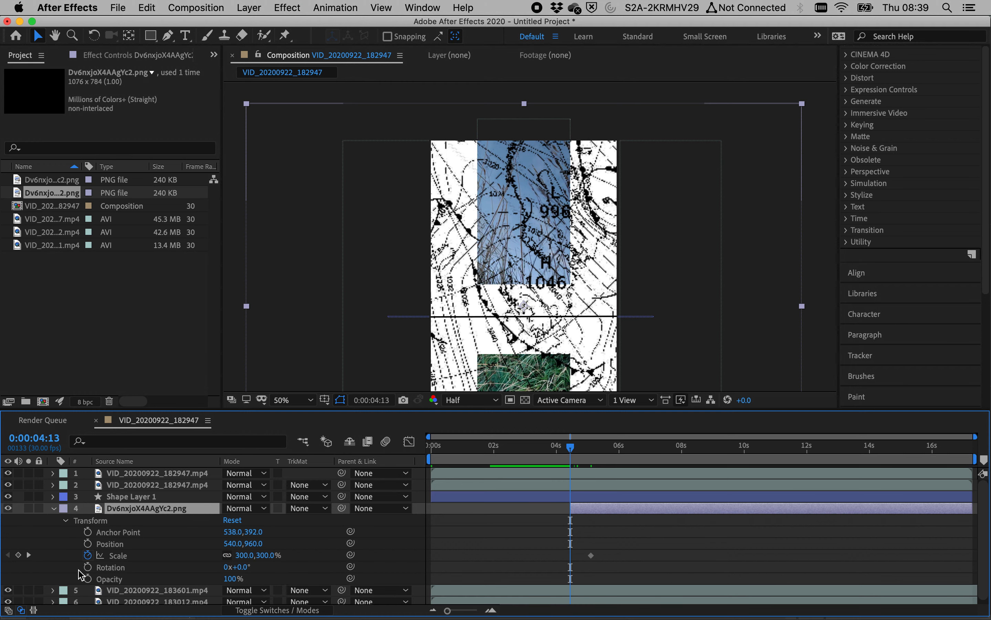
pyautogui.click(233, 578)
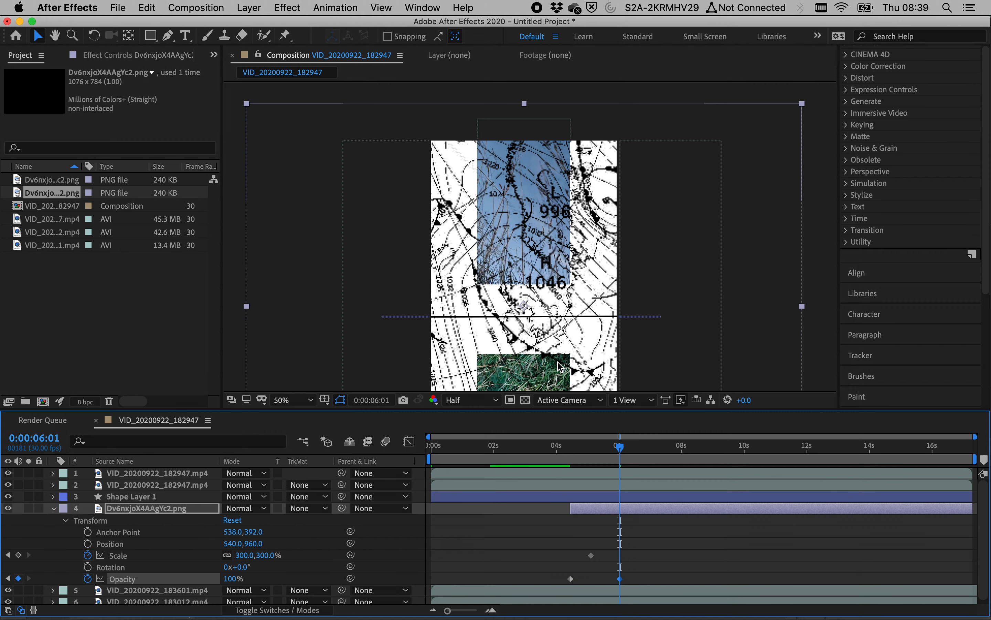
pyautogui.moveTo(203, 575)
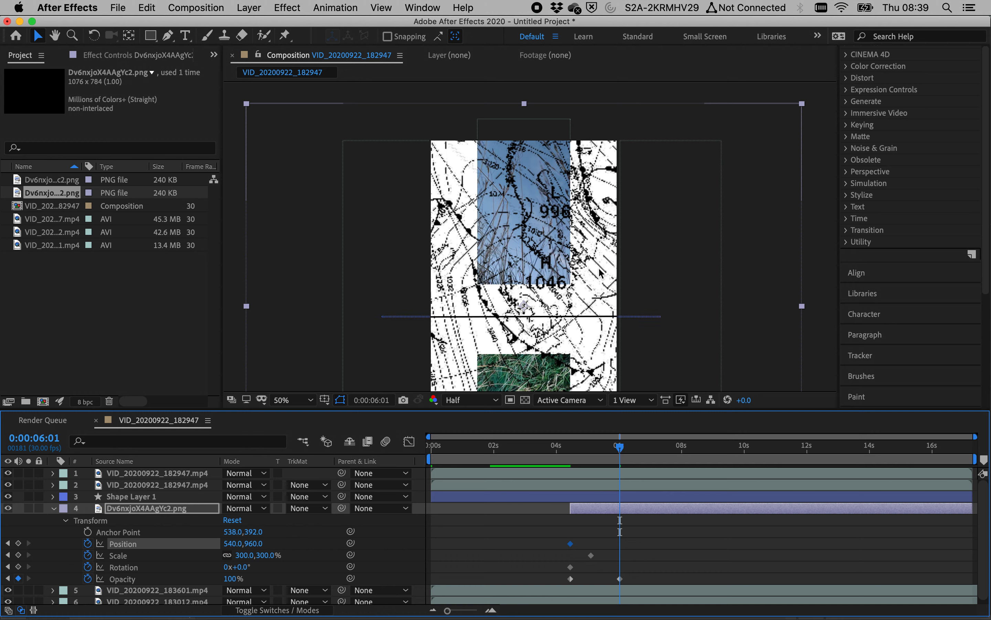
pyautogui.moveTo(399, 345)
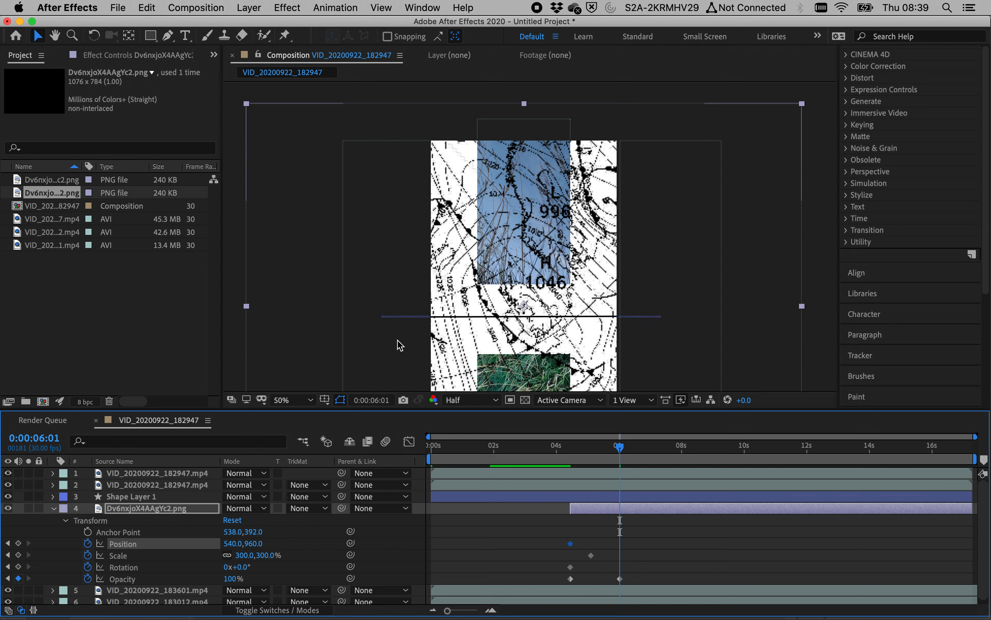
pyautogui.click(280, 399)
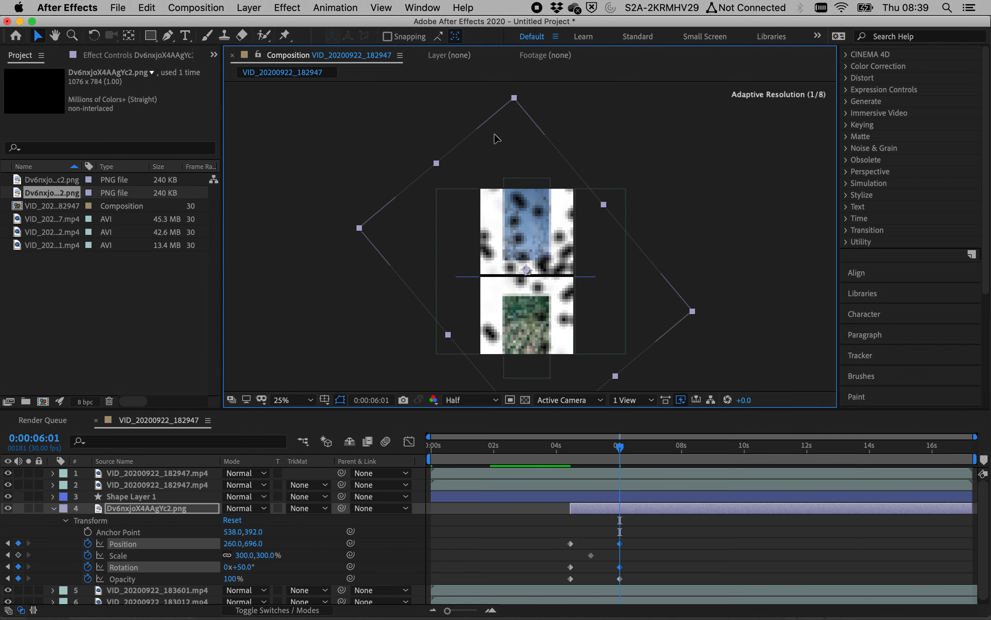
# Rotate the map to about 50 degrees at 8.8s, then scrub through its drift, rotation and fade-in.
pyautogui.moveTo(526, 271); pyautogui.dragTo(526, 247)
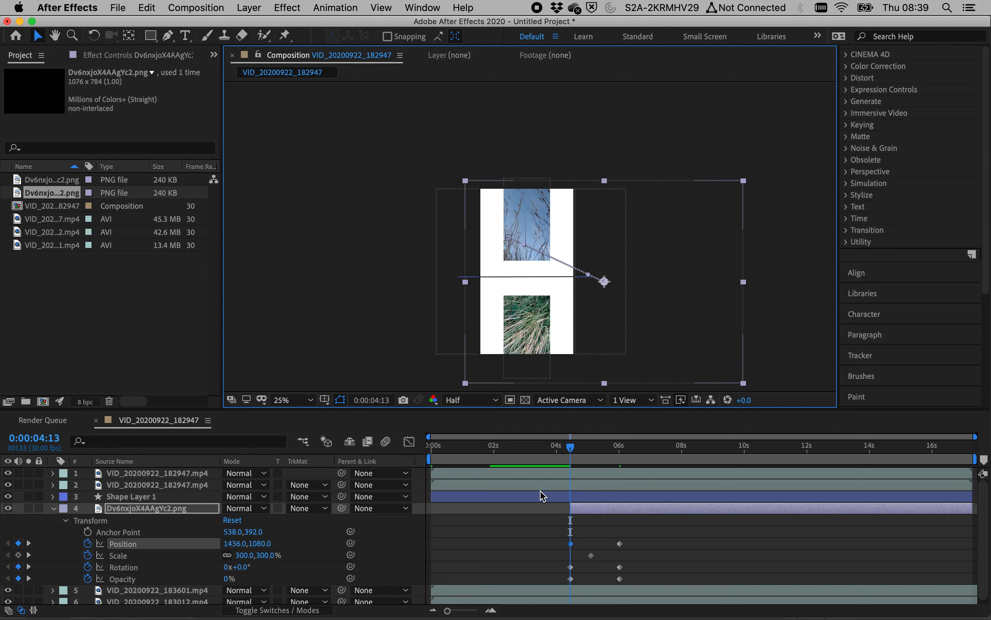
pyautogui.click(585, 449)
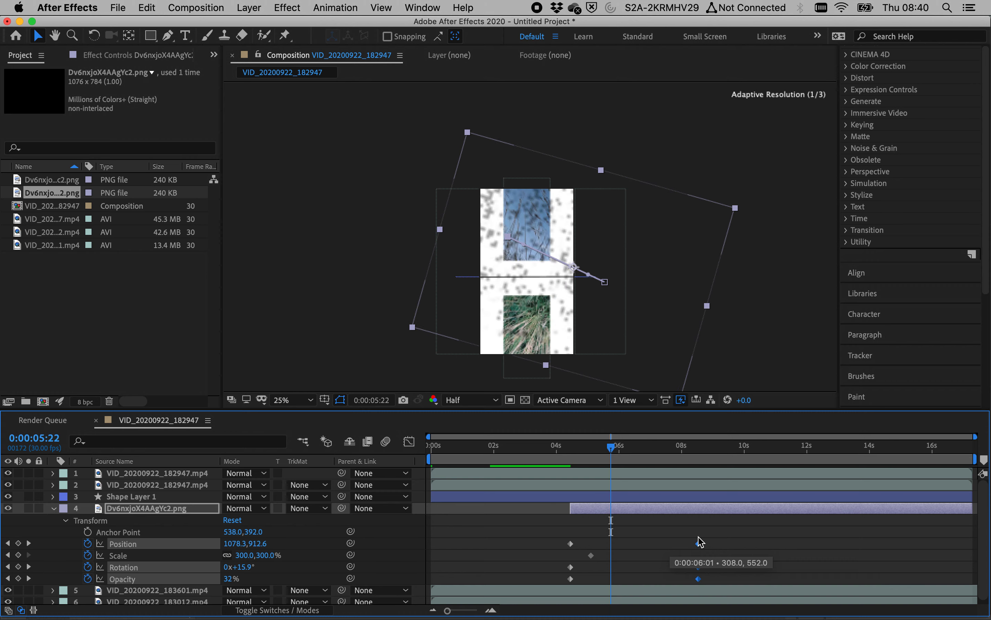
pyautogui.click(571, 445)
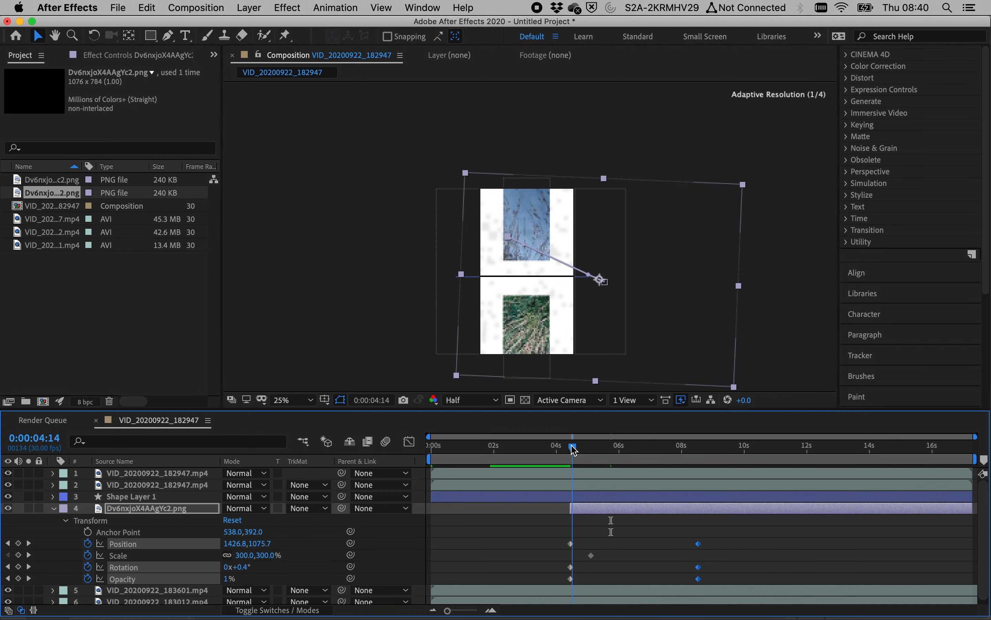
pyautogui.moveTo(573, 449); pyautogui.dragTo(567, 448)
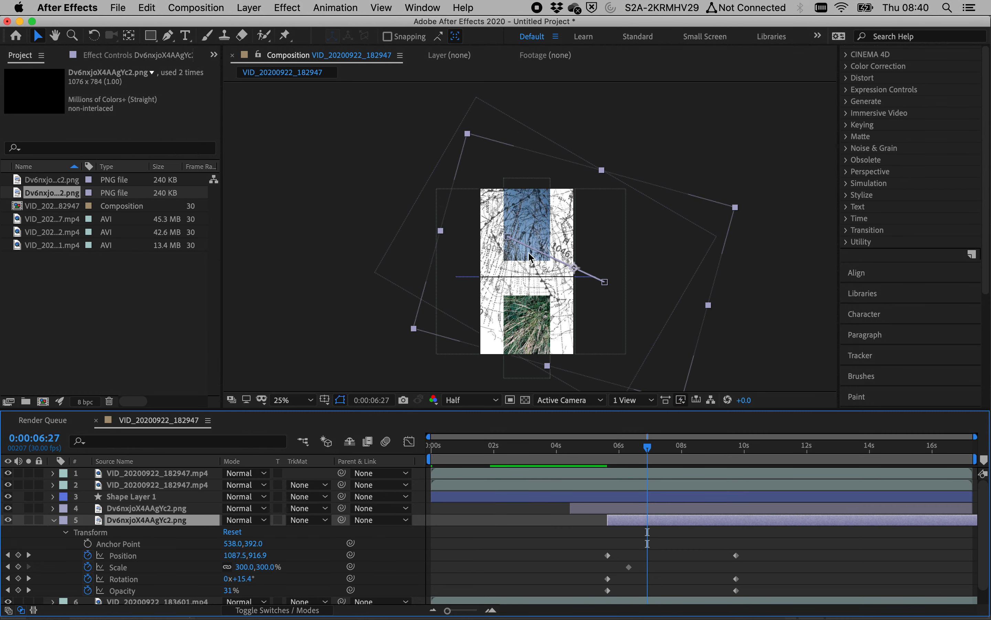
pyautogui.moveTo(313, 402)
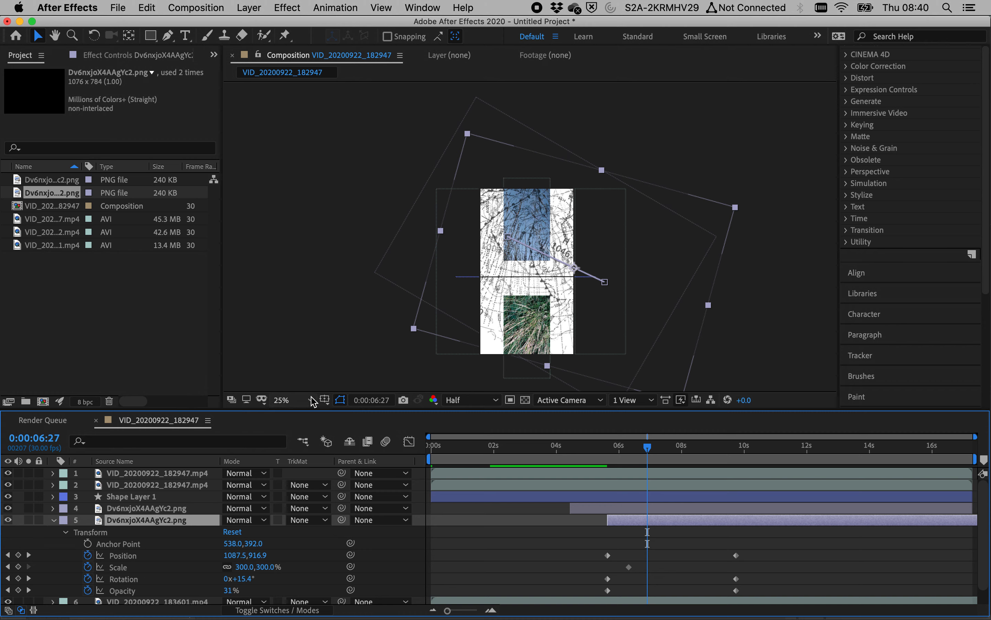
# Set the viewer to 40% and scrub around seven seconds to check the second map's fade-in.
pyautogui.click(281, 399)
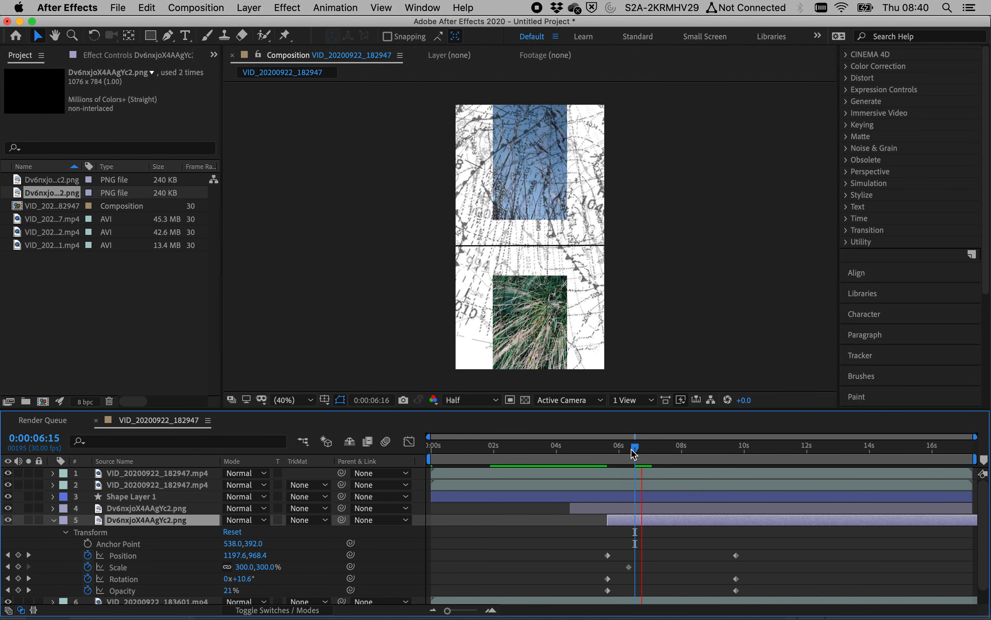
pyautogui.moveTo(634, 446); pyautogui.dragTo(627, 446)
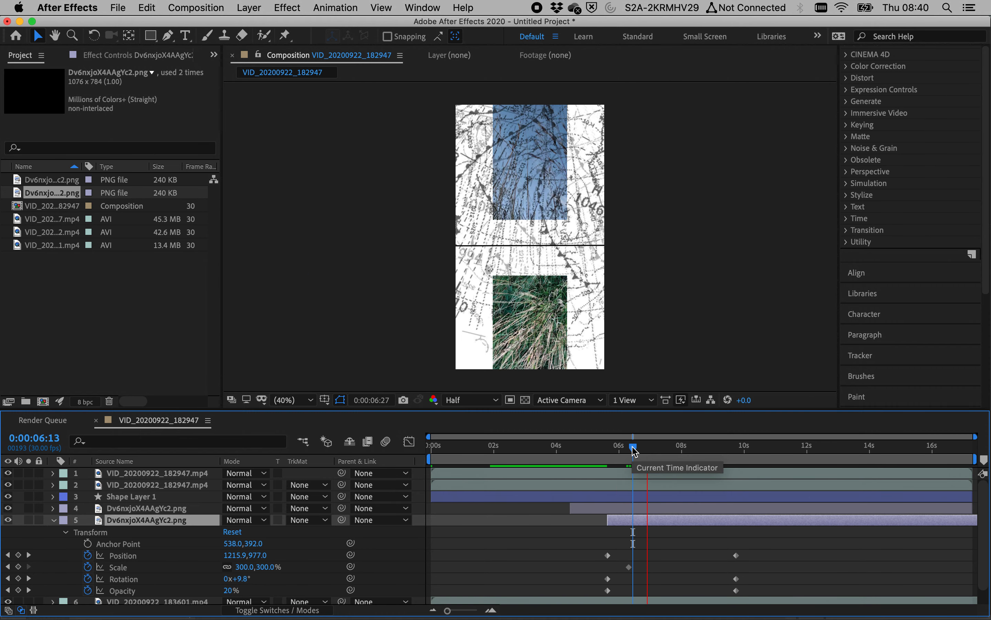
pyautogui.moveTo(633, 449); pyautogui.dragTo(639, 449)
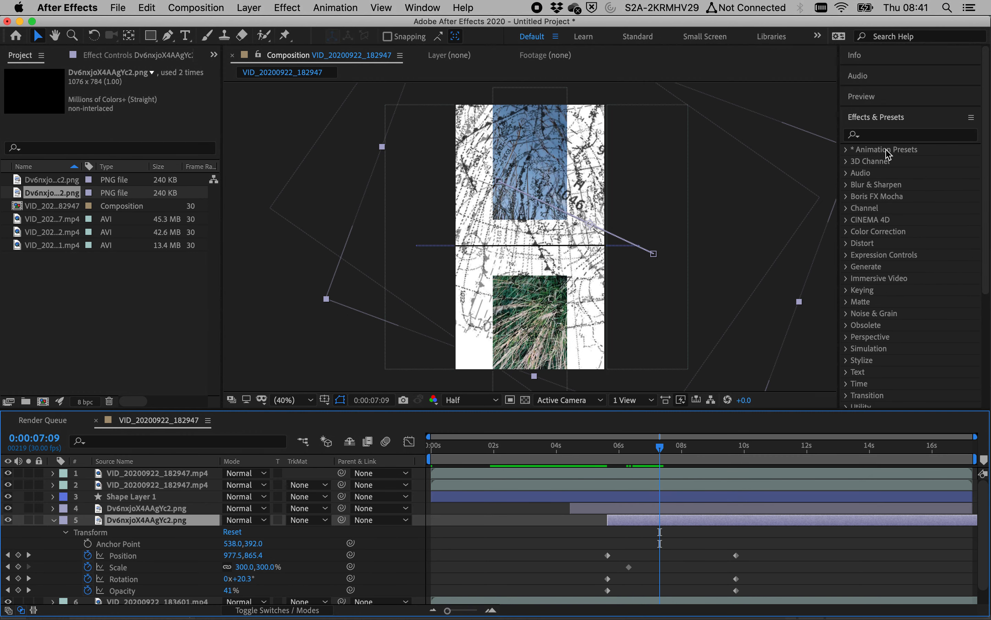
# Search 'blur', apply Gaussian Blur to layer 5 and set Blurriness to 10.0.
pyautogui.write('blur')
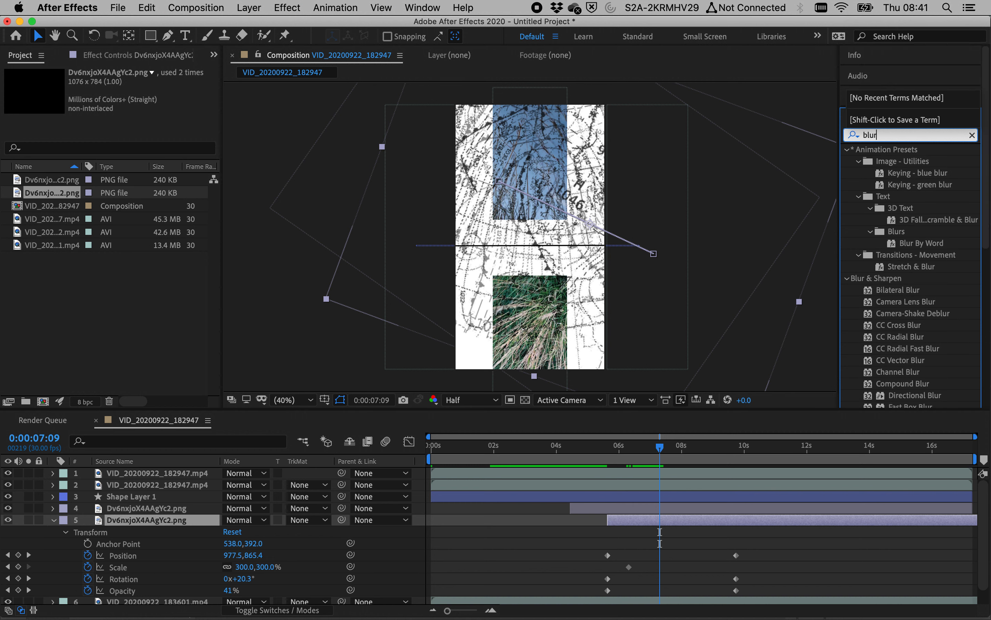
pyautogui.moveTo(957, 276)
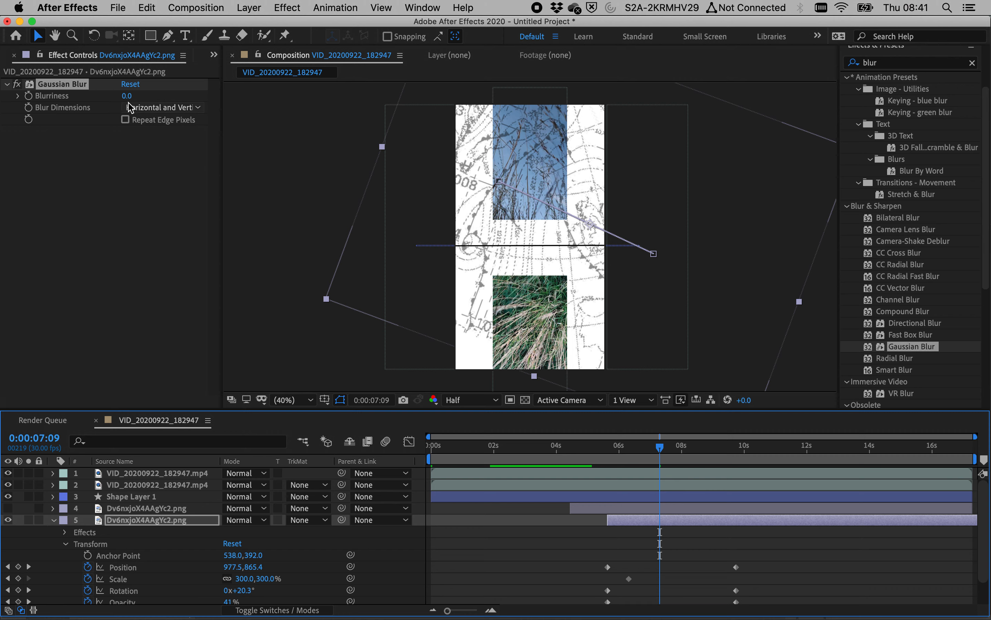
pyautogui.click(129, 96)
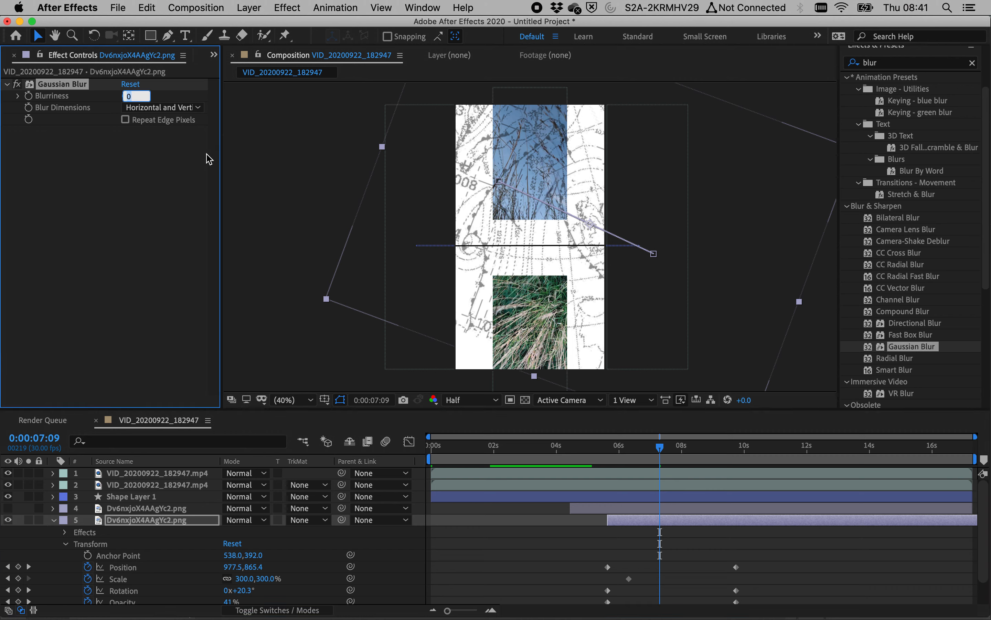
pyautogui.write('10.0')
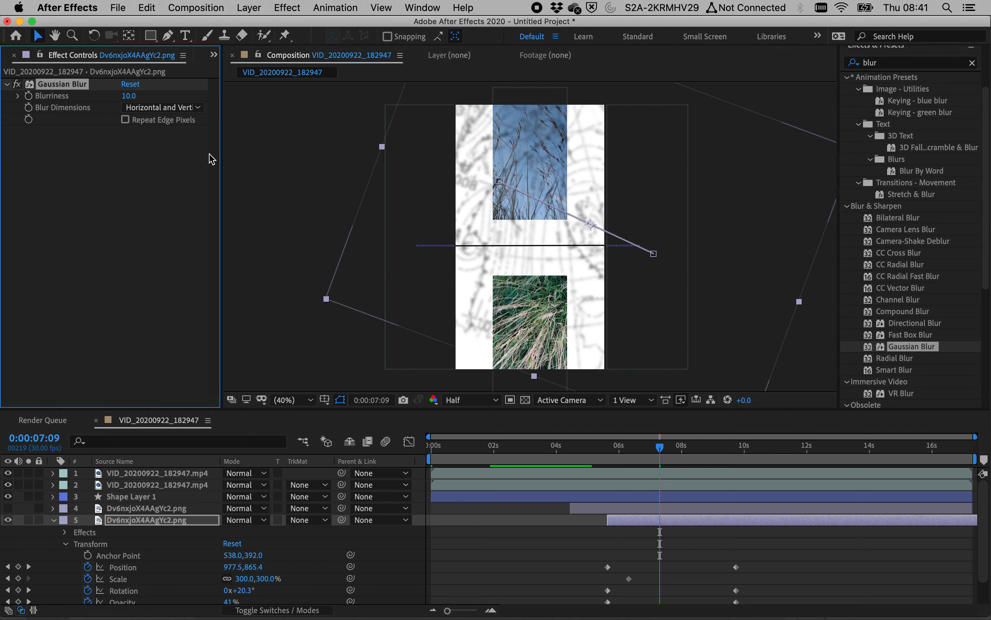
pyautogui.moveTo(14, 517)
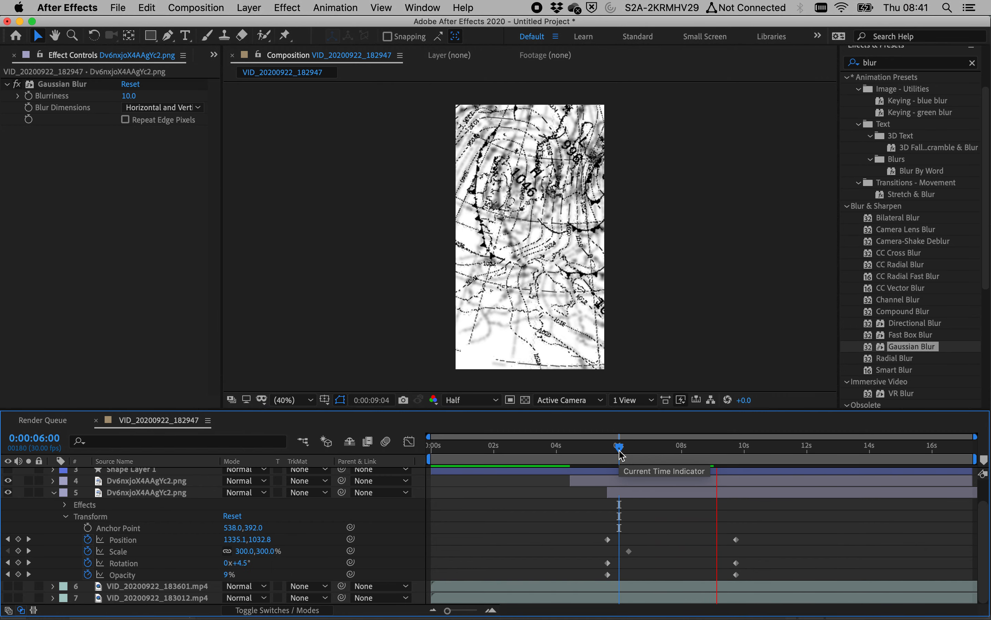
pyautogui.moveTo(620, 445); pyautogui.dragTo(627, 446)
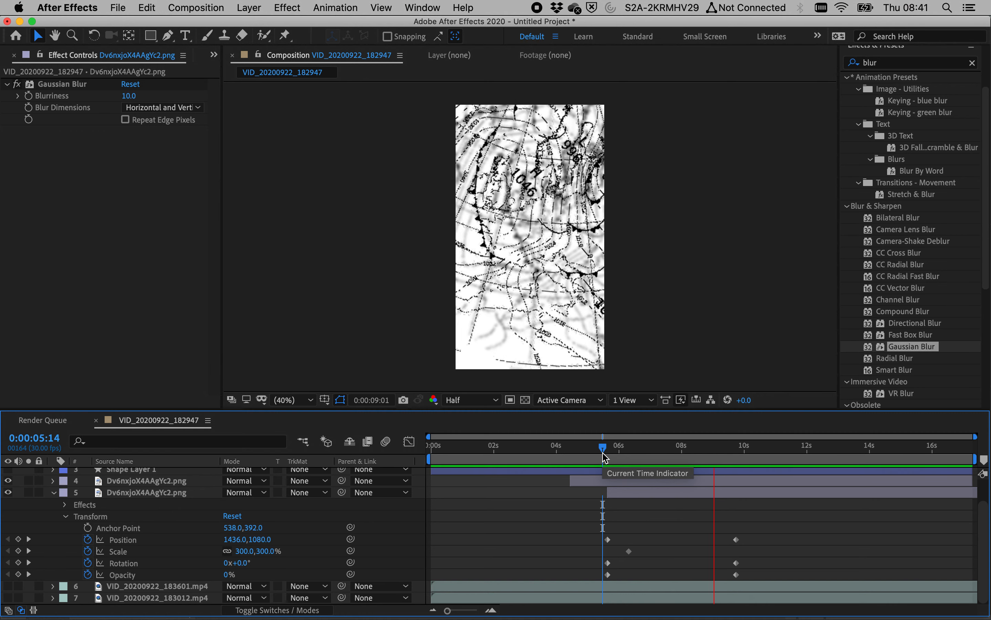
pyautogui.moveTo(602, 455); pyautogui.dragTo(612, 455)
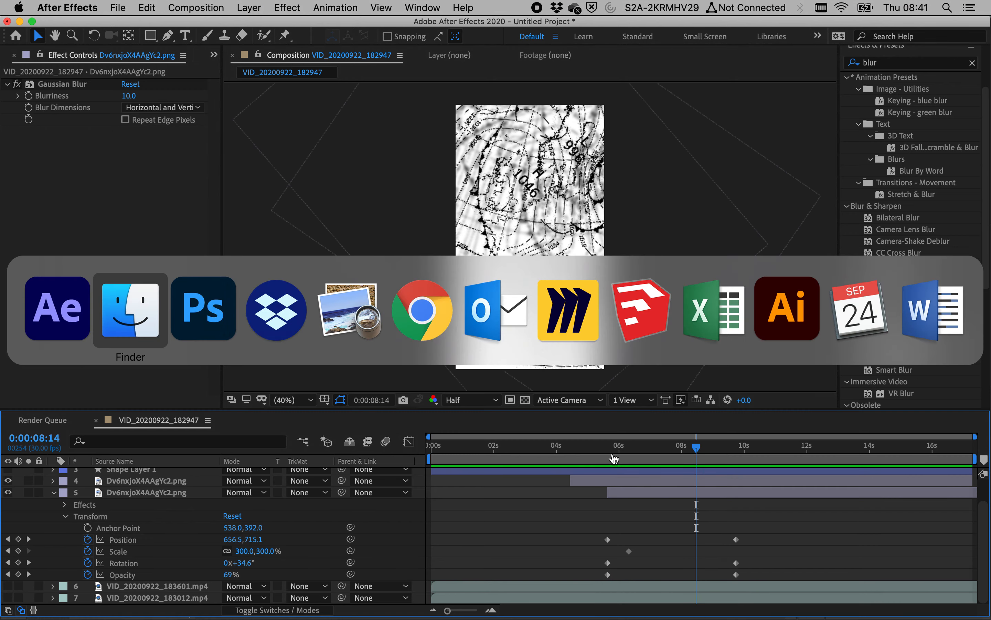
# Switch to Finder and Quick Look the red-and-blue shard JPG.
pyautogui.click(130, 309)
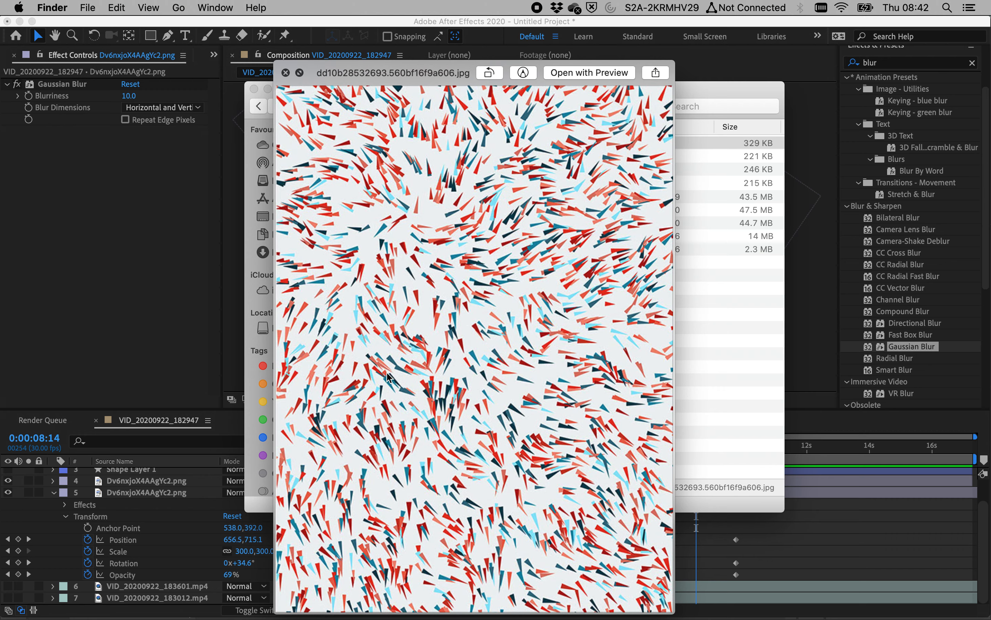
pyautogui.moveTo(562, 545)
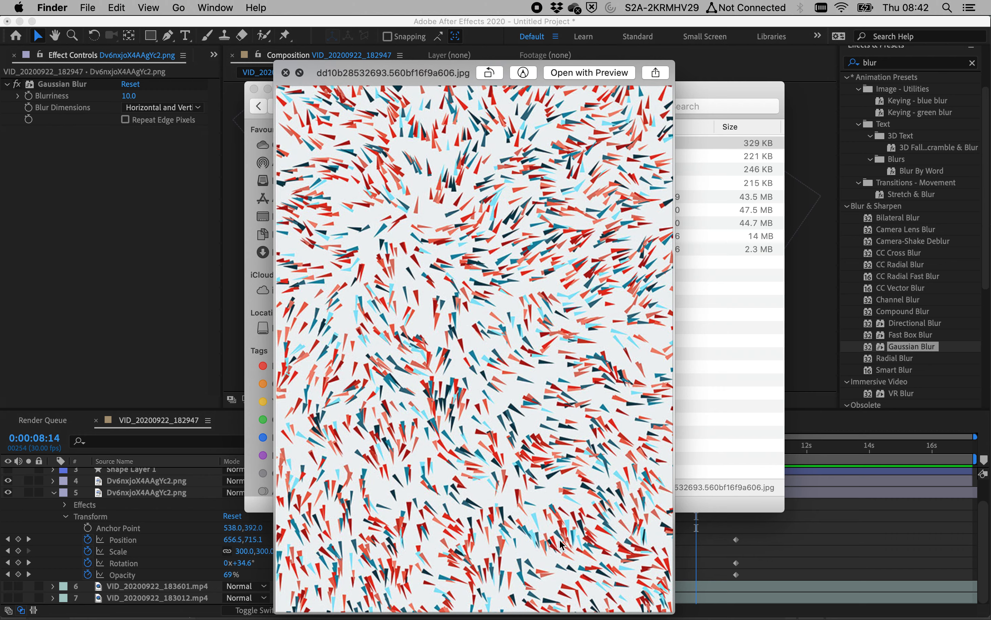
pyautogui.moveTo(407, 173)
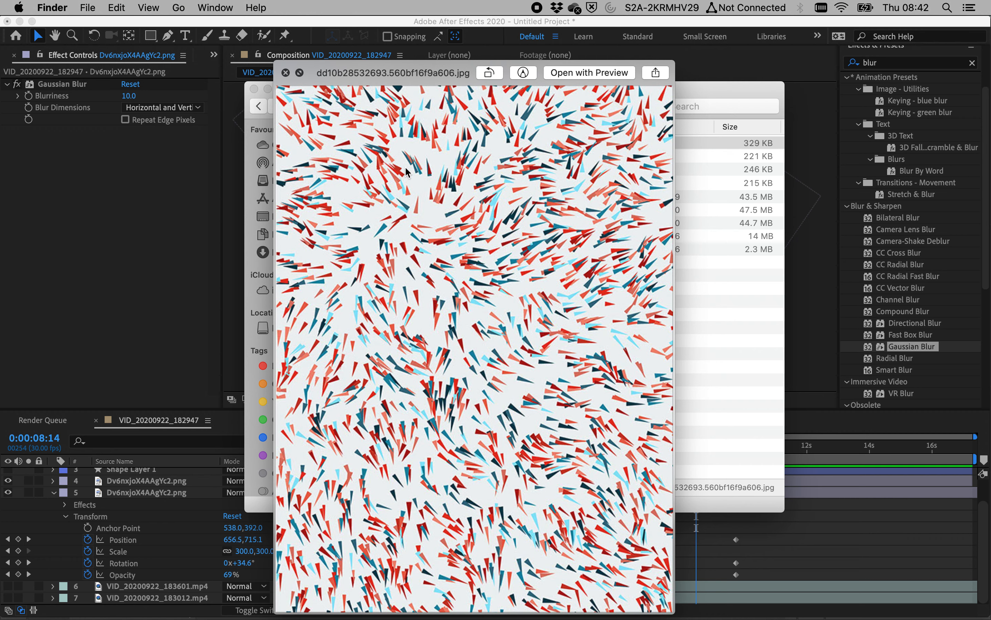
pyautogui.moveTo(410, 488)
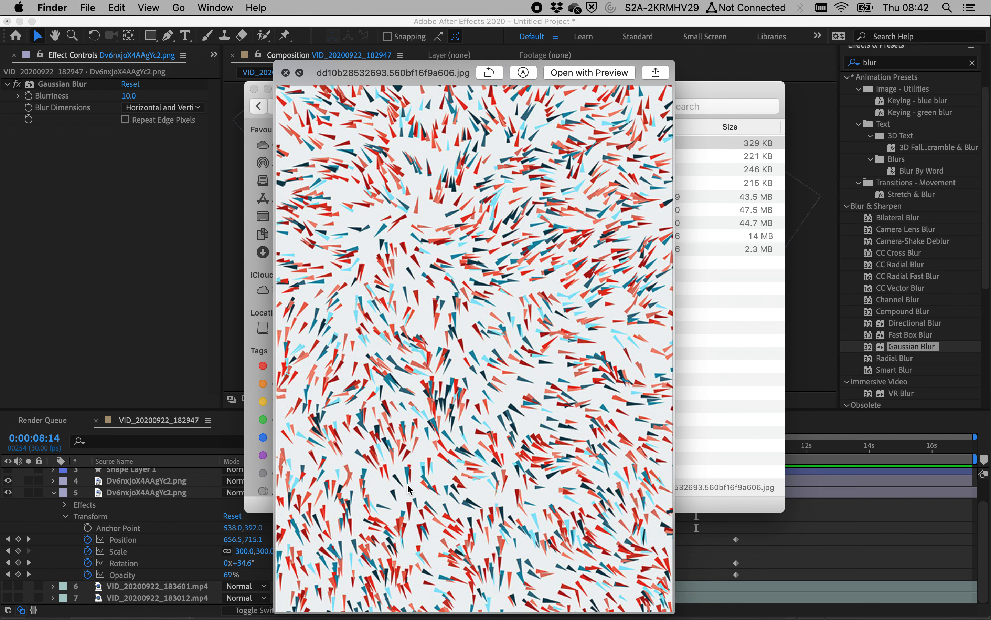
pyautogui.moveTo(555, 381)
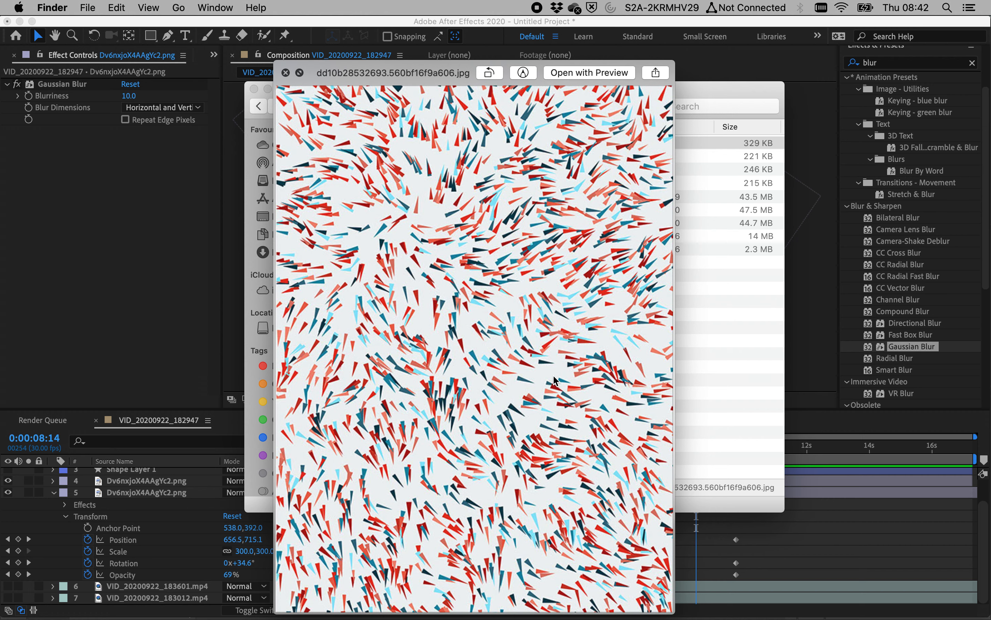
pyautogui.moveTo(470, 146)
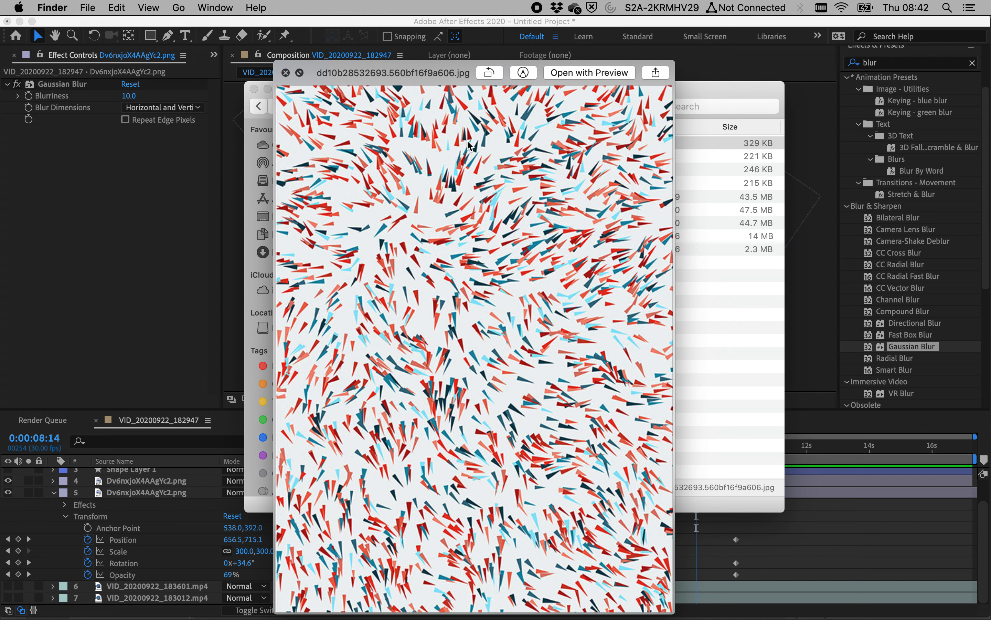
pyautogui.moveTo(526, 373)
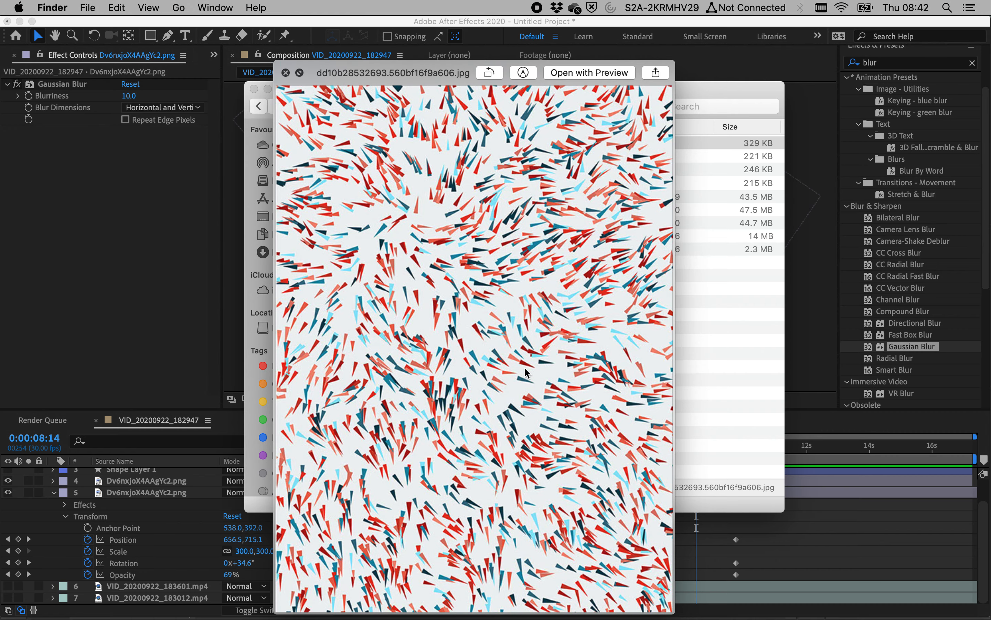
pyautogui.moveTo(506, 376)
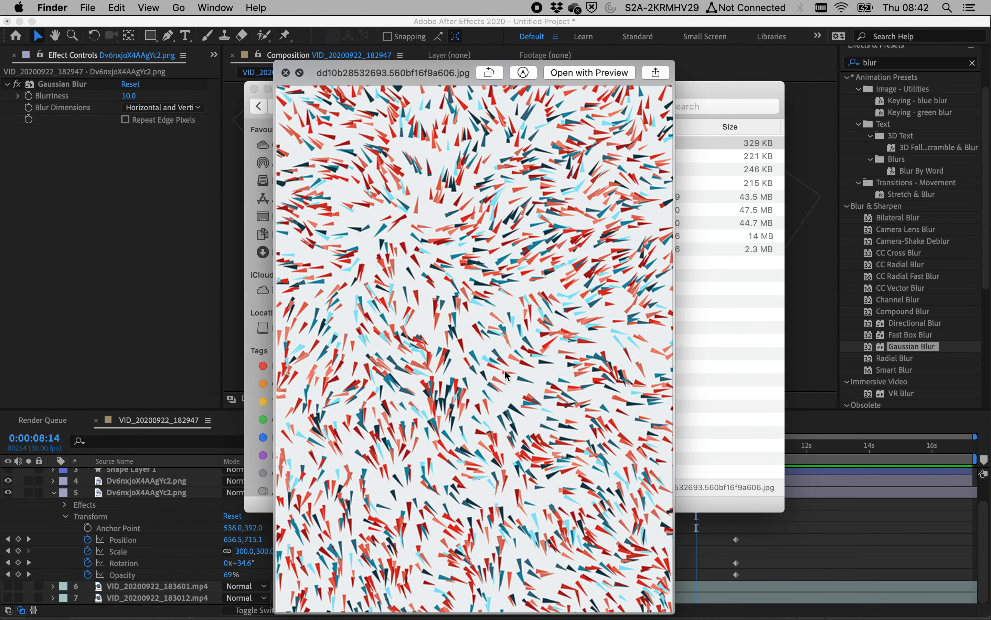
pyautogui.moveTo(506, 396)
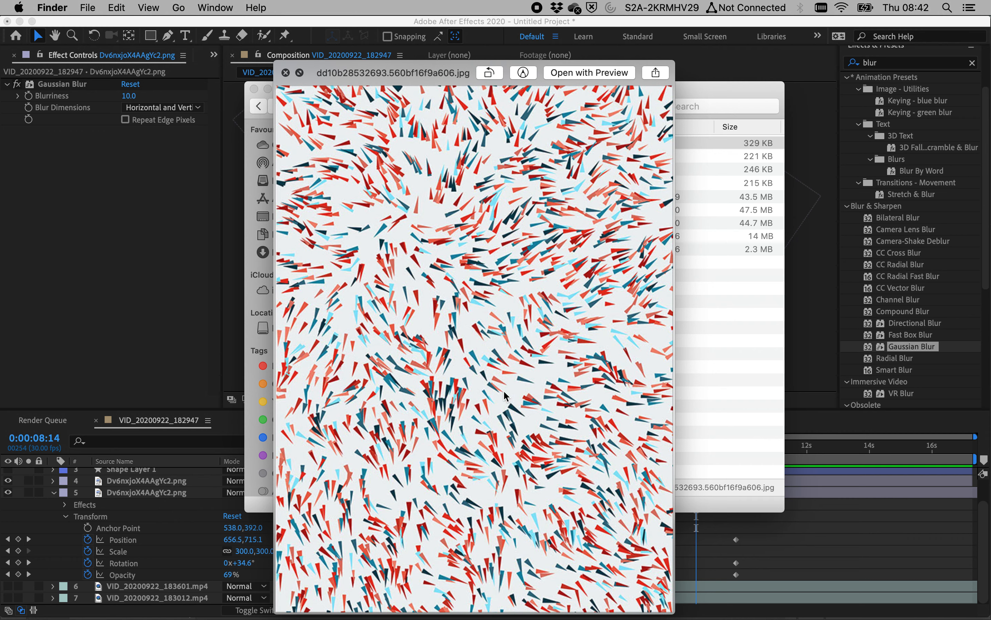
pyautogui.moveTo(525, 158)
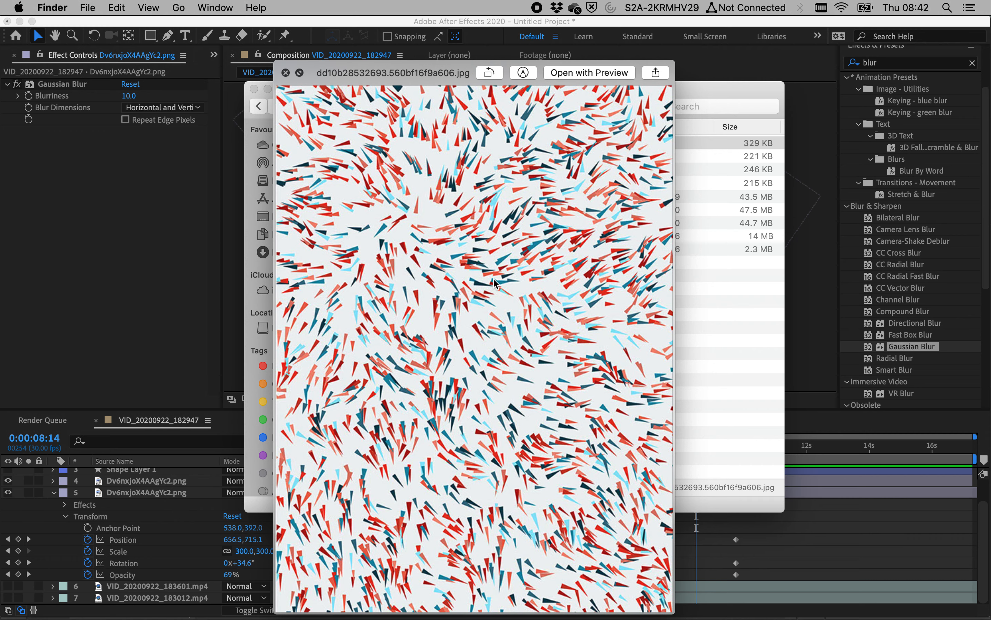
pyautogui.moveTo(440, 280)
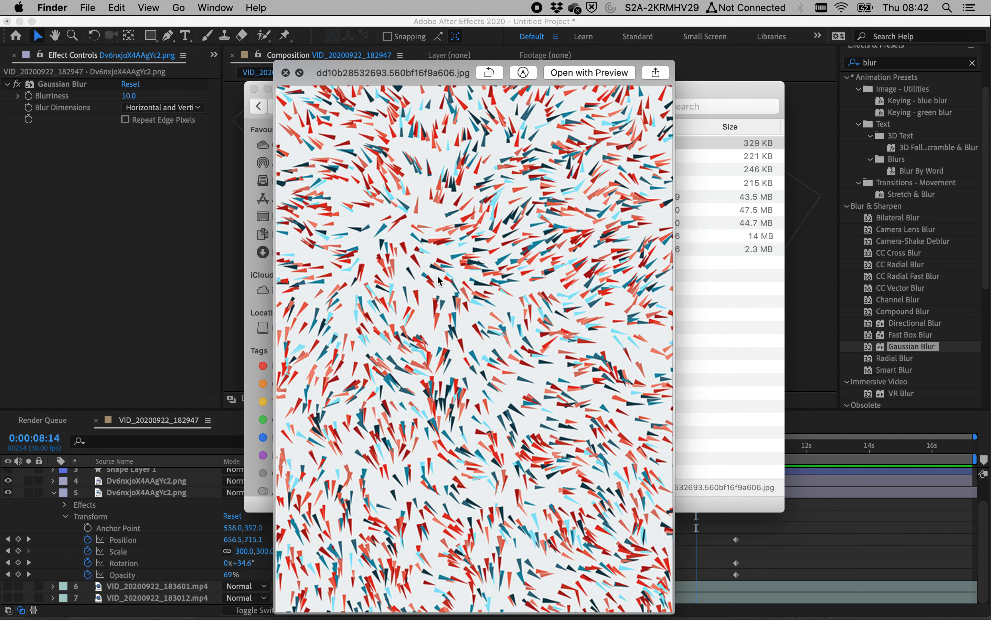
pyautogui.moveTo(447, 287)
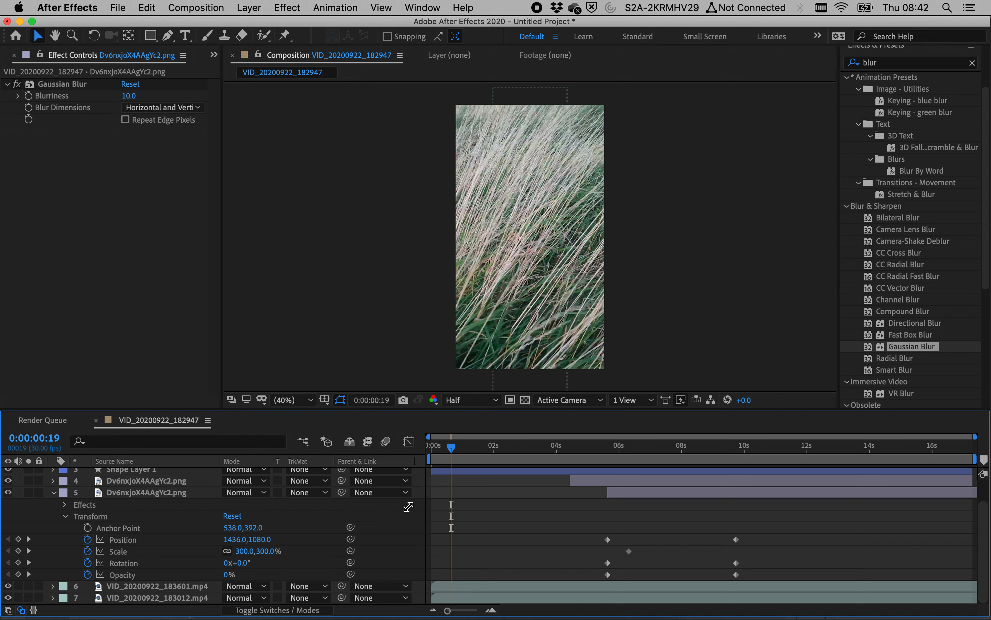
pyautogui.moveTo(451, 446)
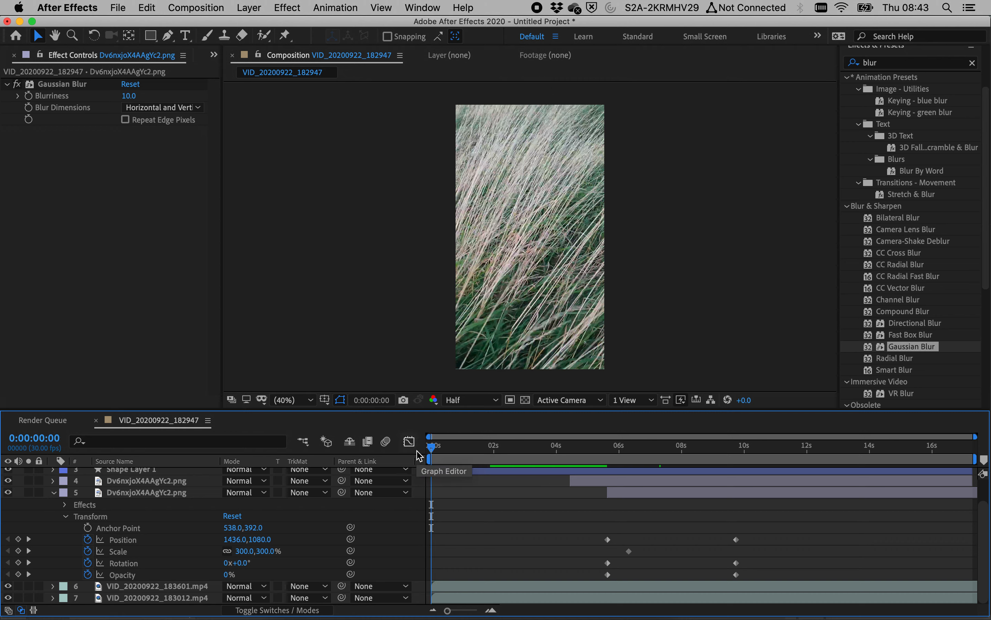
pyautogui.click(432, 445)
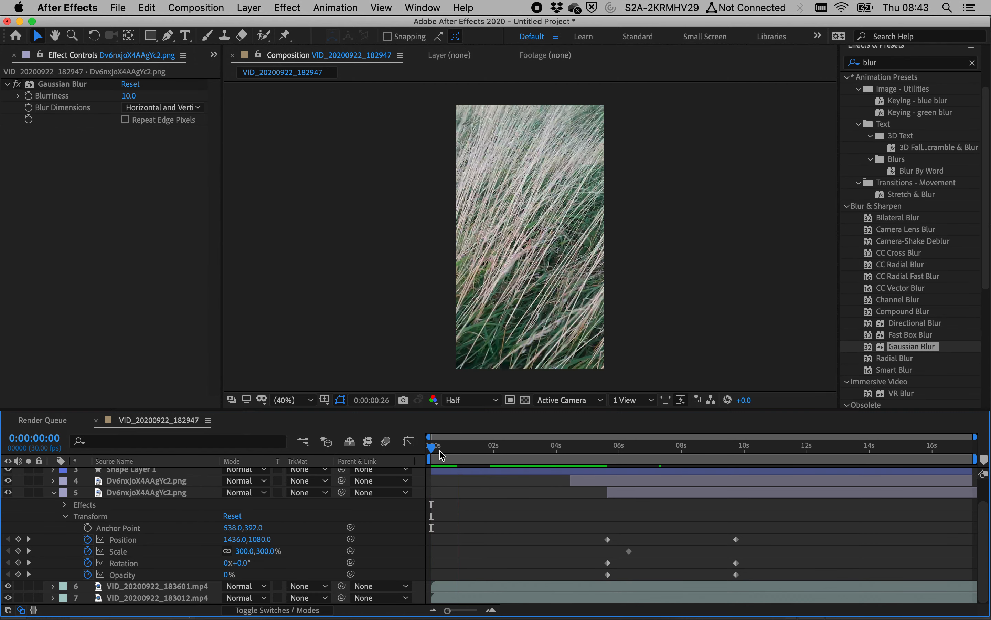
pyautogui.click(462, 444)
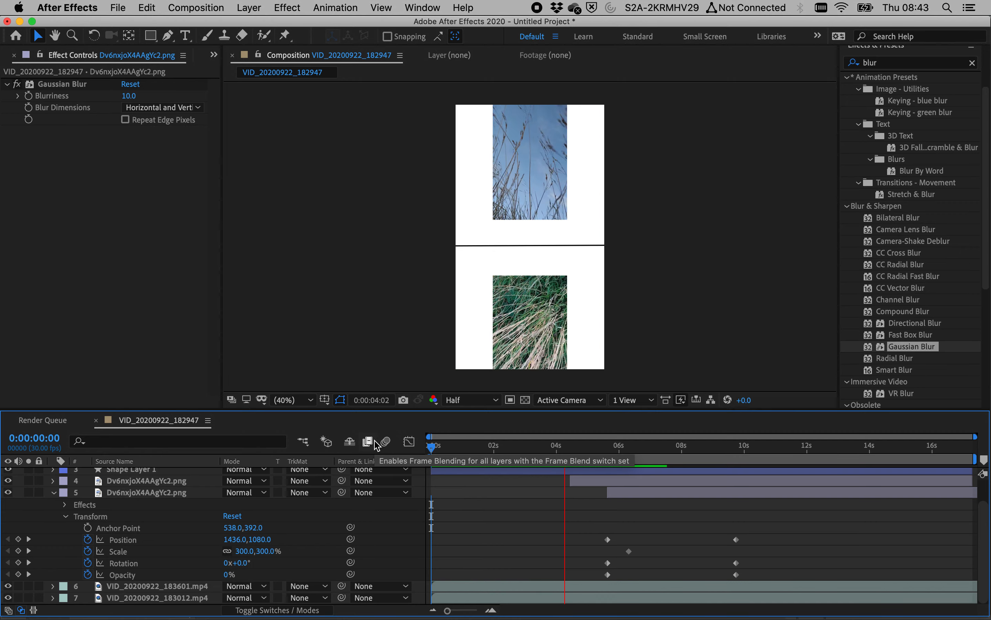
pyautogui.click(492, 464)
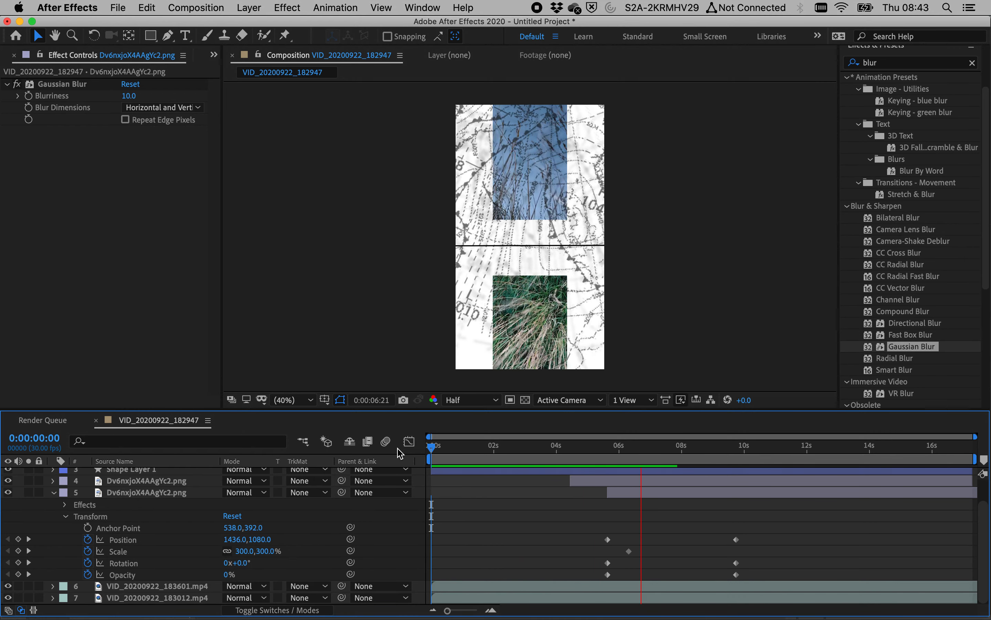
pyautogui.click(681, 445)
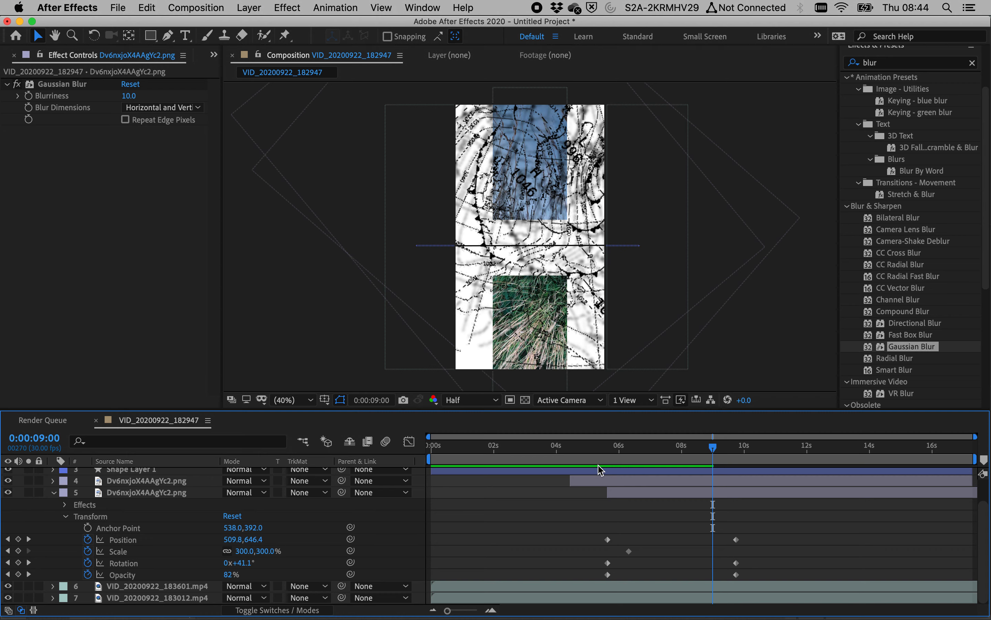
pyautogui.moveTo(600, 461)
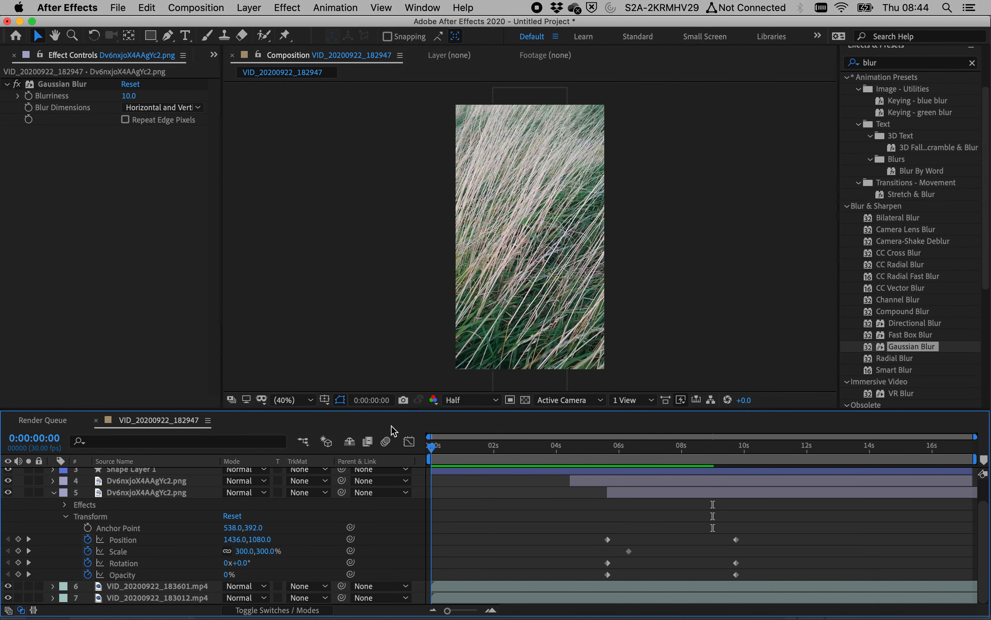
pyautogui.click(460, 443)
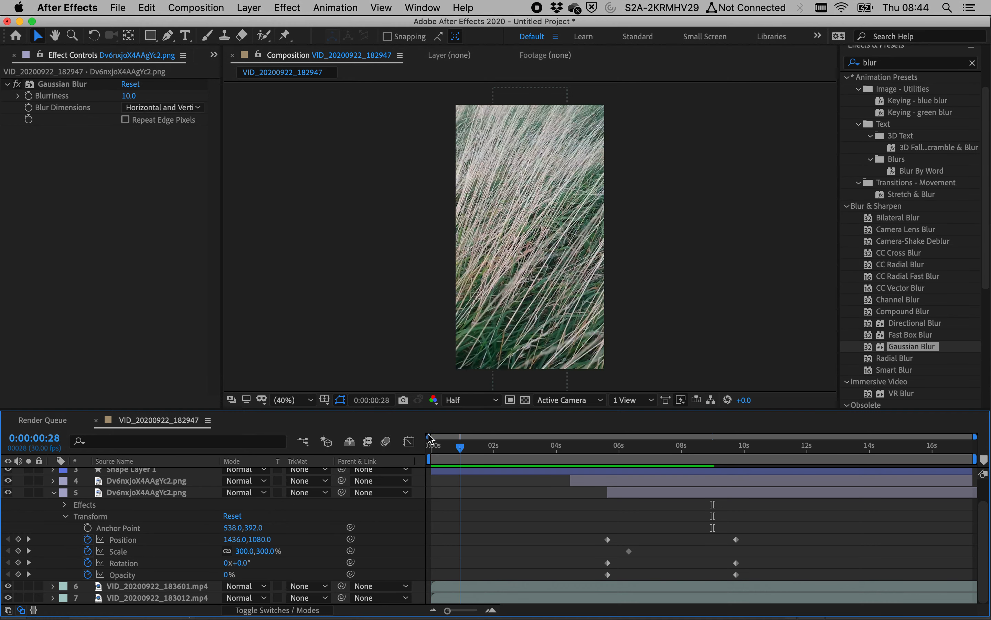